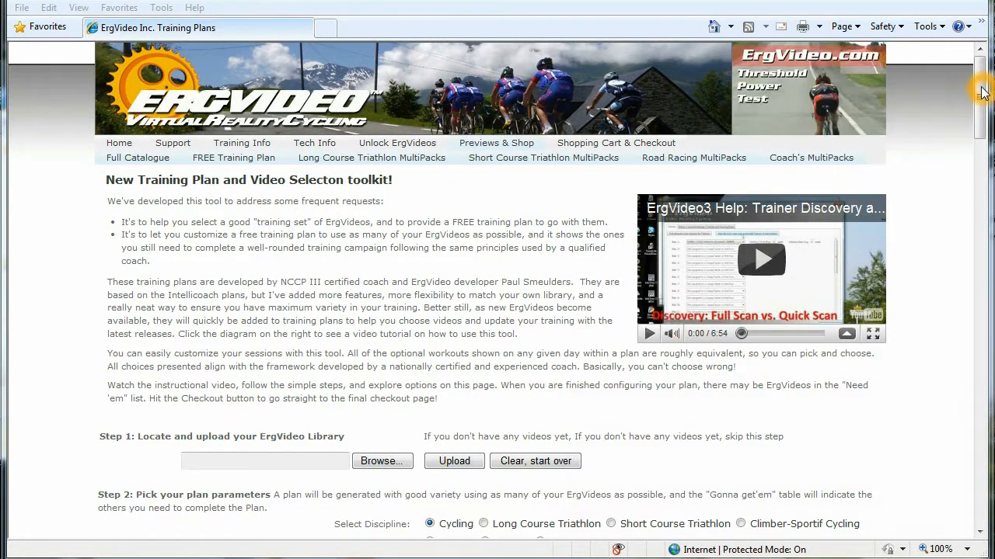
Scroll down the generated schedule to reach the 4 January 2011 row.
{"action": "scroll", "scroll_direction": "down", "scroll_amount": 3}
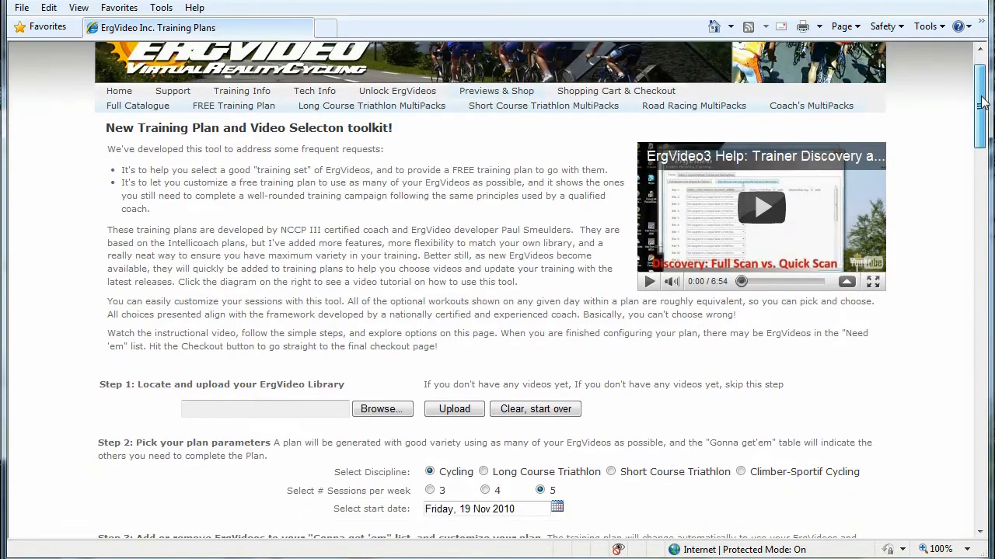
{"action": "scroll", "scroll_direction": "down", "scroll_amount": 3}
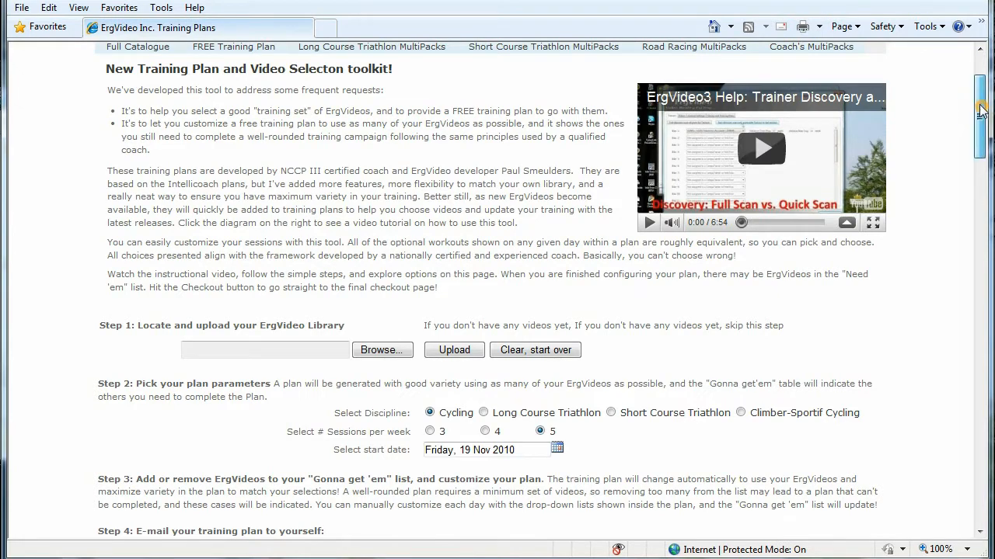
{"action": "scroll", "scroll_direction": "down", "scroll_amount": 3}
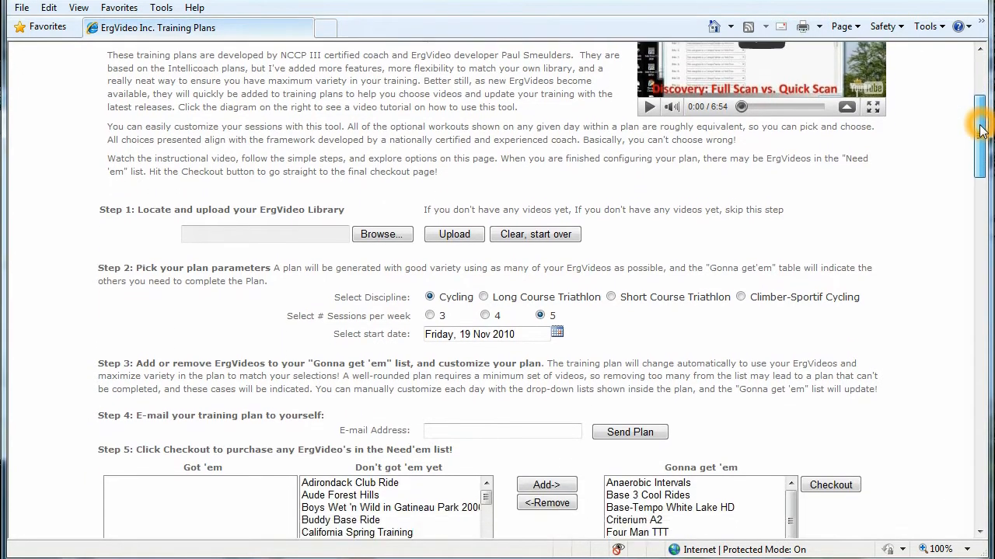
{"action": "scroll", "scroll_direction": "down", "scroll_amount": 3}
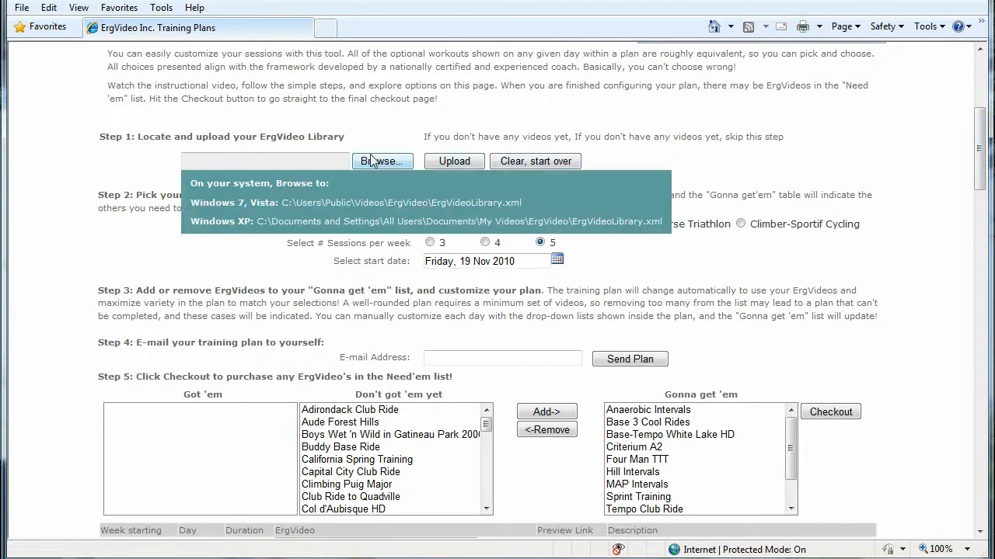
{"action": "mouse_move", "coordinate": [298, 140]}
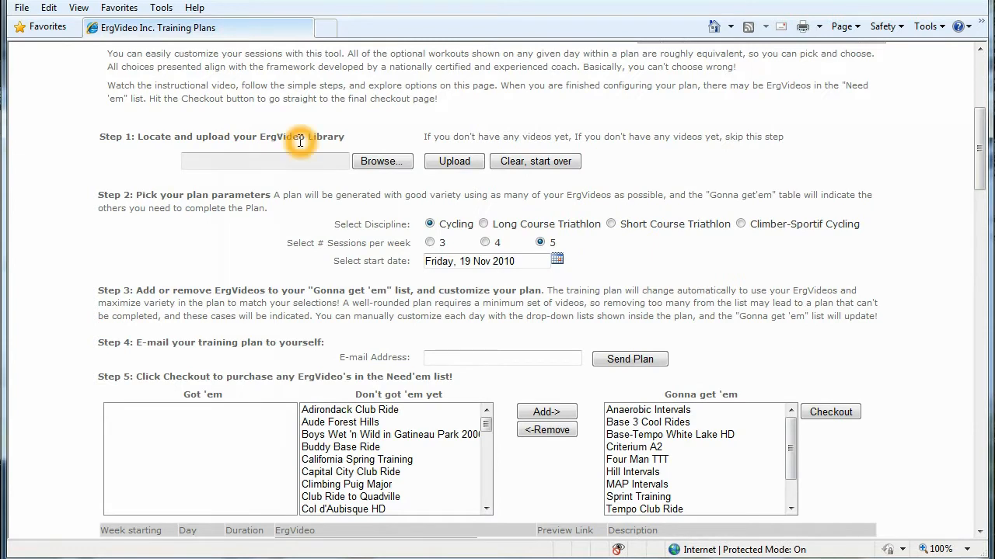
{"action": "mouse_move", "coordinate": [376, 143]}
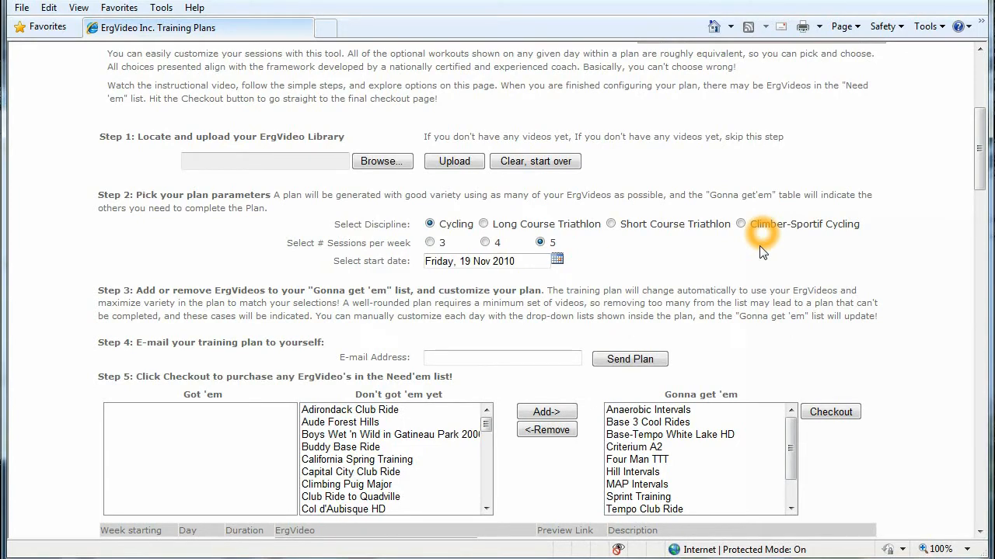
{"action": "mouse_move", "coordinate": [438, 255]}
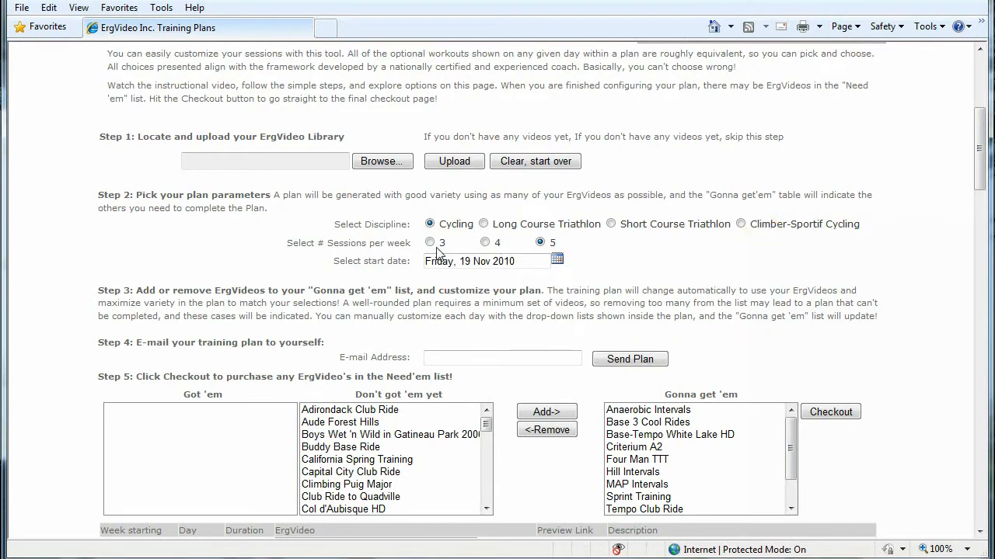
{"action": "mouse_move", "coordinate": [521, 251]}
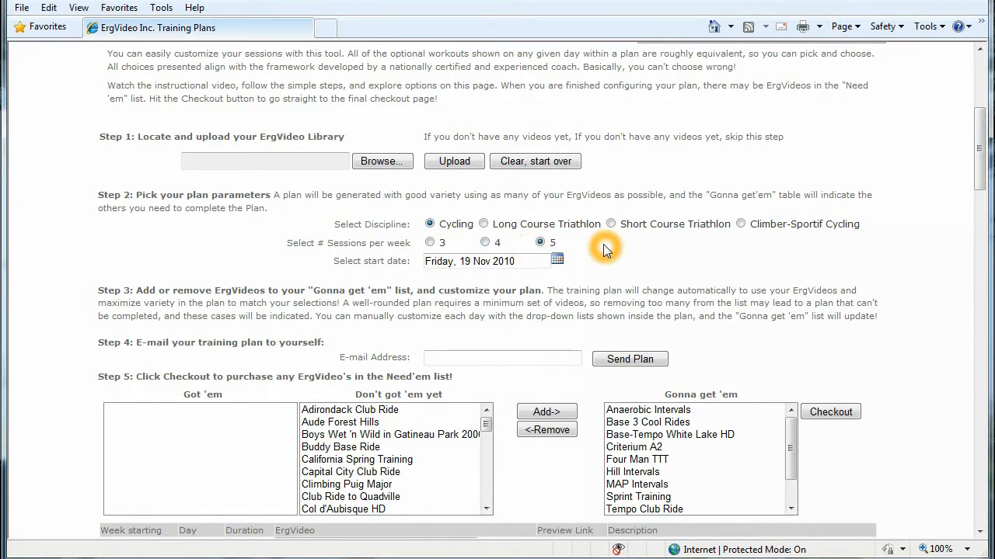
{"action": "mouse_move", "coordinate": [556, 261]}
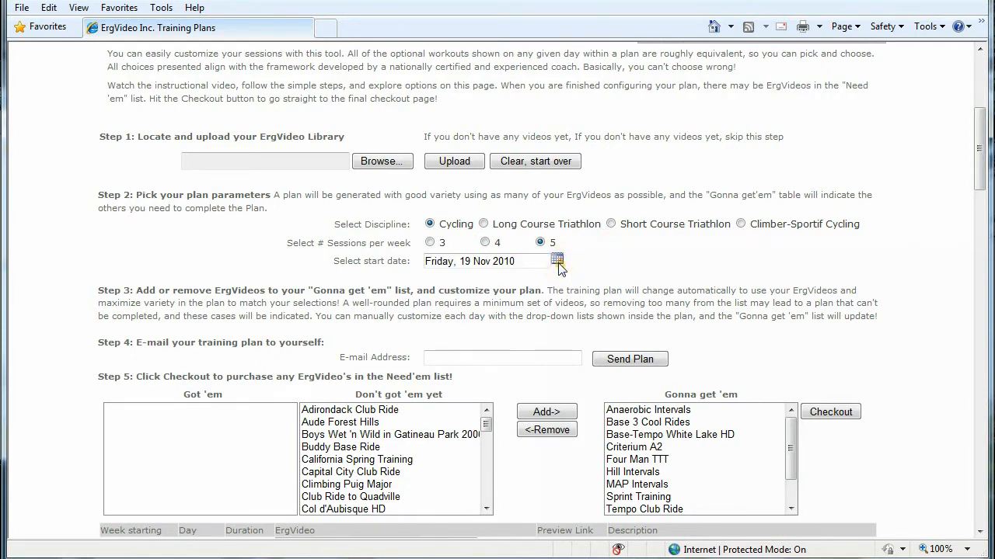
{"action": "left_click", "coordinate": [553, 261]}
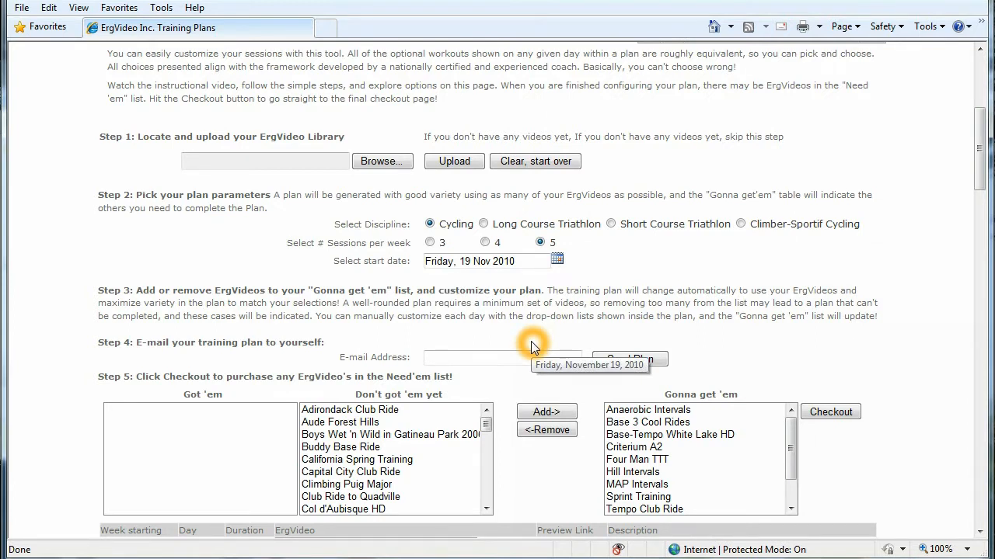
{"action": "mouse_move", "coordinate": [980, 148]}
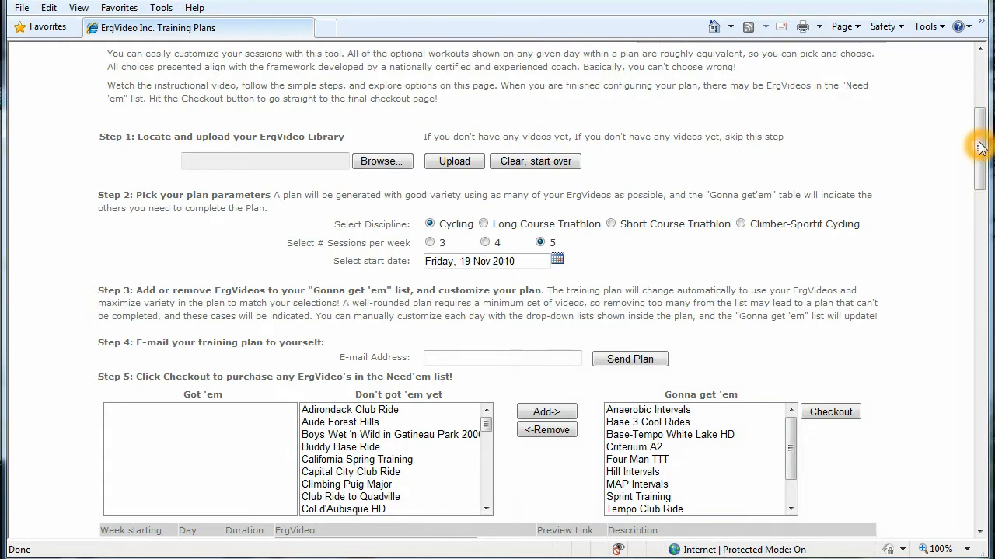
{"action": "scroll", "scroll_direction": "down", "scroll_amount": 3}
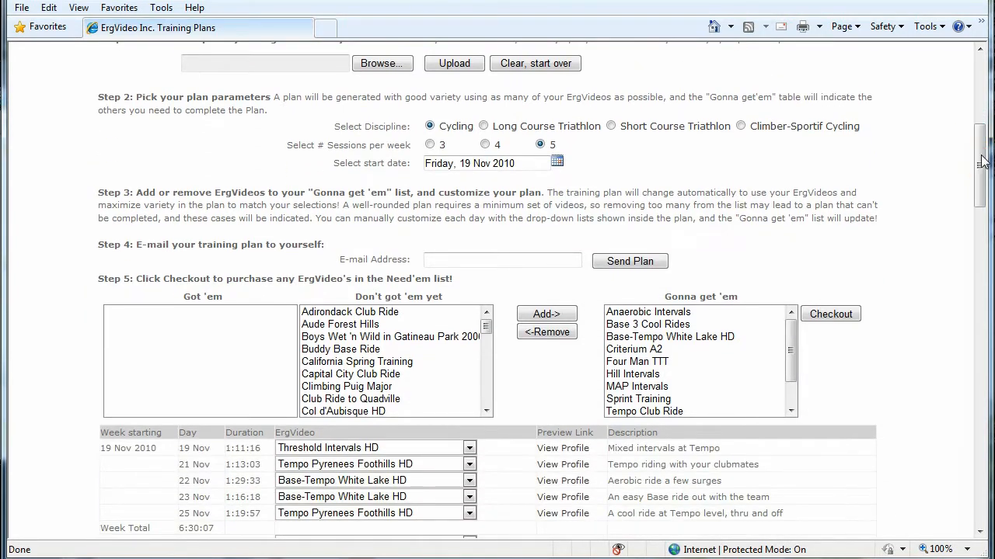
{"action": "scroll", "scroll_direction": "down", "scroll_amount": 3}
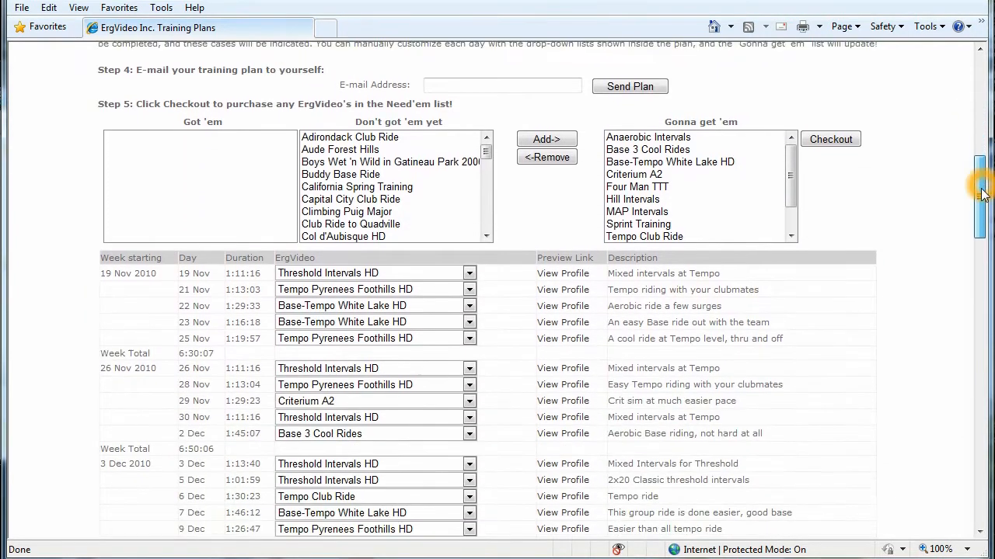
{"action": "scroll", "scroll_direction": "down", "scroll_amount": 3}
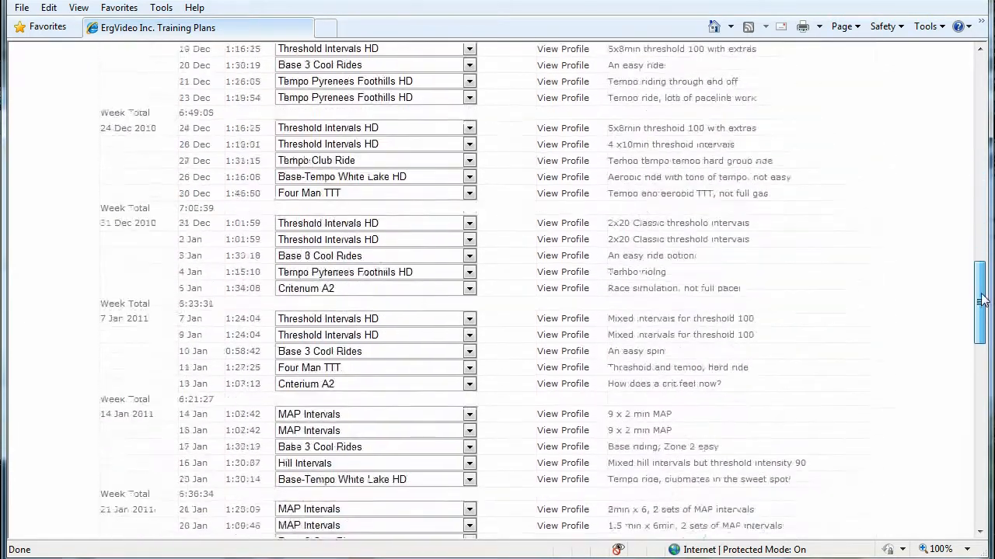
{"action": "scroll", "scroll_direction": "down", "scroll_amount": 3}
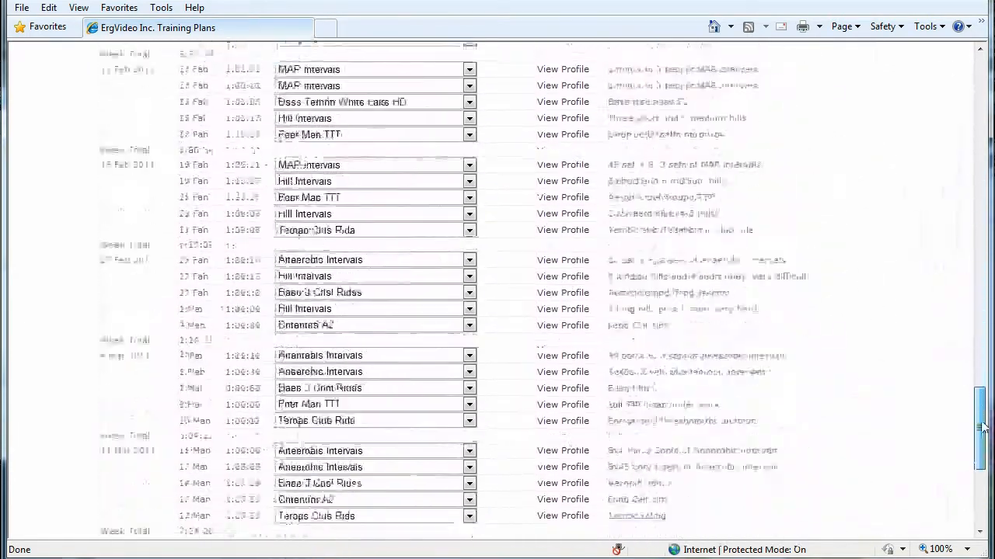
{"action": "scroll", "scroll_direction": "down", "scroll_amount": 3}
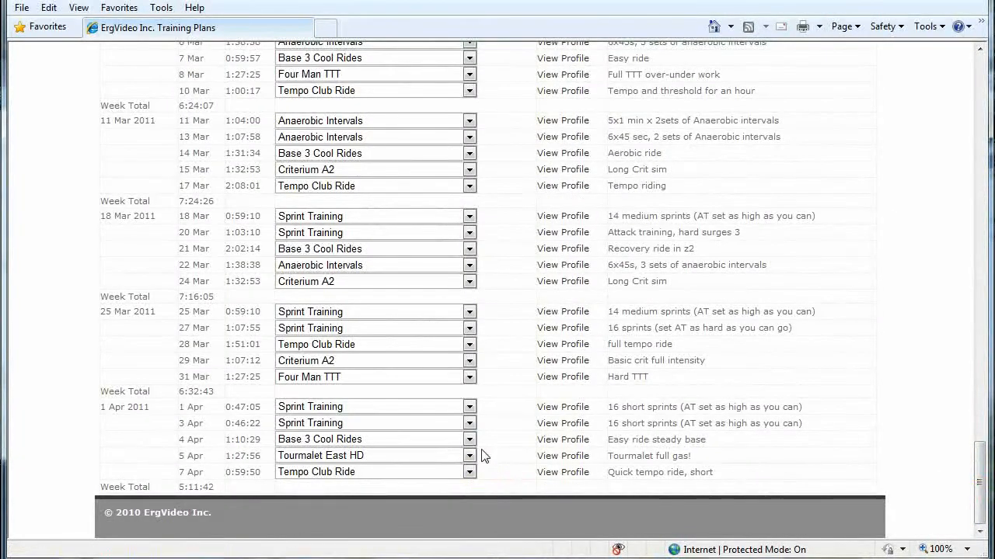
{"action": "mouse_move", "coordinate": [919, 454]}
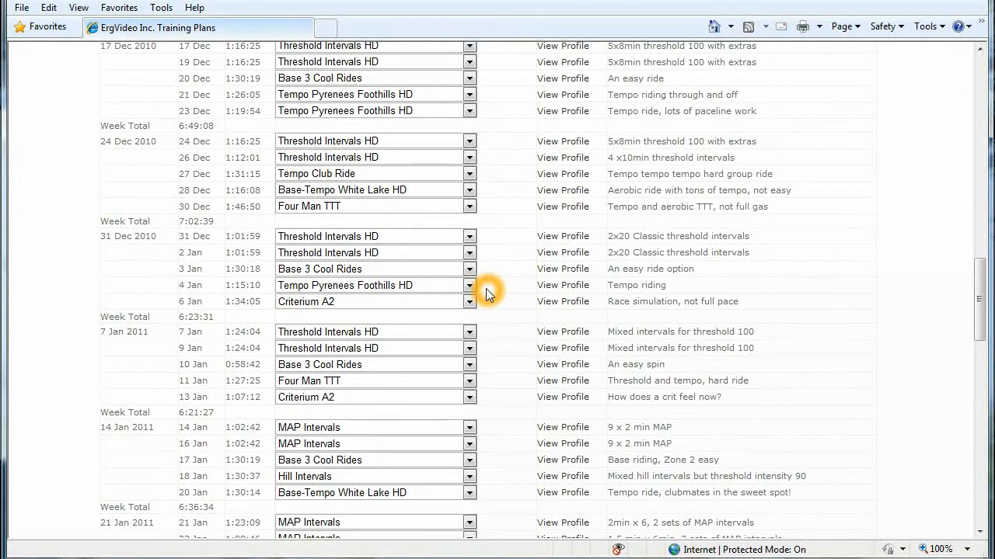
Set the 4 Jan ride to Tempo Club Ride instead of Tempo Pyrenees Foothills HD.
{"action": "left_click", "coordinate": [470, 286]}
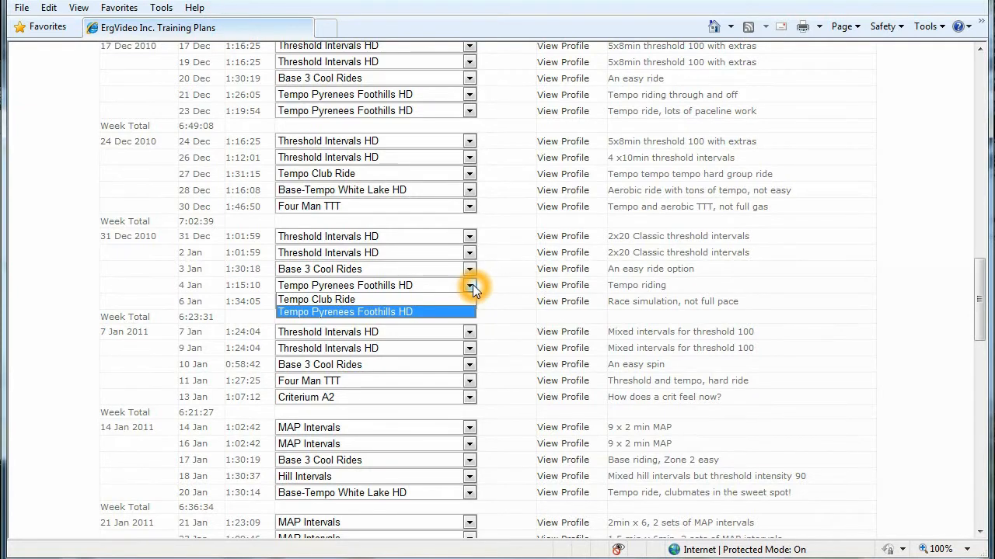
{"action": "left_click", "coordinate": [315, 298]}
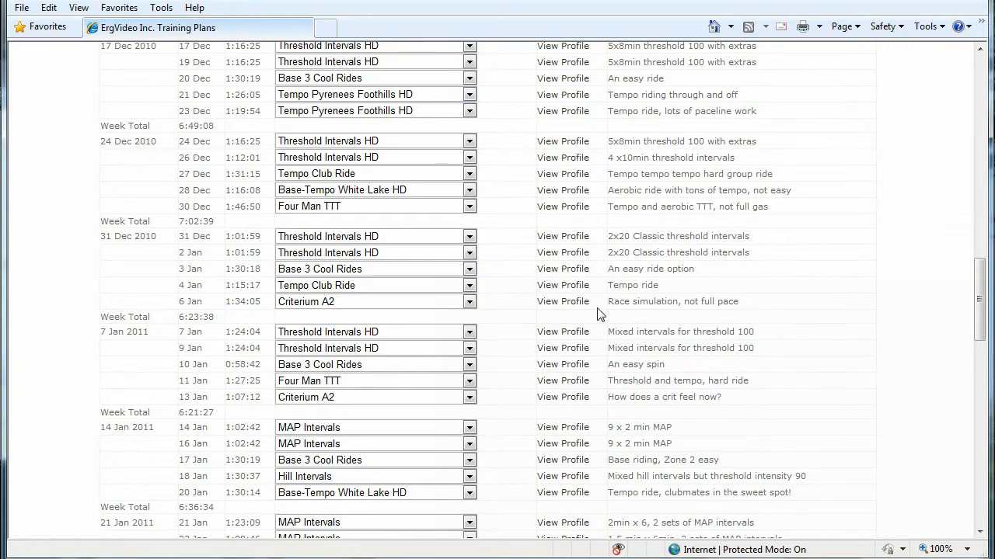
{"action": "mouse_move", "coordinate": [824, 313]}
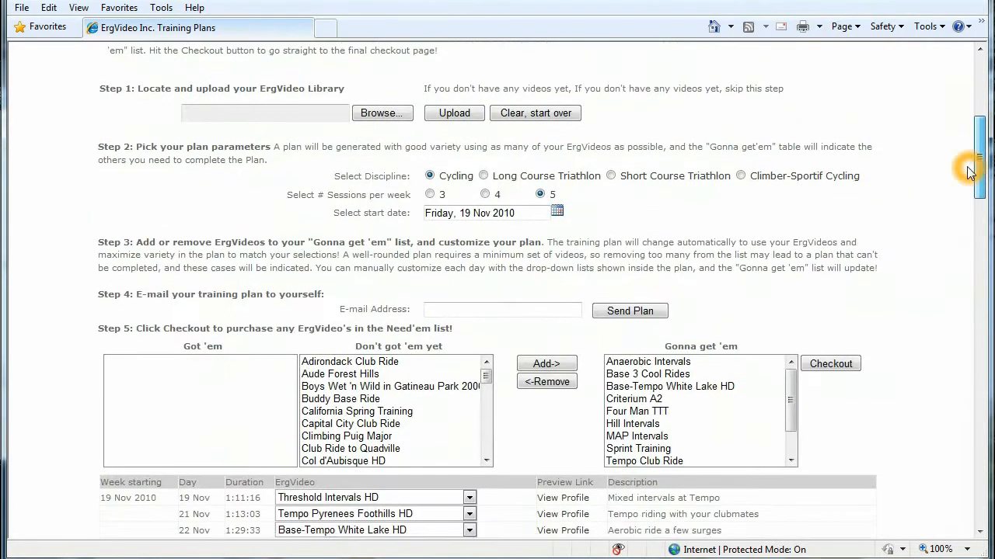
{"action": "mouse_move", "coordinate": [790, 391]}
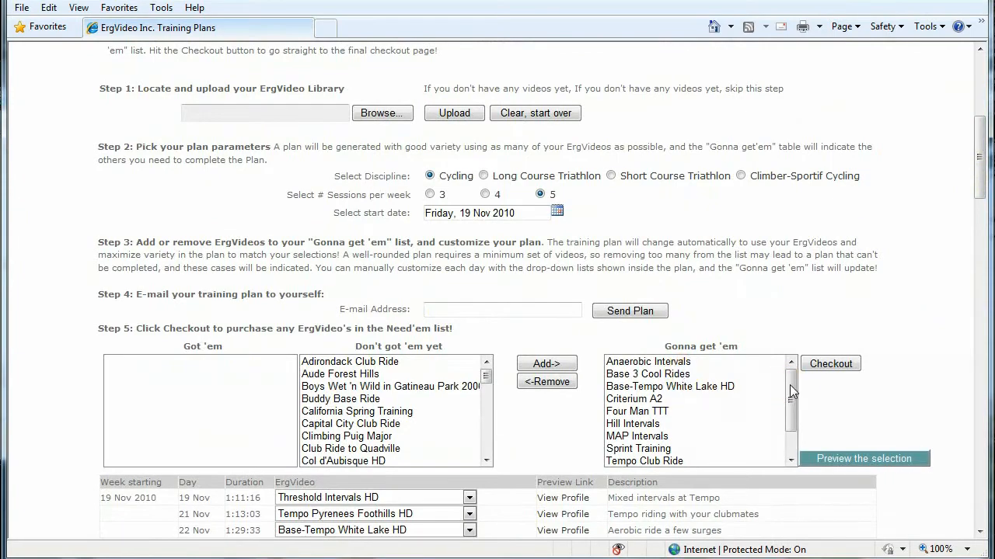
Choose Mallorca Tempo And Hills as the 9 Dec ride, adding it to Gonna get 'em.
{"action": "scroll", "scroll_direction": "down", "scroll_amount": 3}
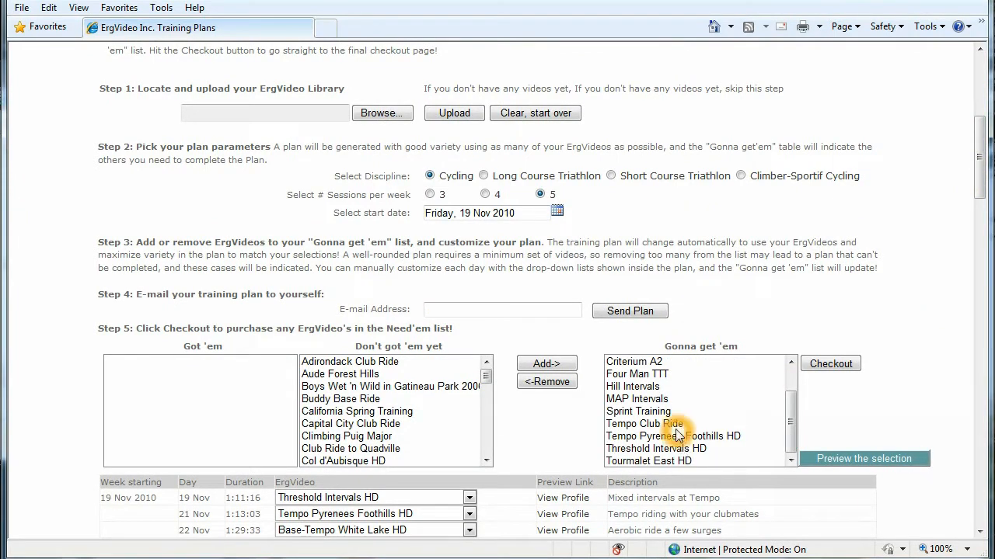
{"action": "scroll", "scroll_direction": "down", "scroll_amount": 3}
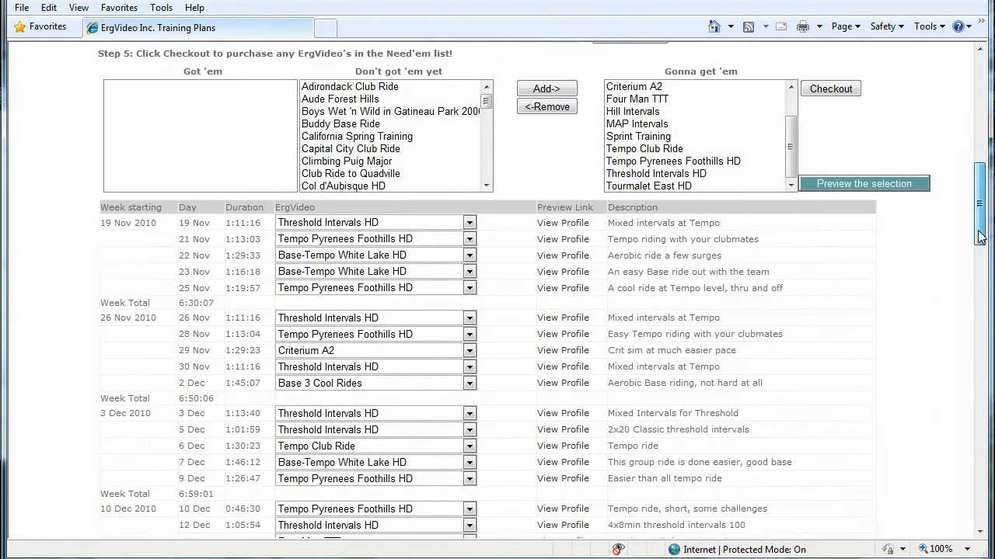
{"action": "scroll", "scroll_direction": "down", "scroll_amount": 3}
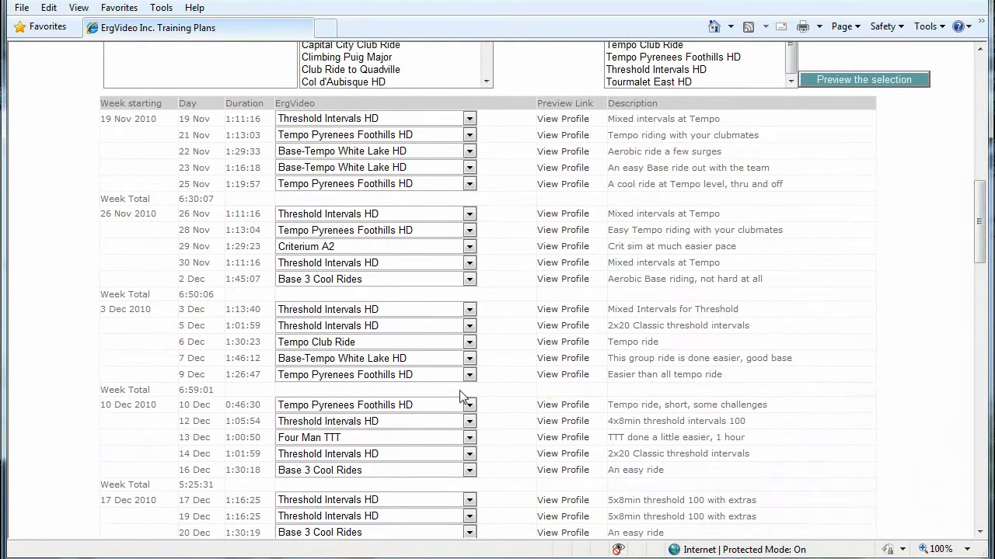
{"action": "left_click", "coordinate": [469, 375]}
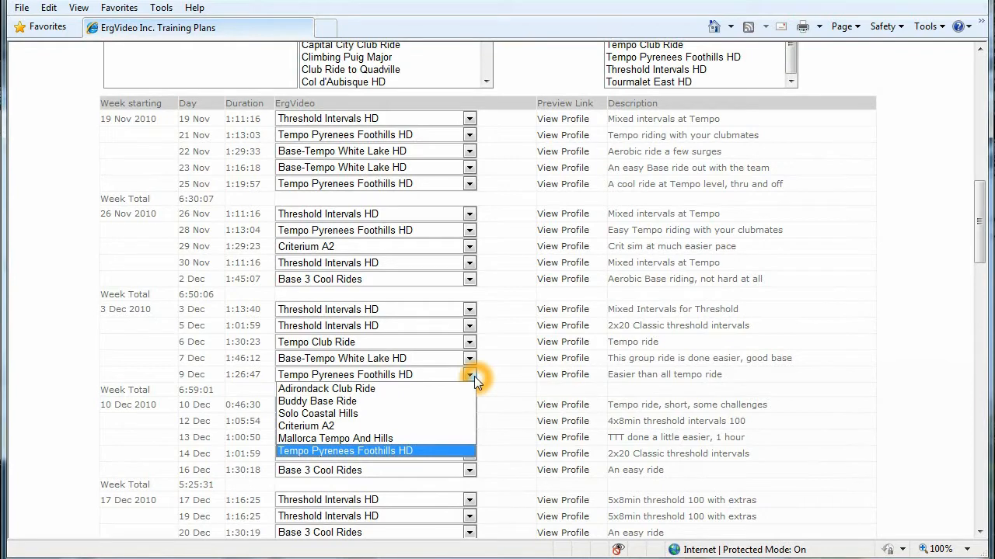
{"action": "mouse_move", "coordinate": [388, 438]}
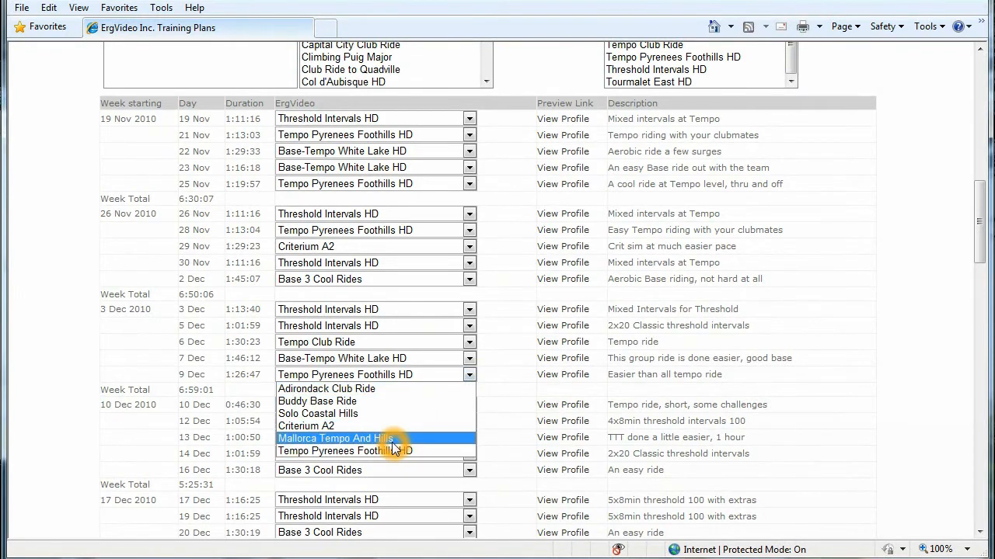
{"action": "left_click", "coordinate": [335, 438]}
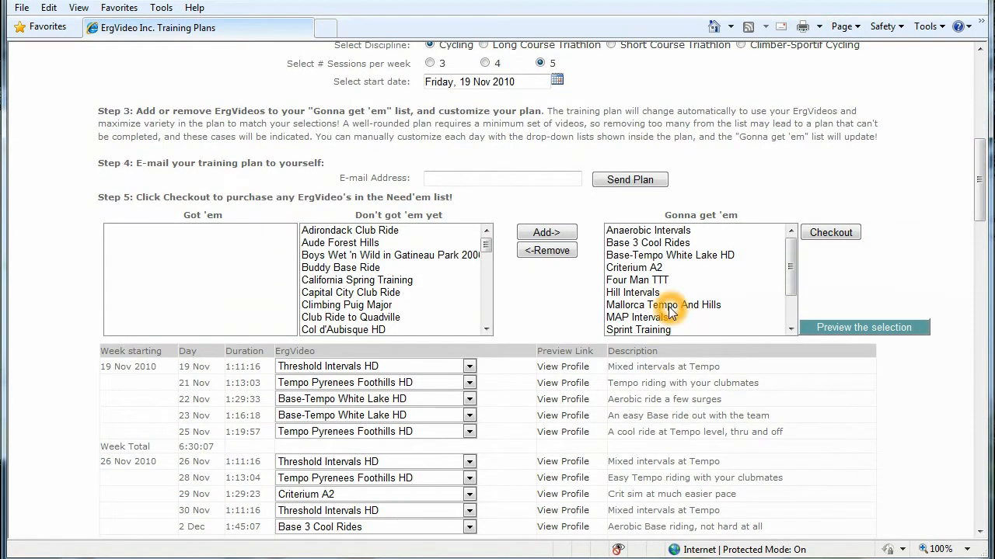
{"action": "mouse_move", "coordinate": [653, 233]}
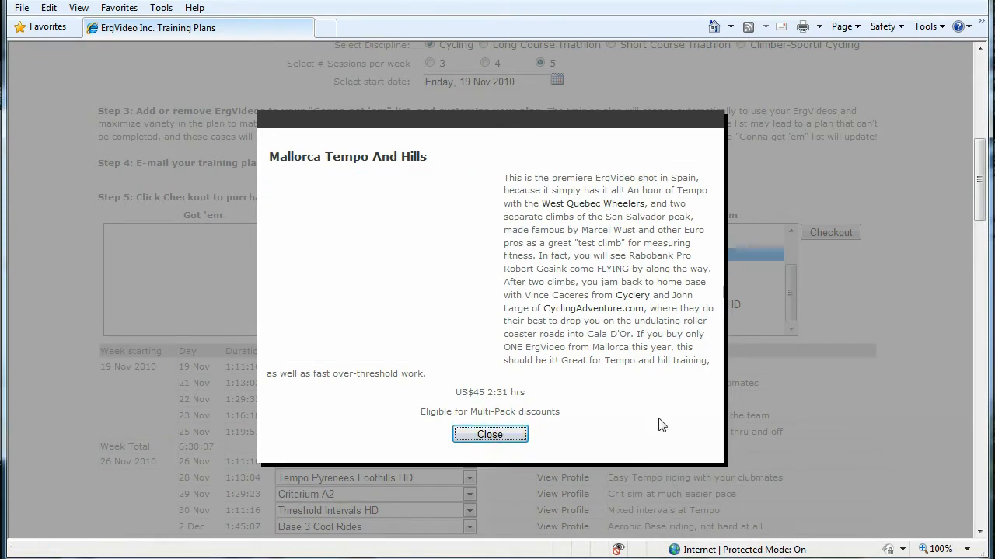
{"action": "left_click", "coordinate": [489, 435]}
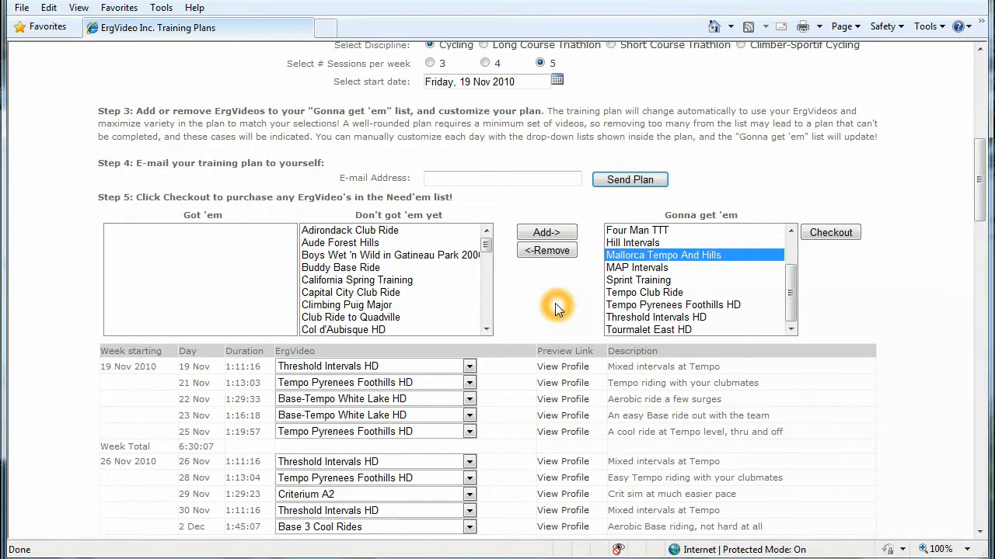
{"action": "mouse_move", "coordinate": [791, 293]}
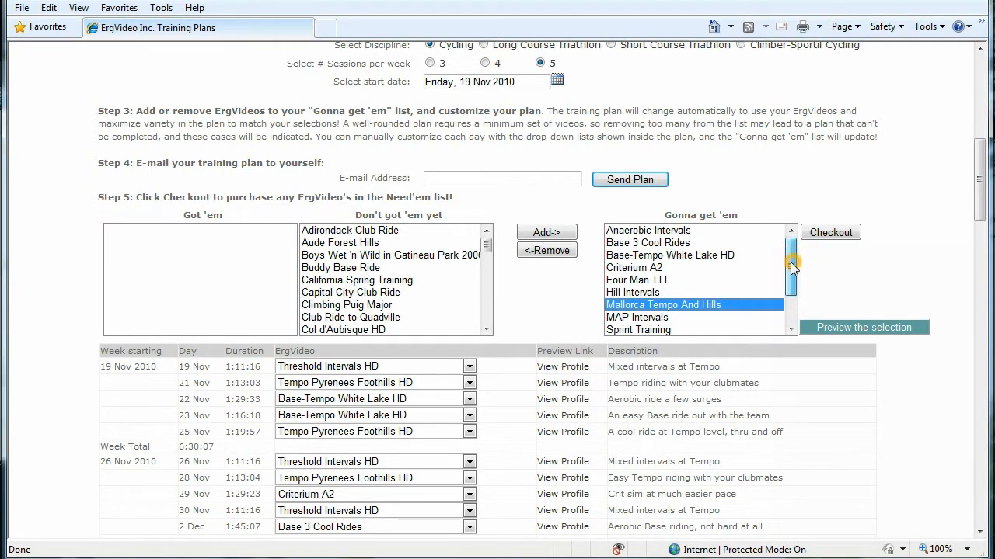
Remove Tempo Pyrenees Foothills HD and Base-Tempo White Lake HD from the Gonna get 'em list.
{"action": "scroll", "scroll_direction": "down", "scroll_amount": 3}
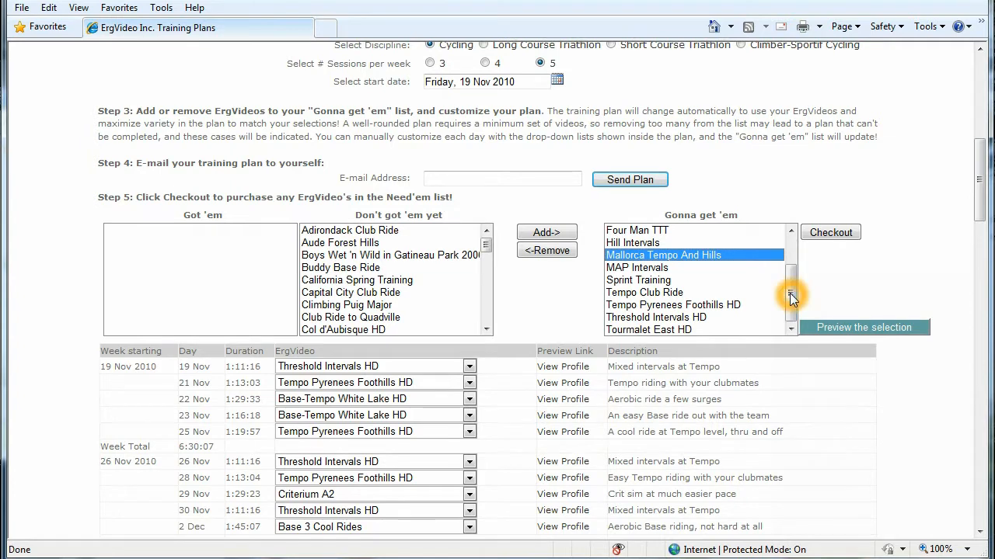
{"action": "mouse_move", "coordinate": [650, 345]}
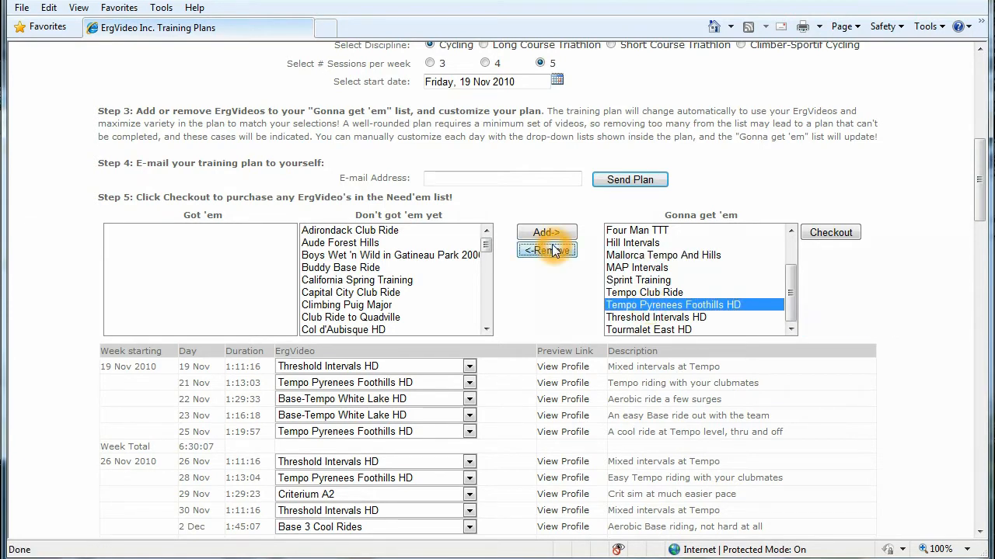
{"action": "left_click", "coordinate": [547, 249]}
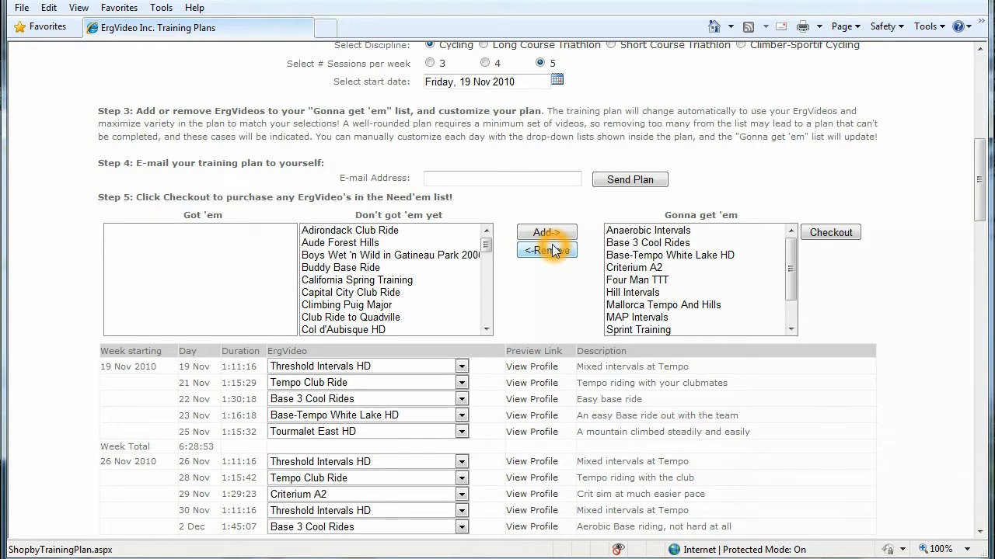
{"action": "left_click", "coordinate": [670, 255]}
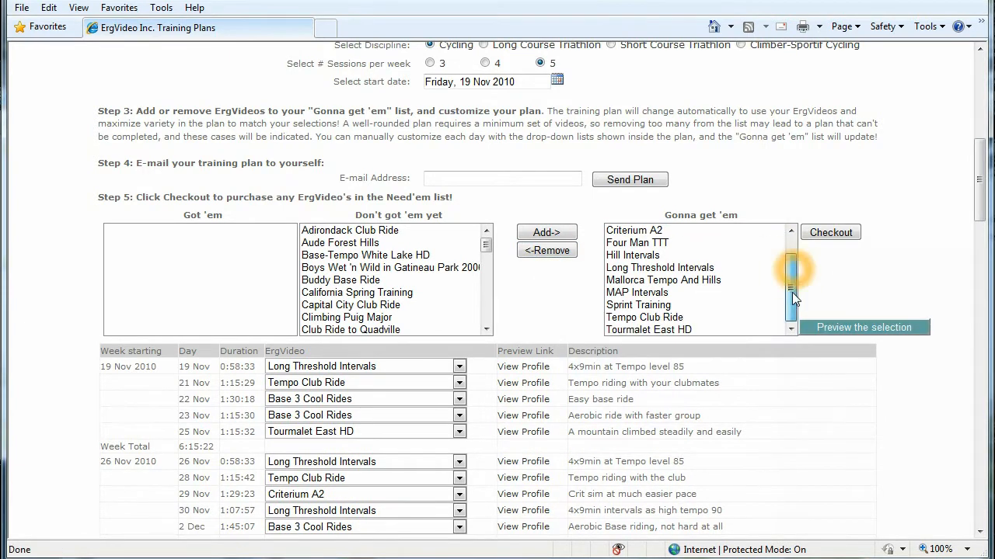
Remove Tourmalet East HD from the Gonna get 'em list so the schedule rebuilds.
{"action": "left_click", "coordinate": [648, 329]}
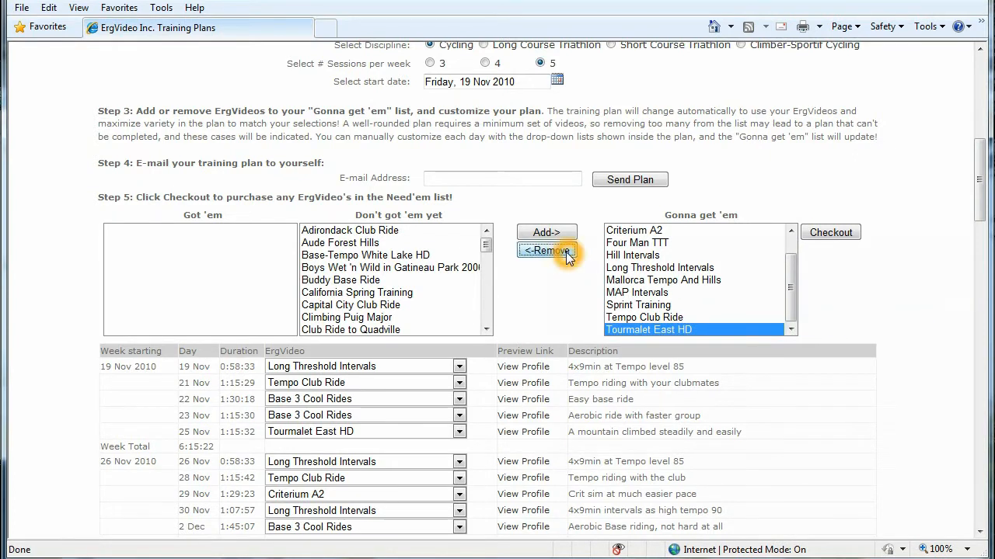
{"action": "left_click", "coordinate": [547, 250]}
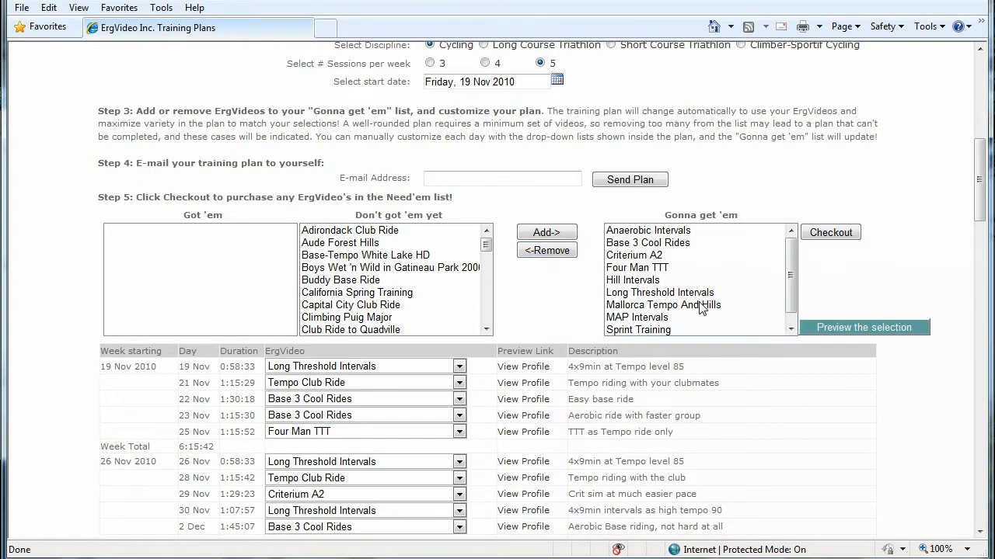
{"action": "left_click", "coordinate": [662, 304]}
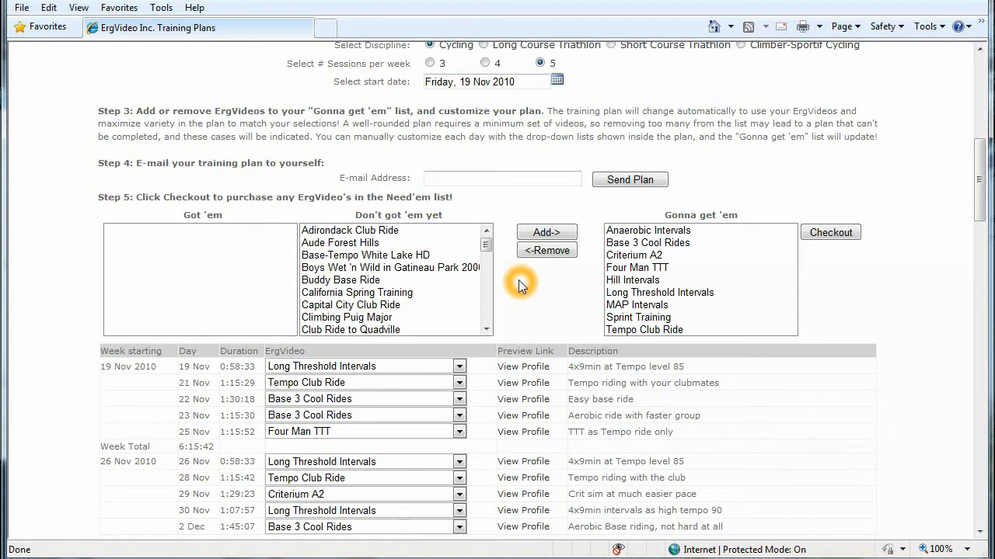
Remove Long Threshold Intervals from the Gonna get 'em list.
{"action": "left_click", "coordinate": [659, 293]}
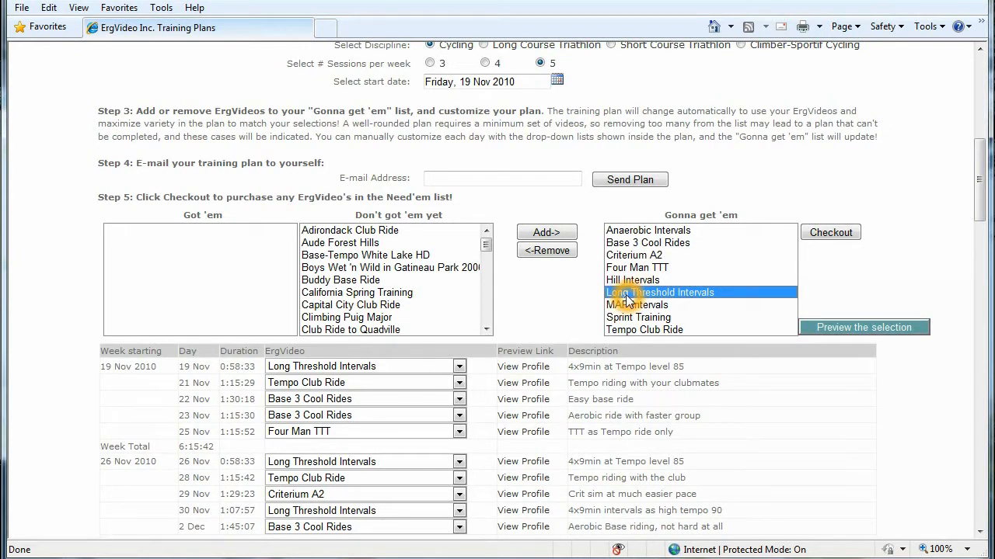
{"action": "mouse_move", "coordinate": [575, 286]}
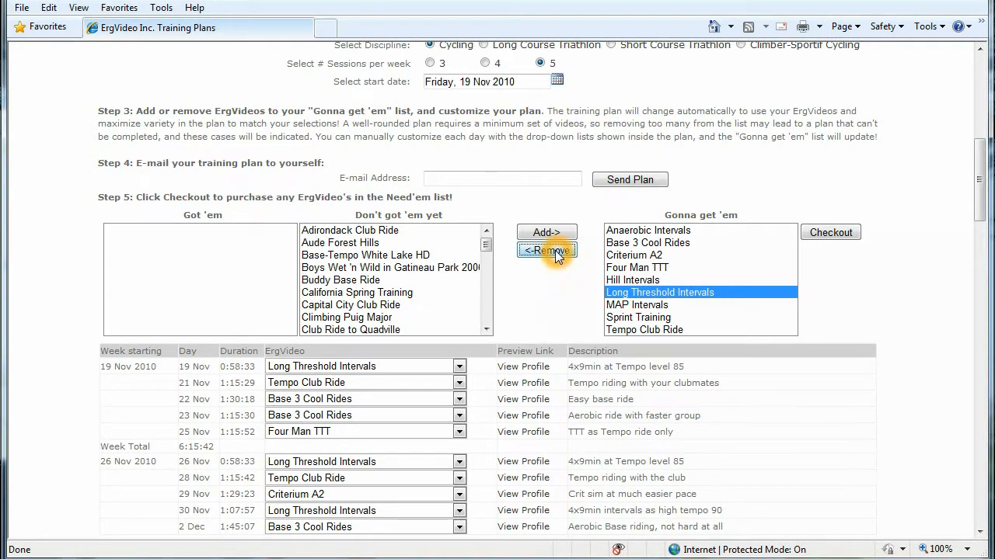
{"action": "left_click", "coordinate": [547, 251]}
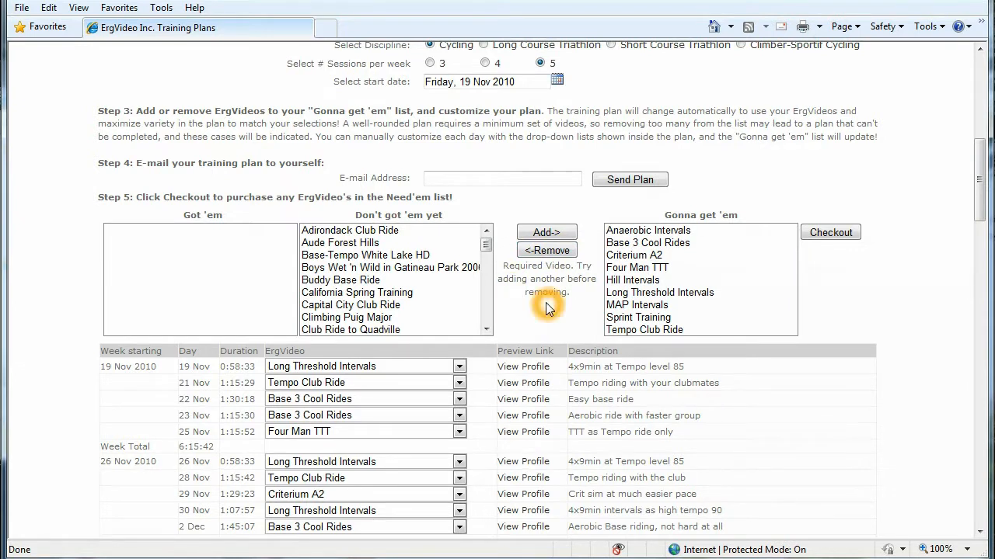
{"action": "mouse_move", "coordinate": [536, 293]}
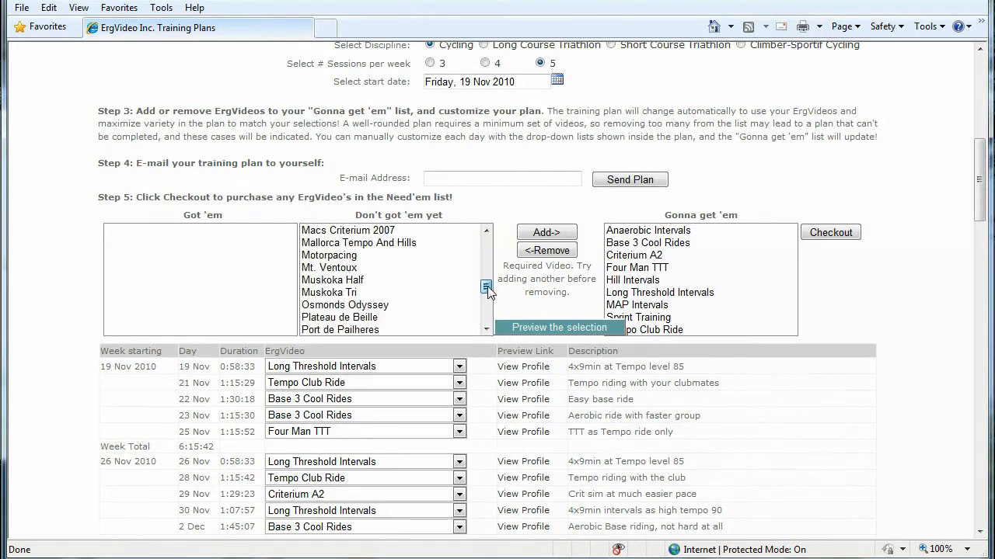
{"action": "scroll", "scroll_direction": "down", "scroll_amount": 3}
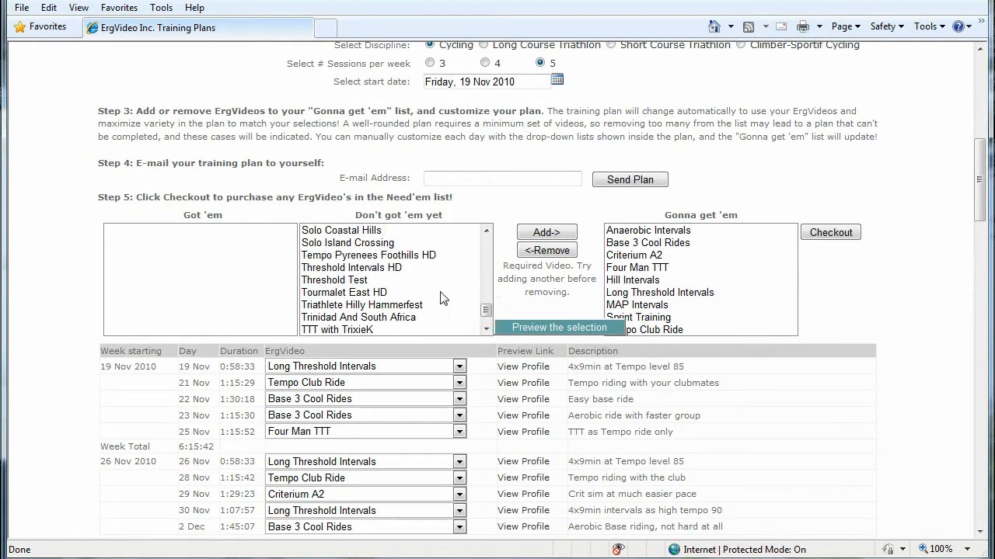
Add Threshold Intervals HD from Don't got 'em yet to the Gonna get 'em list.
{"action": "left_click", "coordinate": [351, 267]}
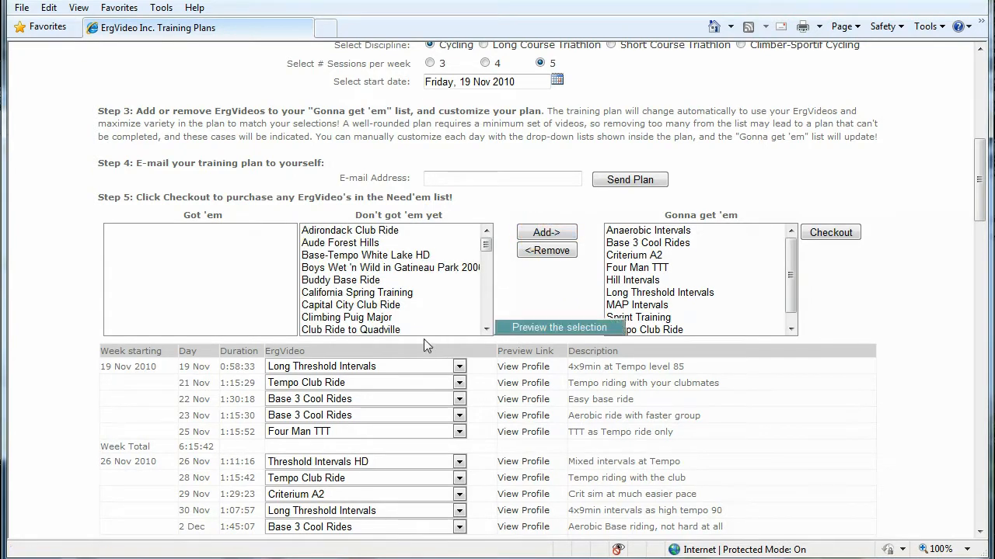
{"action": "left_click", "coordinate": [659, 292]}
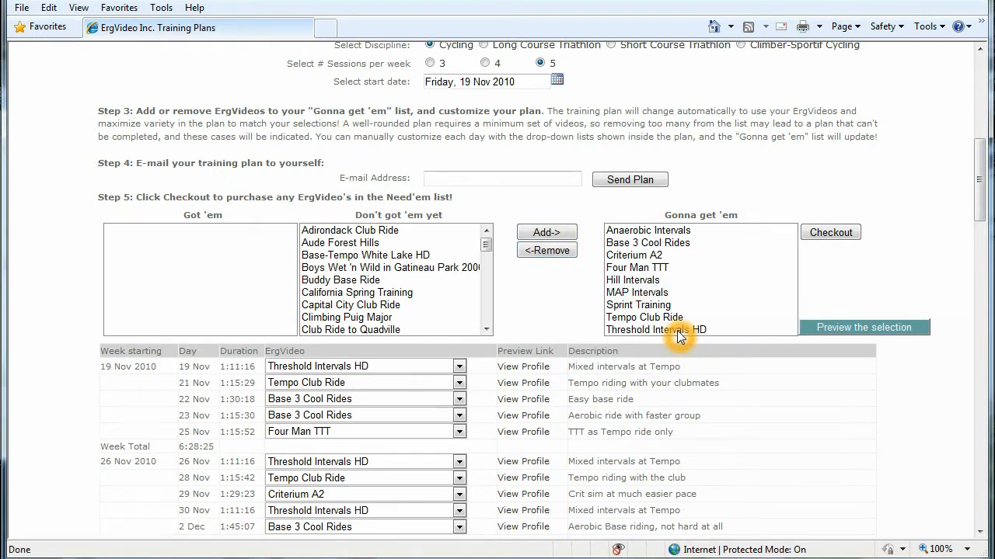
{"action": "left_click", "coordinate": [675, 329]}
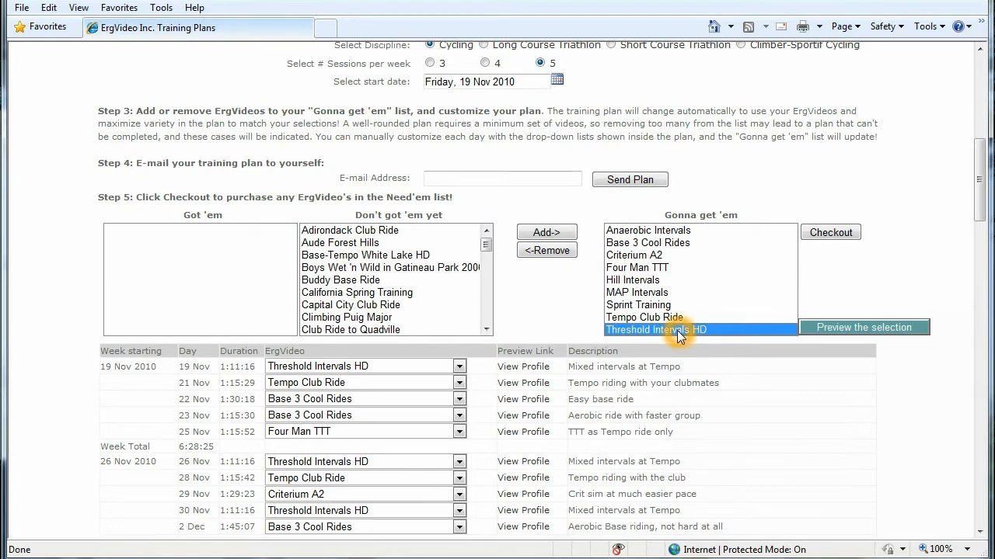
{"action": "mouse_move", "coordinate": [565, 321]}
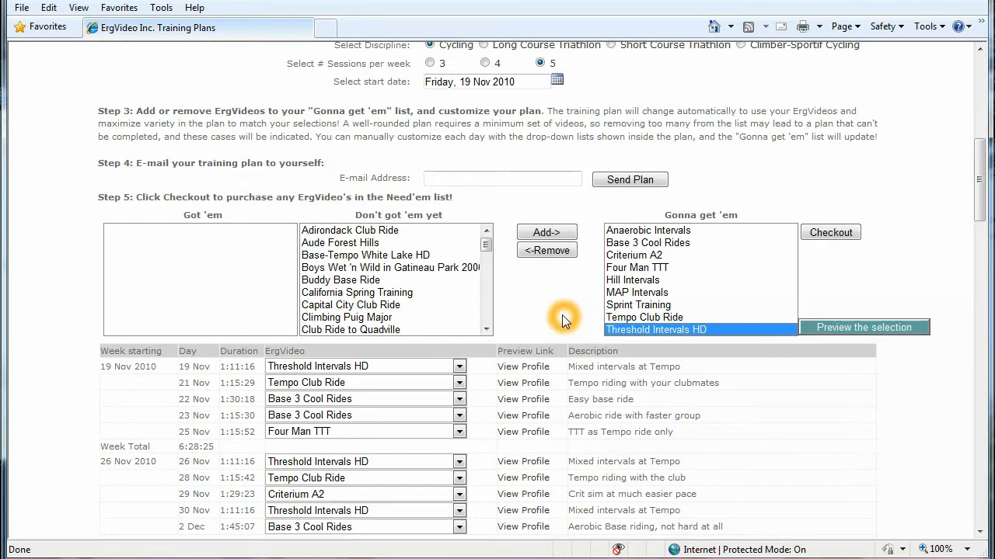
{"action": "mouse_move", "coordinate": [467, 401]}
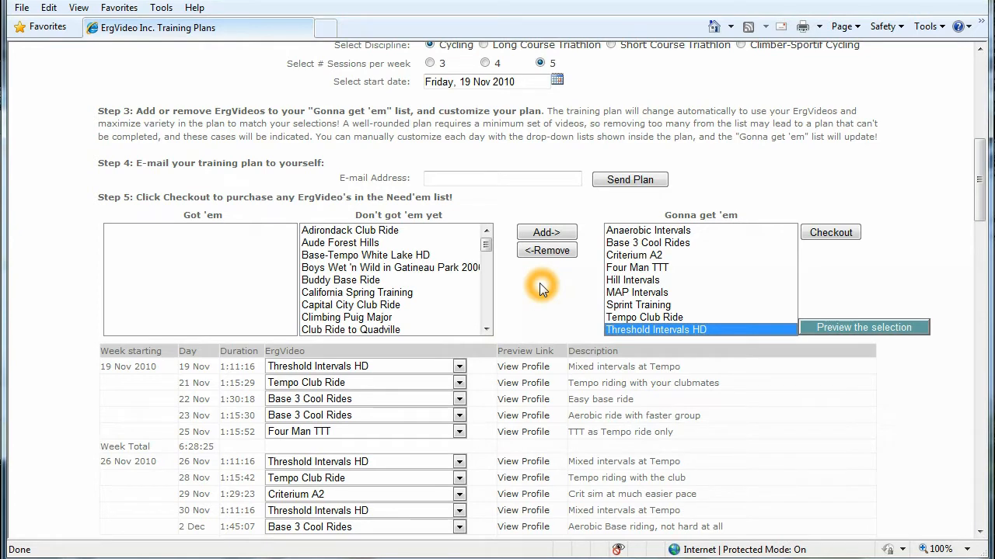
{"action": "mouse_move", "coordinate": [510, 233]}
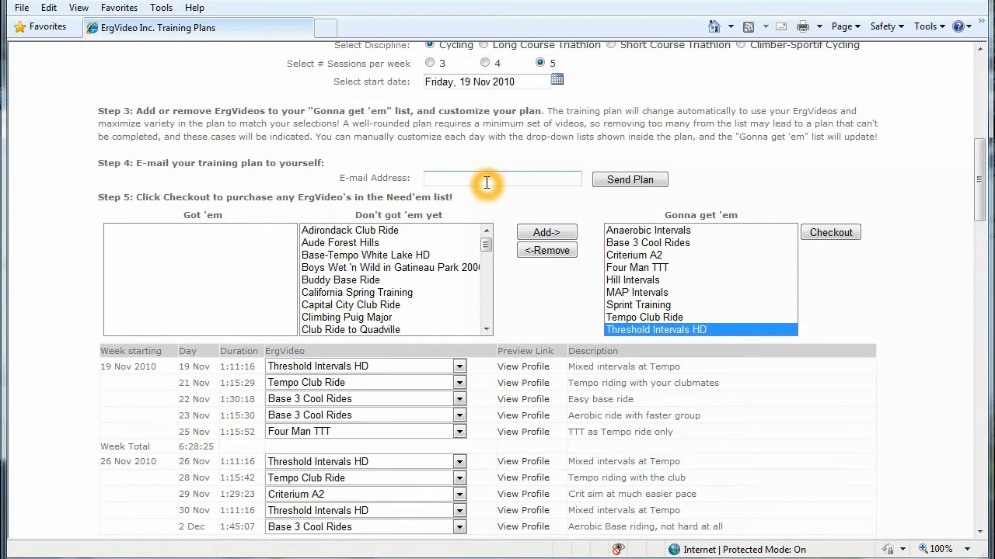
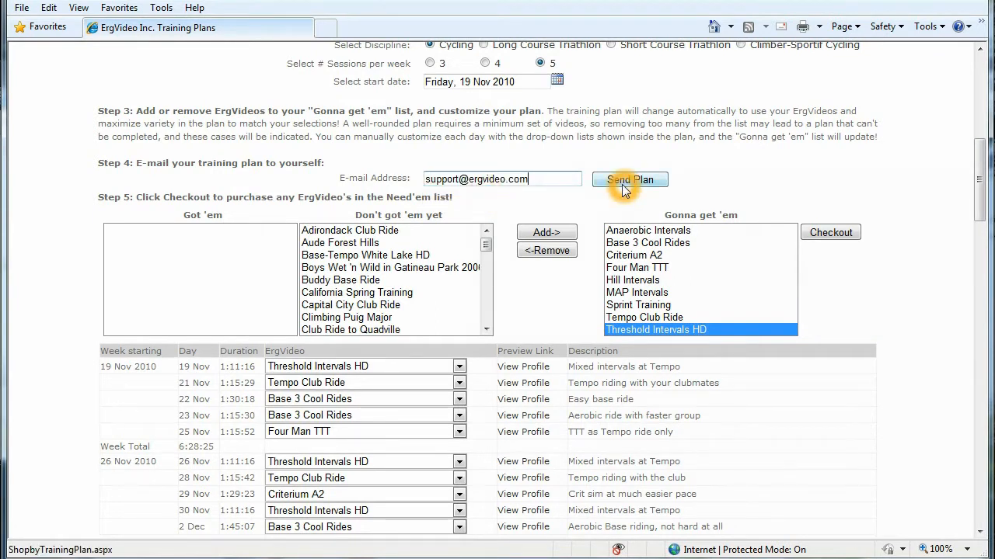
{"action": "left_click", "coordinate": [630, 180]}
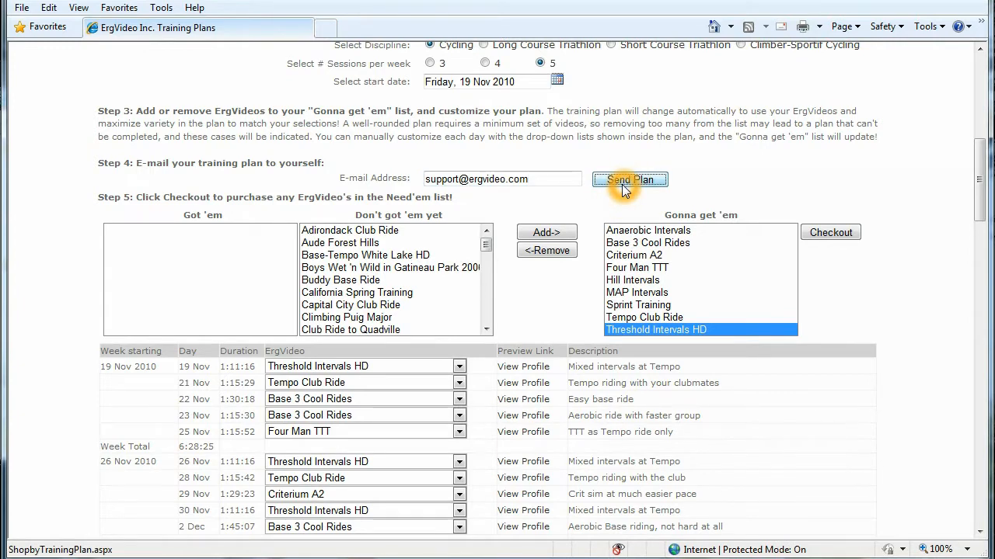
{"action": "left_click", "coordinate": [630, 180]}
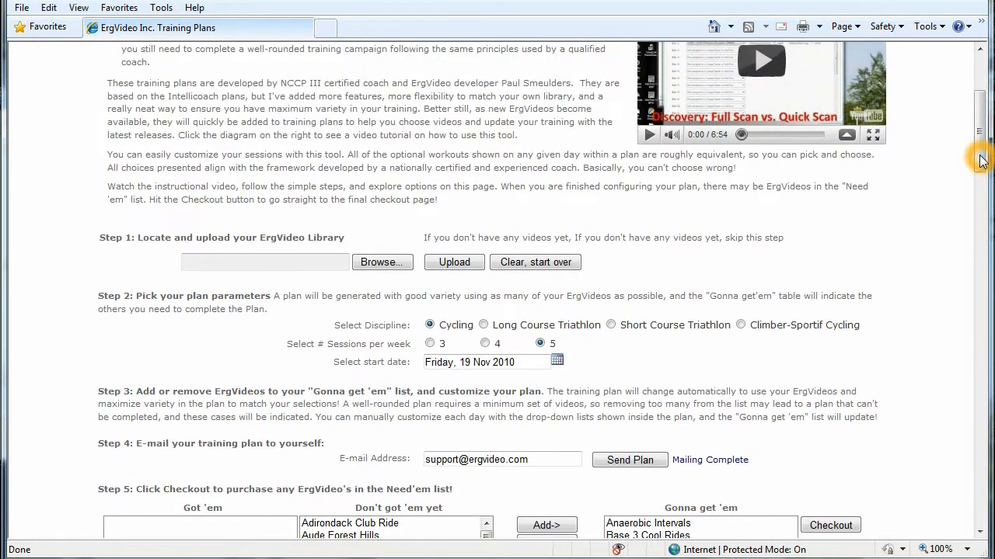
{"action": "mouse_move", "coordinate": [761, 233]}
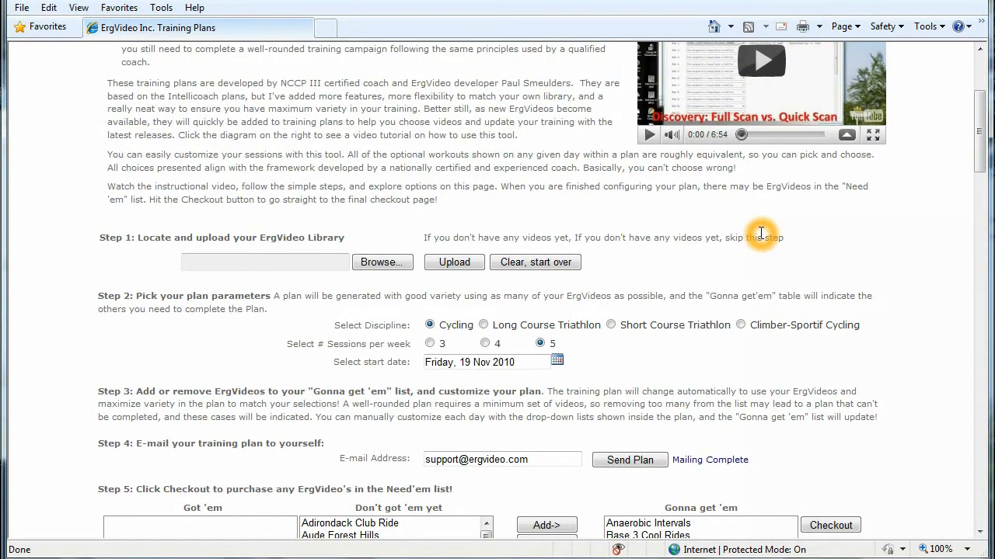
{"action": "mouse_move", "coordinate": [704, 230]}
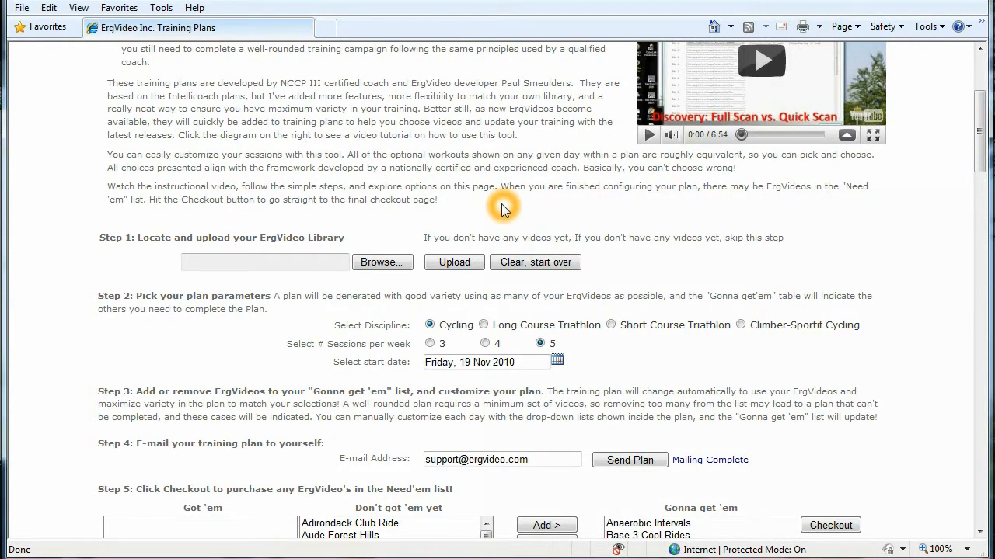
{"action": "mouse_move", "coordinate": [387, 254]}
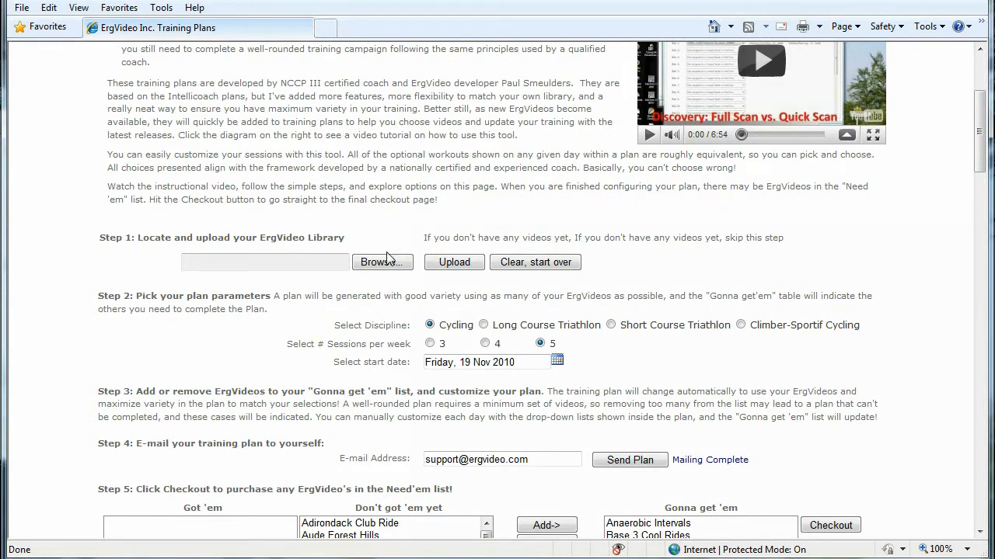
{"action": "mouse_move", "coordinate": [383, 261]}
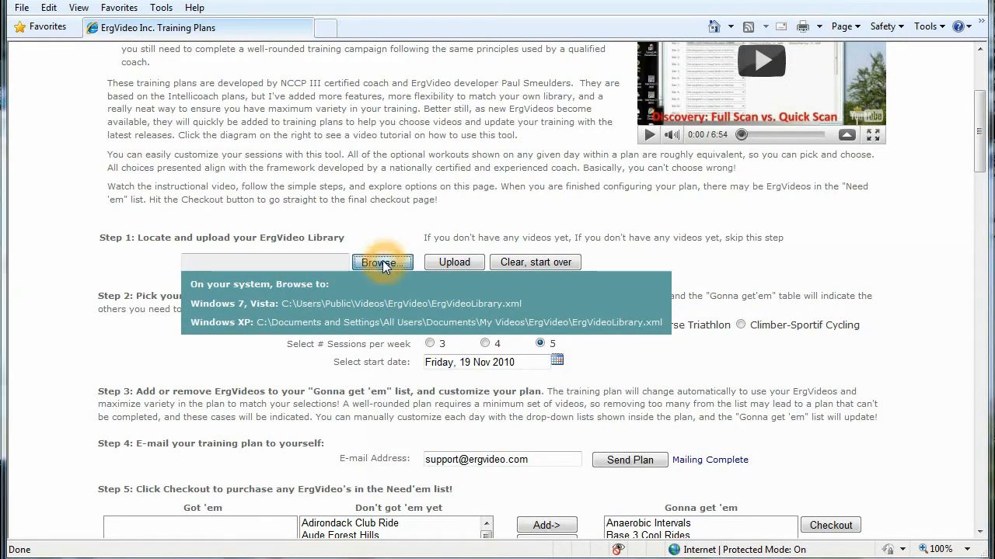
Browse to Public Videos\ErgVideo\ErgVideoLibrary.xml and upload it as the video library.
{"action": "left_click", "coordinate": [382, 261]}
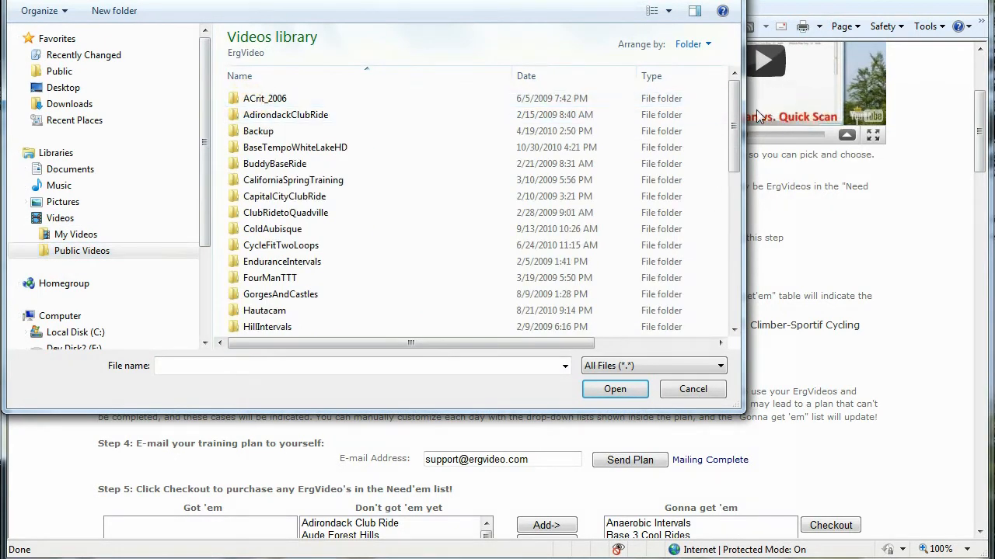
{"action": "scroll", "scroll_direction": "down", "scroll_amount": 3}
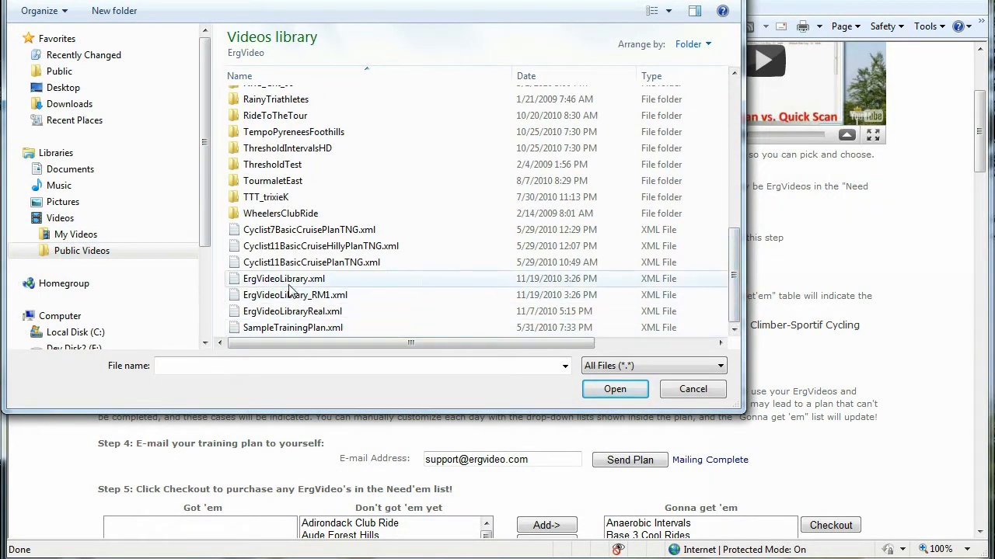
{"action": "left_click", "coordinate": [283, 278]}
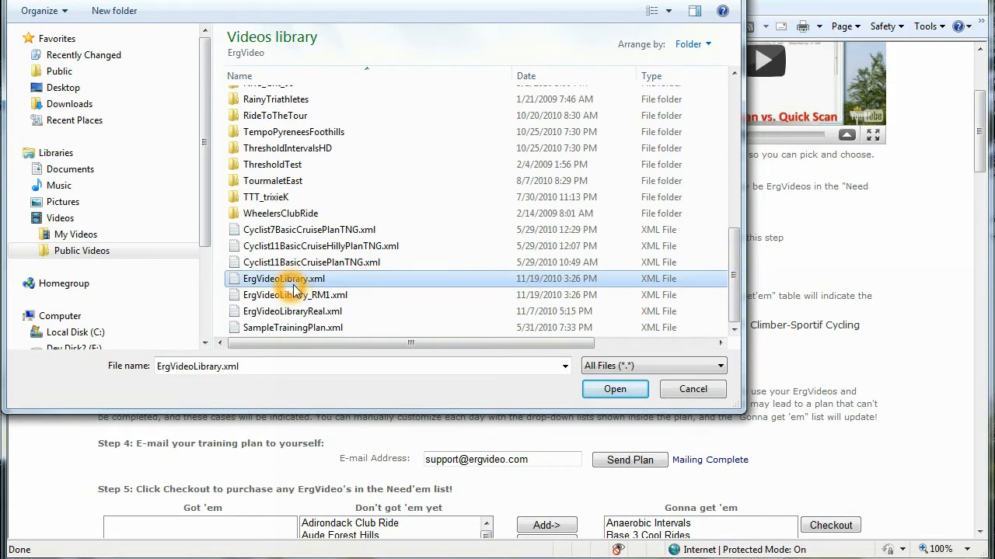
{"action": "left_click", "coordinate": [616, 388]}
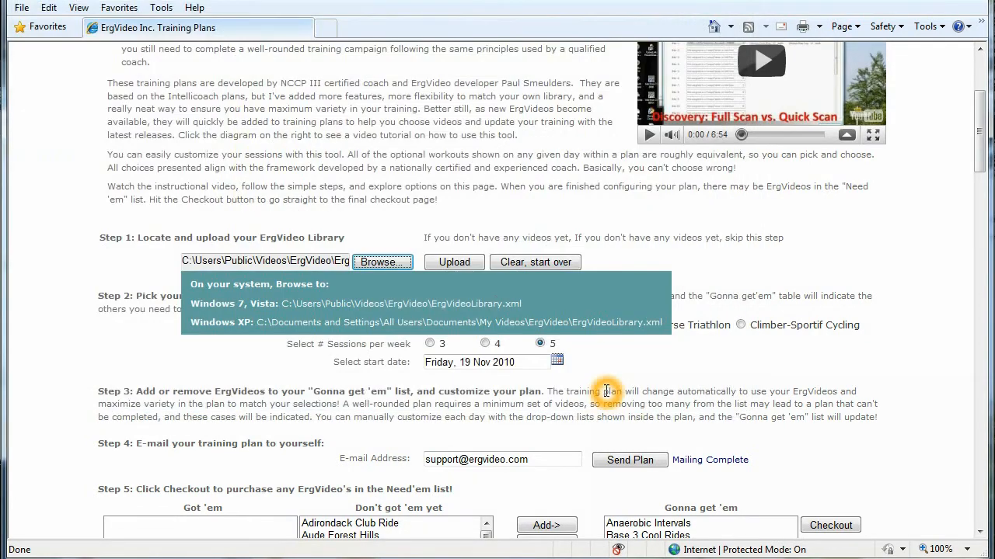
{"action": "left_click", "coordinate": [454, 261]}
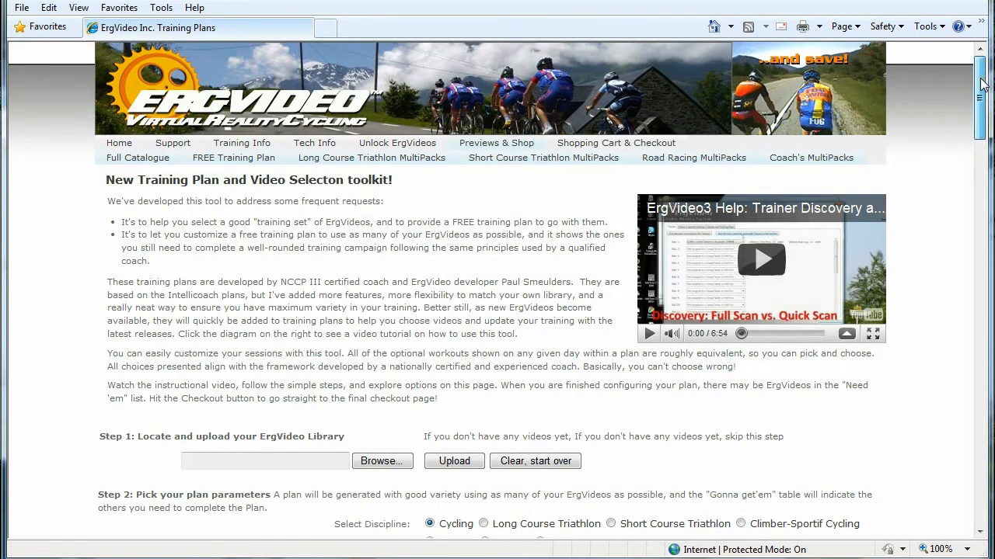
Scroll down the regenerated schedule to review the January 2011 weeks.
{"action": "scroll", "scroll_direction": "down", "scroll_amount": 3}
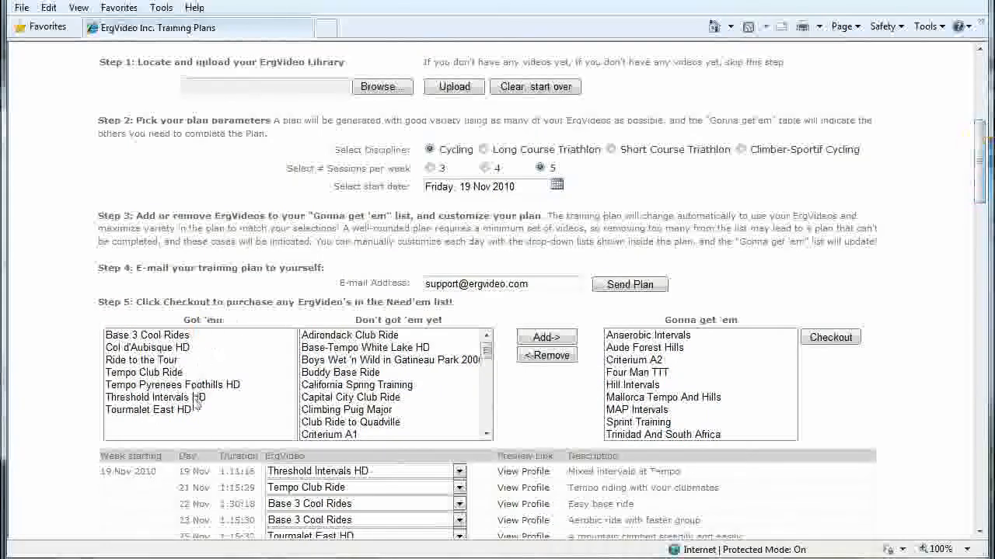
{"action": "mouse_move", "coordinate": [200, 407]}
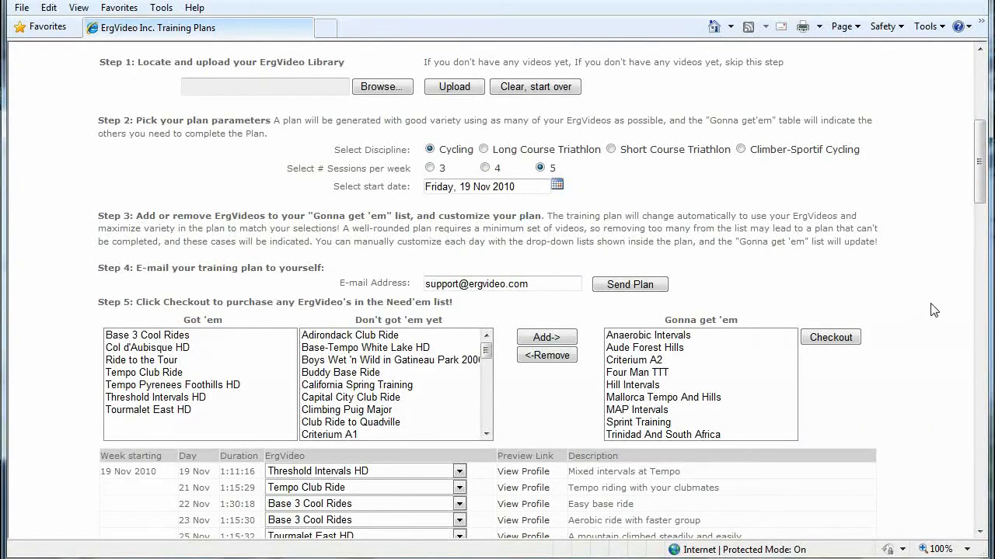
{"action": "scroll", "scroll_direction": "down", "scroll_amount": 3}
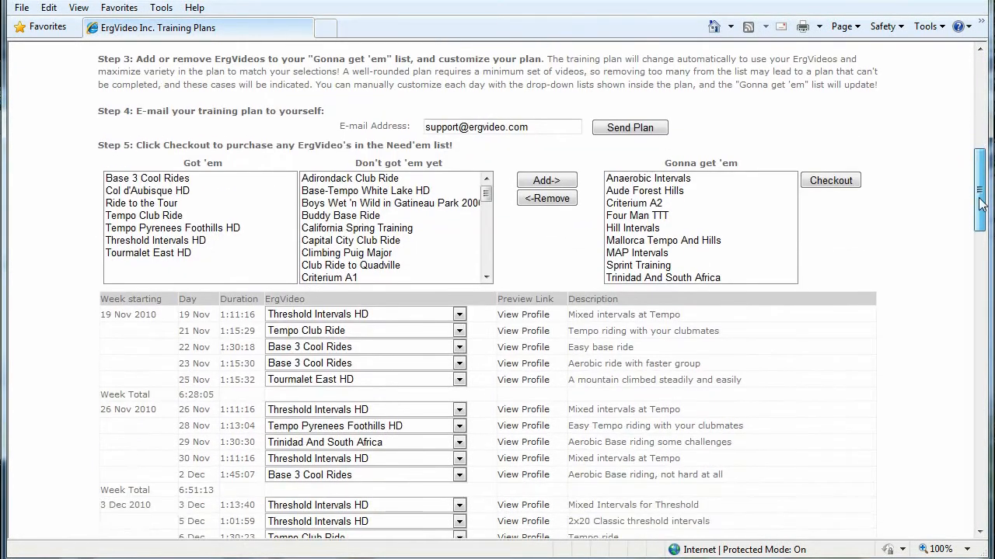
{"action": "left_click_drag", "start_coordinate": [980, 202], "coordinate": [981, 341]}
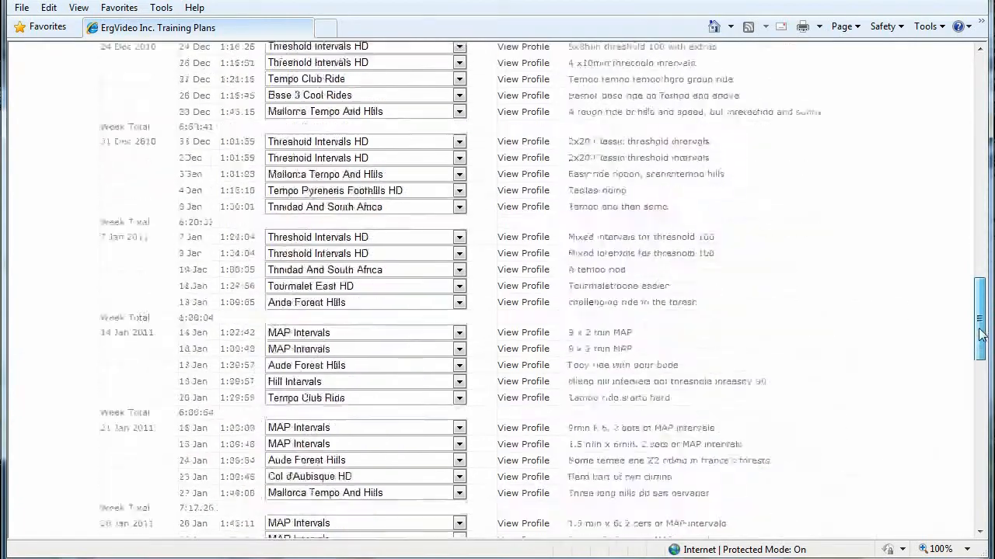
{"action": "scroll", "scroll_direction": "down", "scroll_amount": 3}
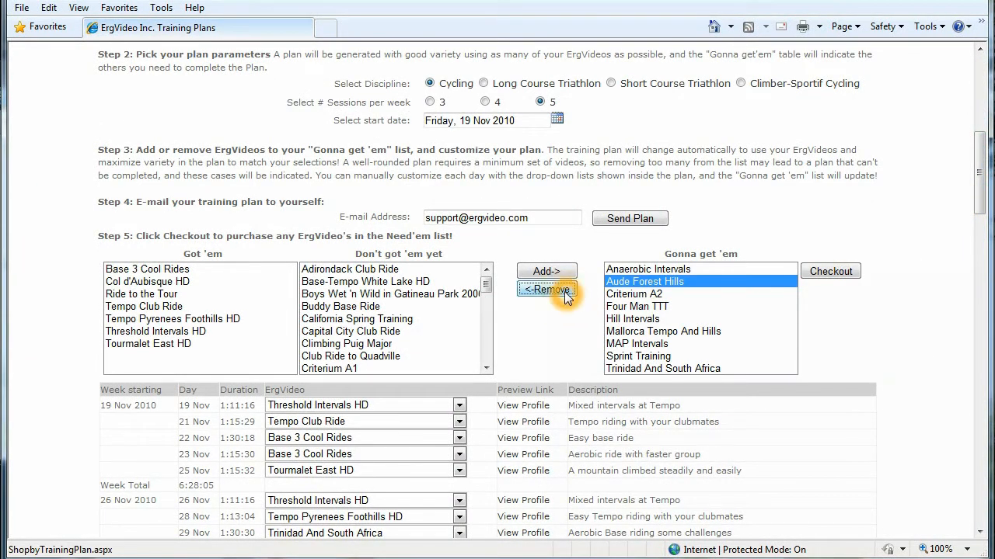
Remove Aude Forest Hills, Mallorca Tempo And Hills and Trinidad And South Africa from Gonna get 'em.
{"action": "left_click", "coordinate": [547, 289]}
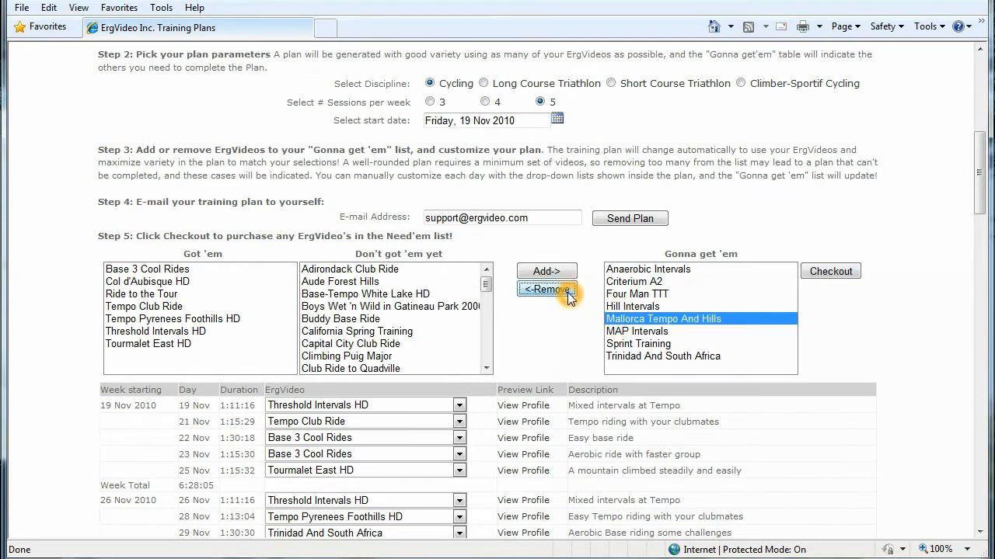
{"action": "left_click", "coordinate": [547, 291]}
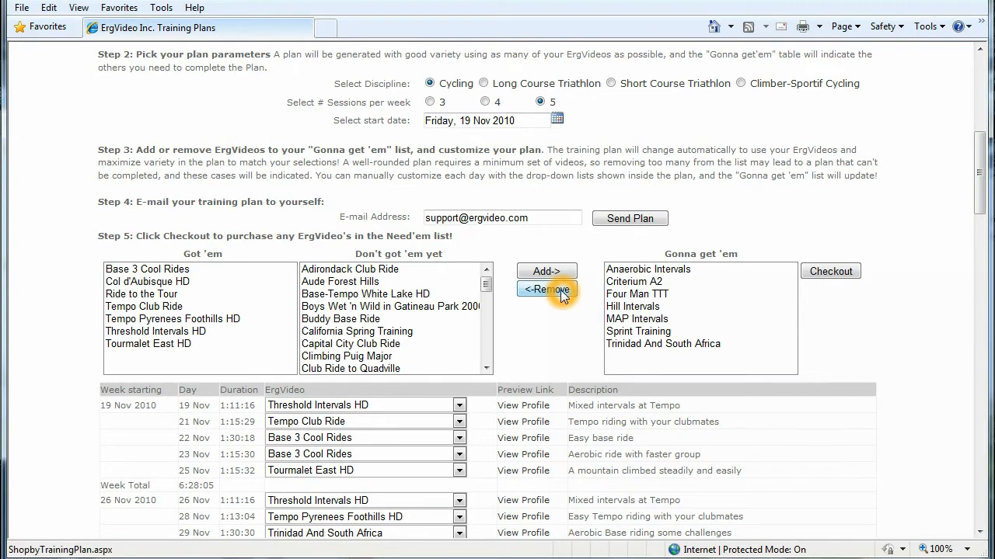
{"action": "left_click", "coordinate": [662, 343]}
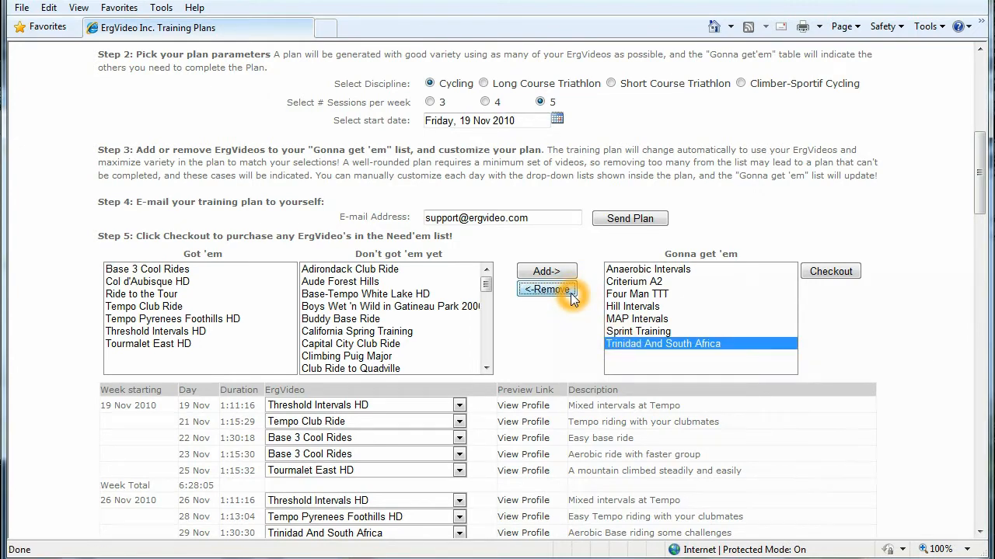
{"action": "left_click", "coordinate": [547, 289]}
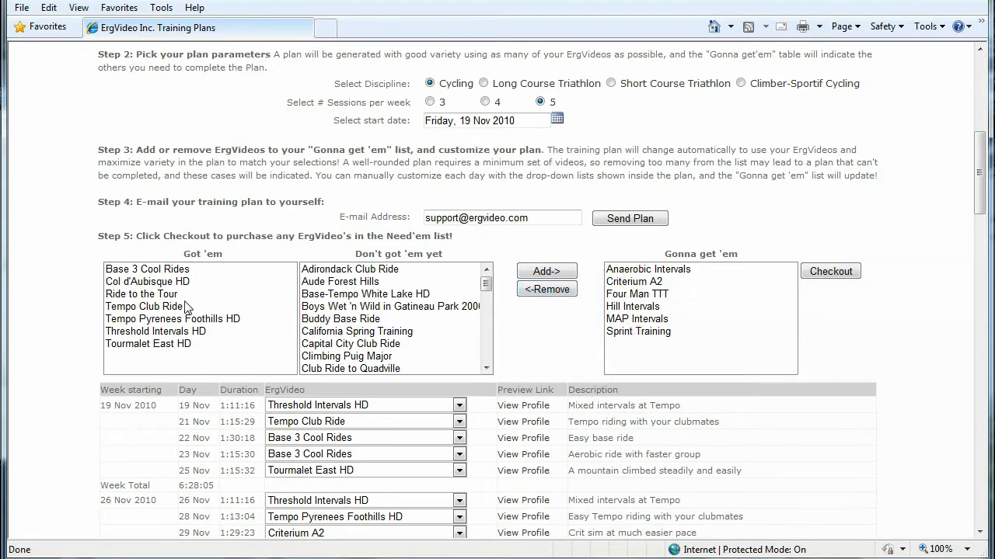
{"action": "mouse_move", "coordinate": [208, 322]}
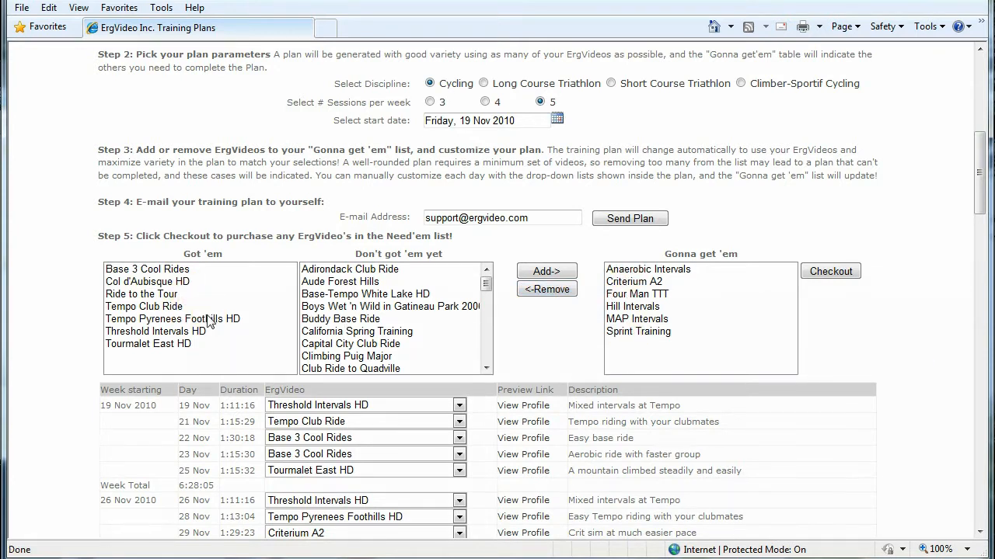
{"action": "mouse_move", "coordinate": [181, 343]}
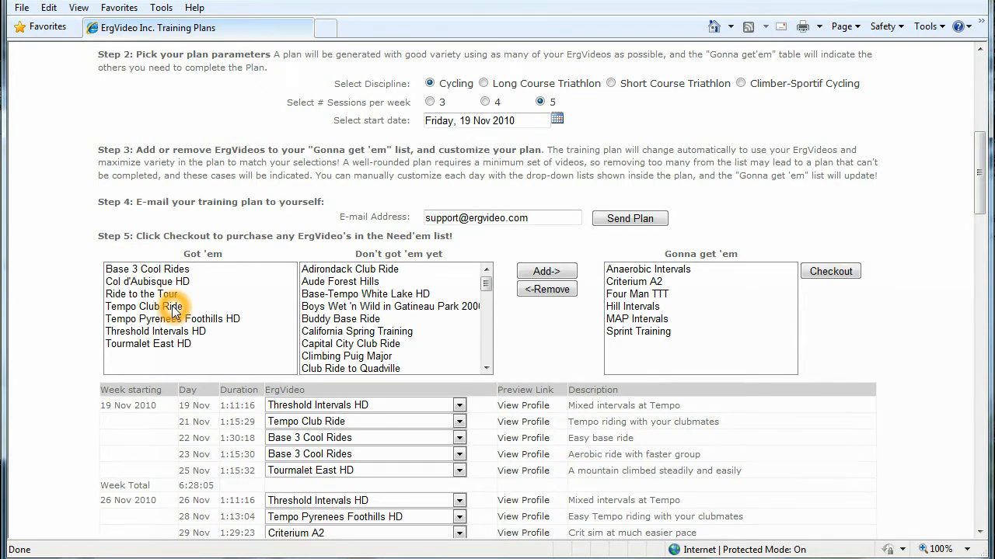
{"action": "mouse_move", "coordinate": [485, 159]}
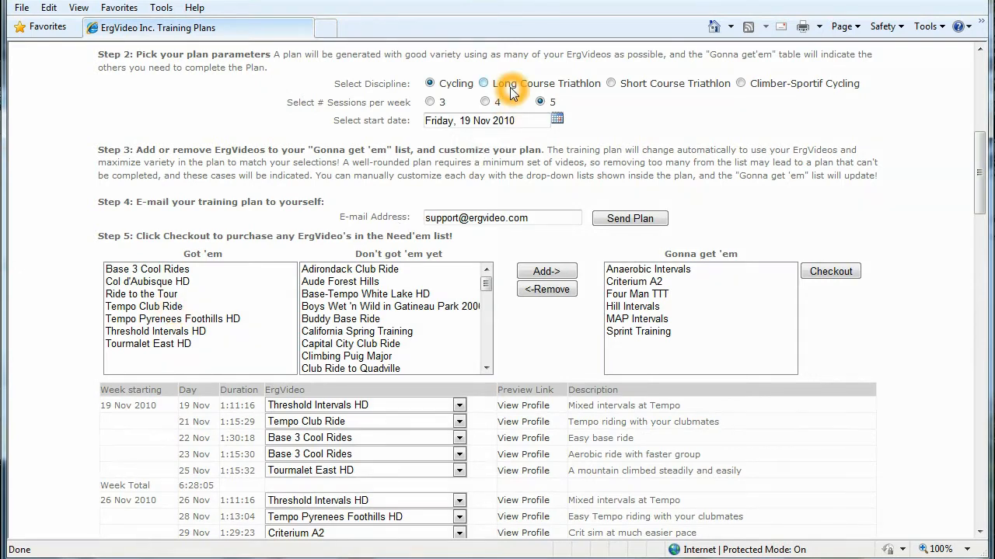
{"action": "mouse_move", "coordinate": [704, 242]}
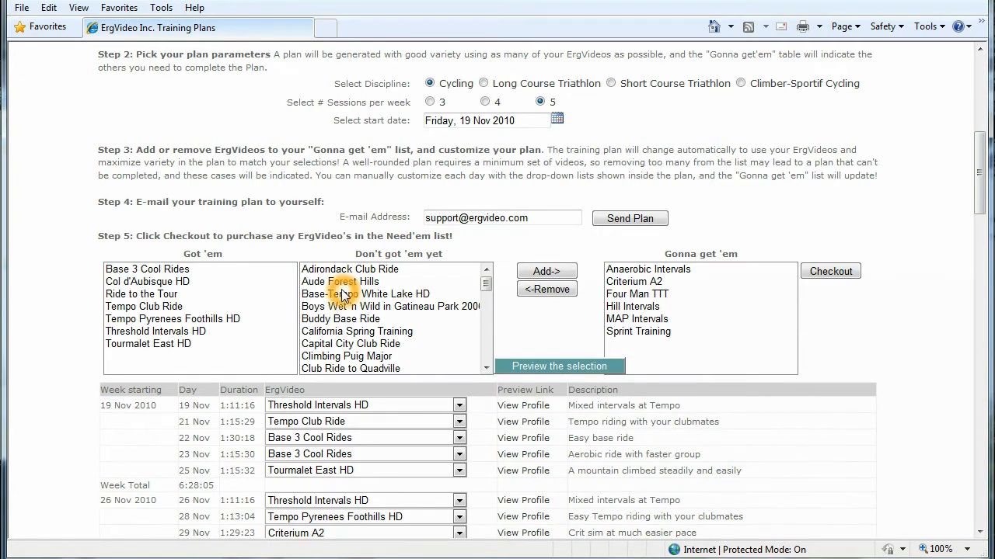
Add Aude Forest Hills from Don't got 'em yet back onto the Gonna get 'em list.
{"action": "left_click", "coordinate": [342, 283]}
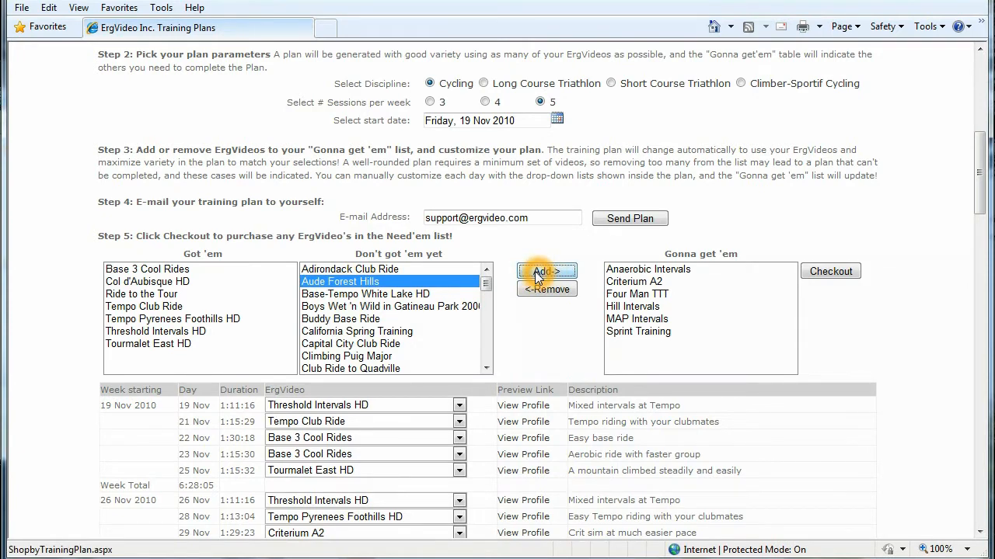
{"action": "left_click", "coordinate": [547, 270]}
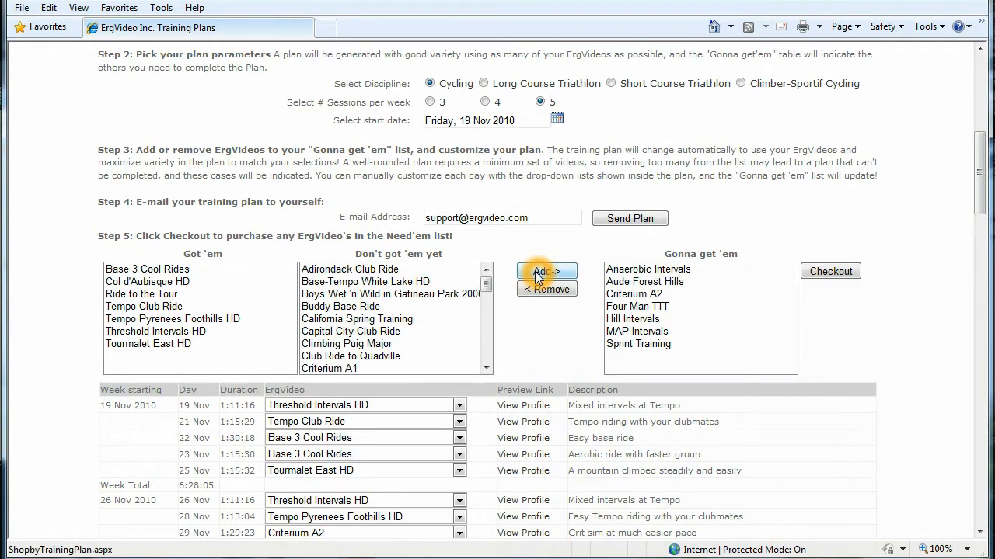
{"action": "scroll", "scroll_direction": "down", "scroll_amount": 3}
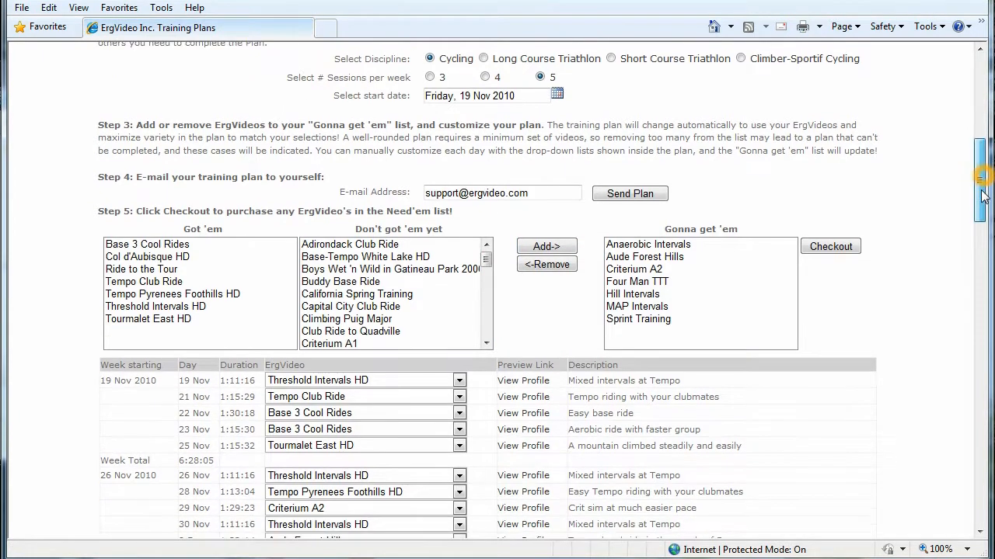
{"action": "scroll", "scroll_direction": "down", "scroll_amount": 3}
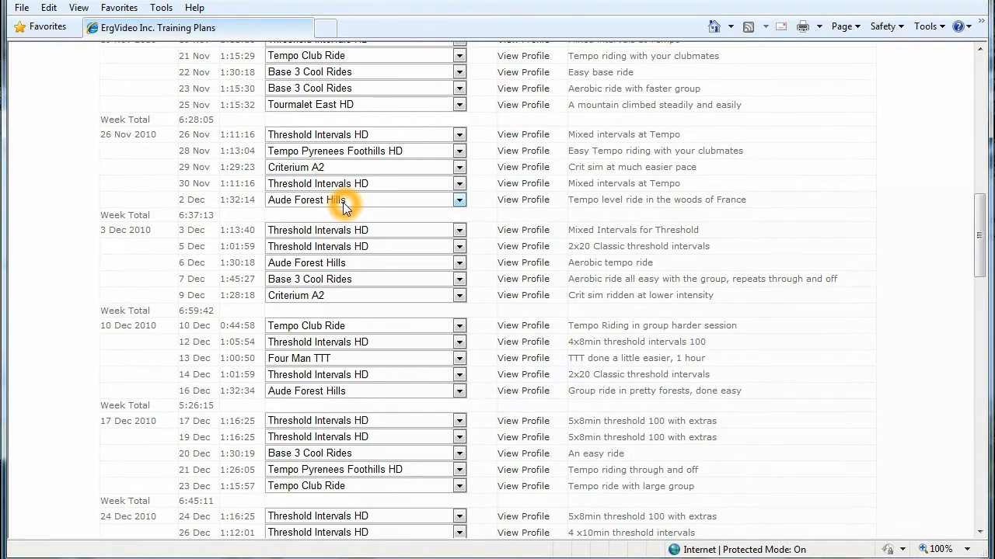
{"action": "mouse_move", "coordinate": [419, 368]}
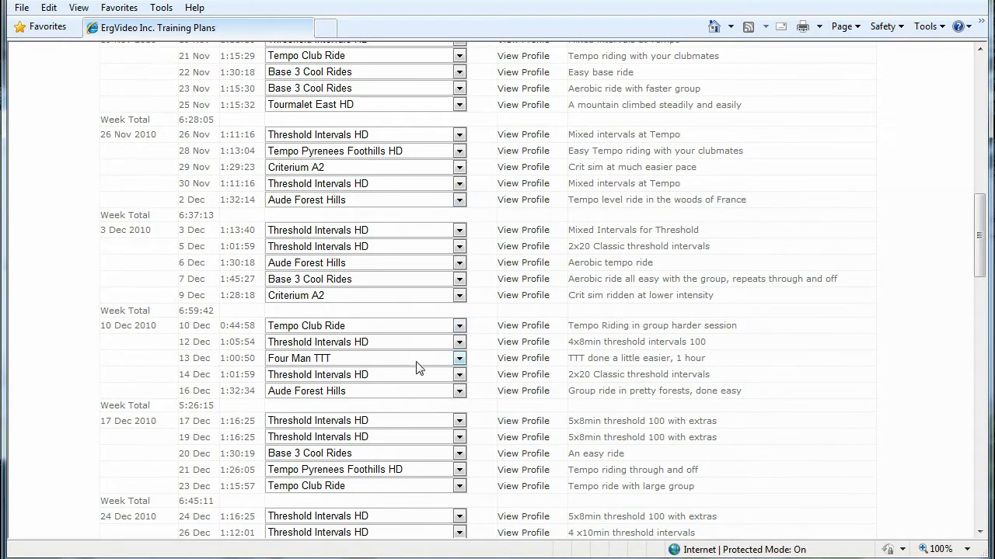
{"action": "mouse_move", "coordinate": [339, 401]}
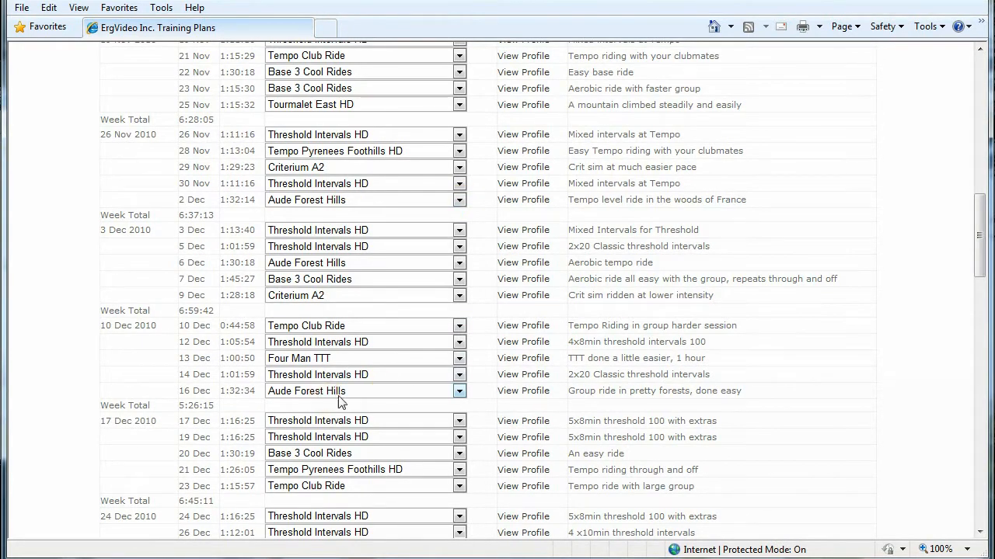
Set the 10 Mar 2011 ride to Solo Island Crossing instead of Aude Forest Hills.
{"action": "scroll", "scroll_direction": "down", "scroll_amount": 3}
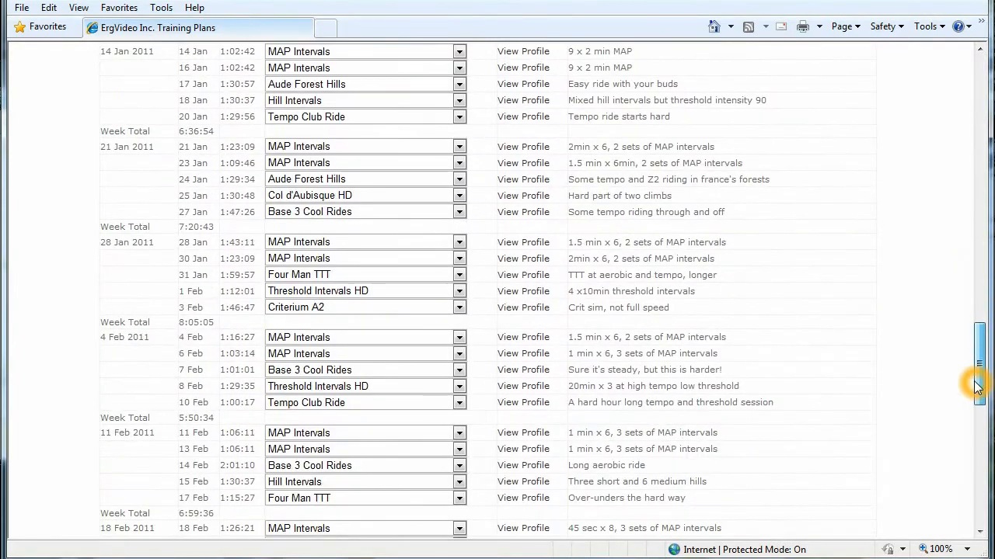
{"action": "scroll", "scroll_direction": "down", "scroll_amount": 3}
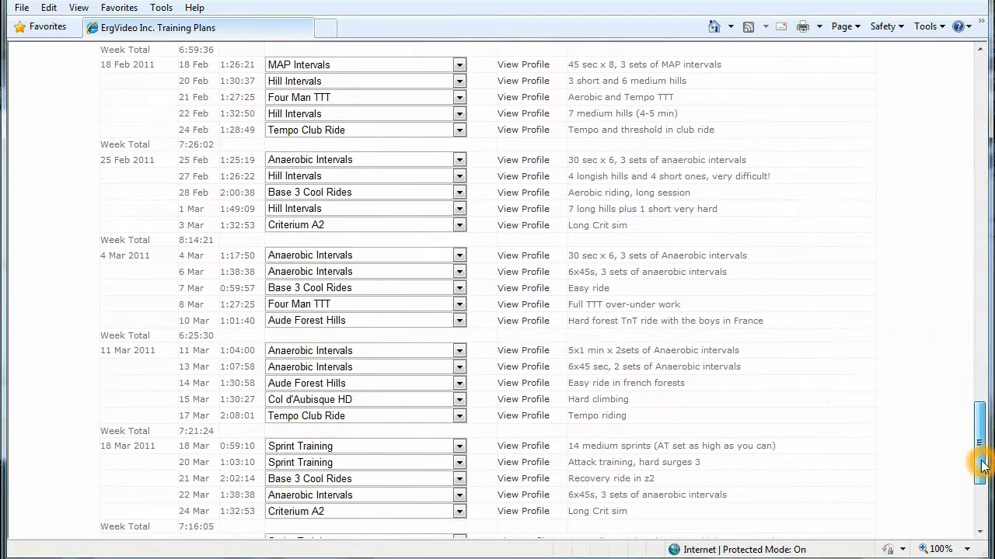
{"action": "left_click", "coordinate": [460, 320]}
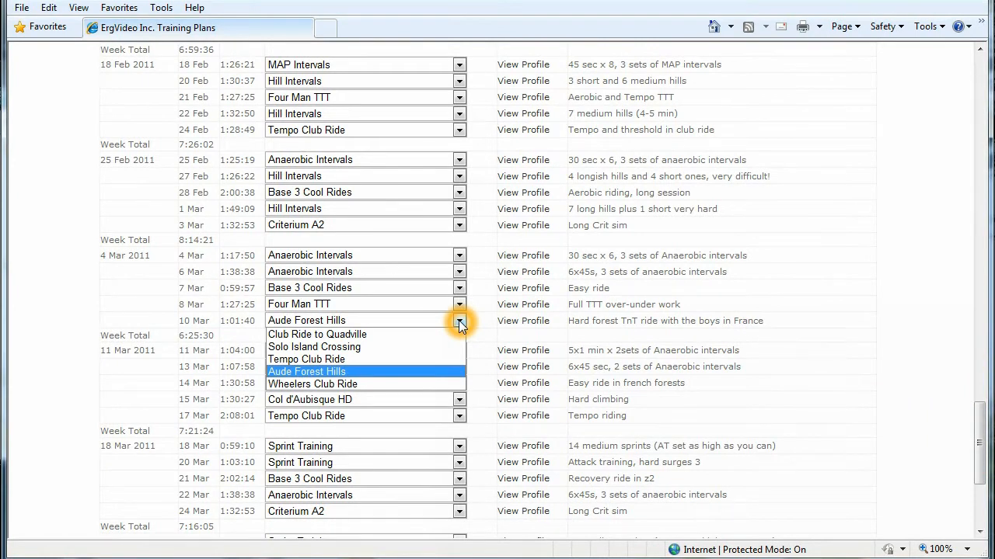
{"action": "mouse_move", "coordinate": [314, 346]}
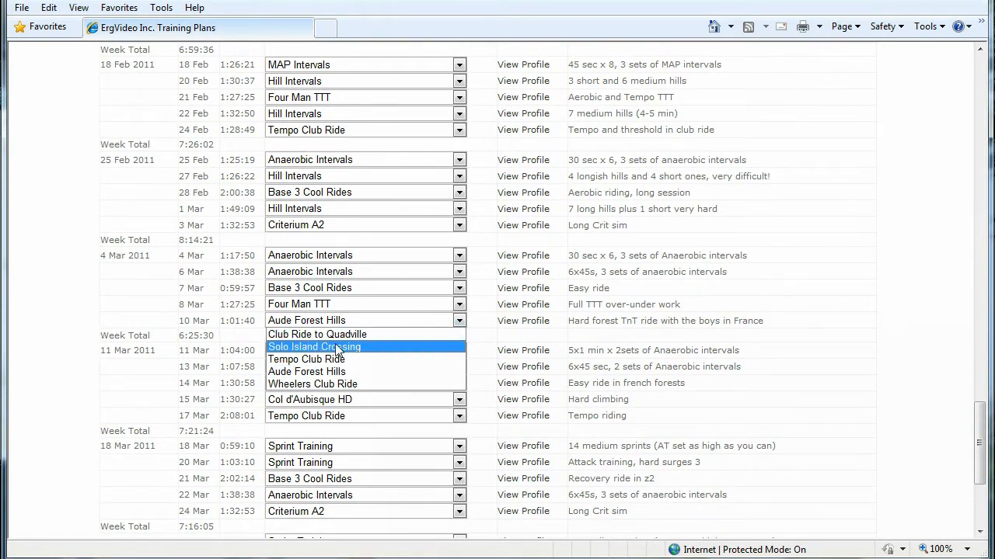
{"action": "left_click", "coordinate": [314, 346]}
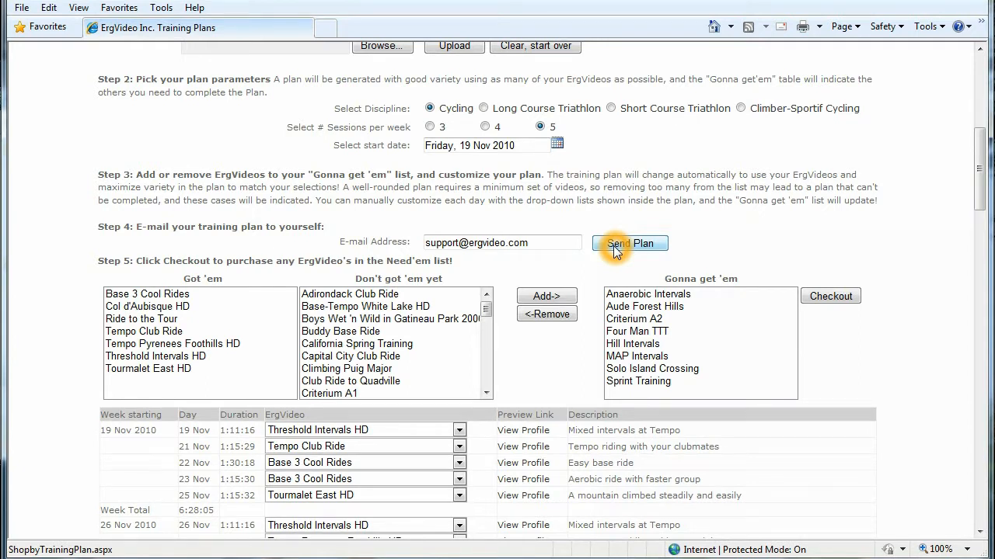
{"action": "mouse_move", "coordinate": [844, 301]}
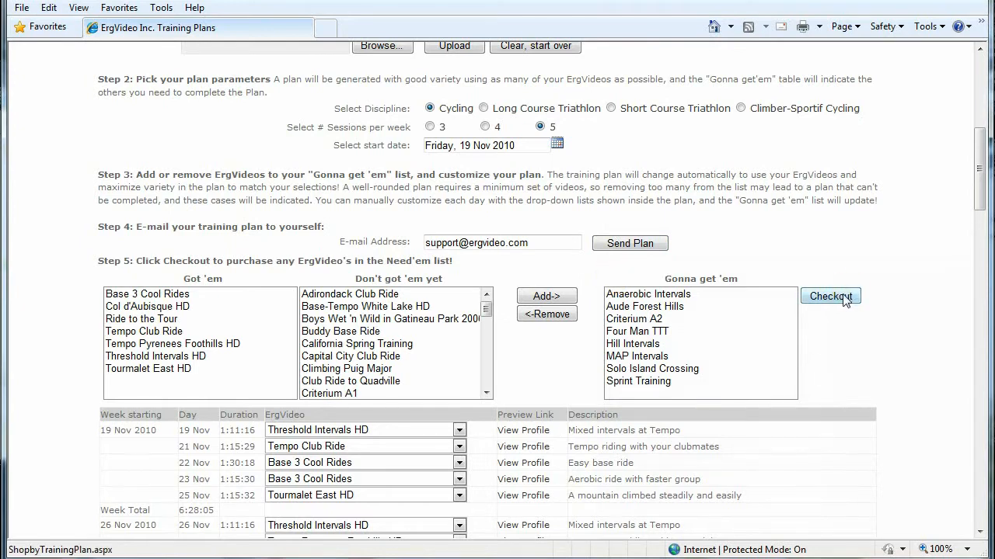
Send the customised training plan to the entered e-mail address.
{"action": "left_click", "coordinate": [830, 295]}
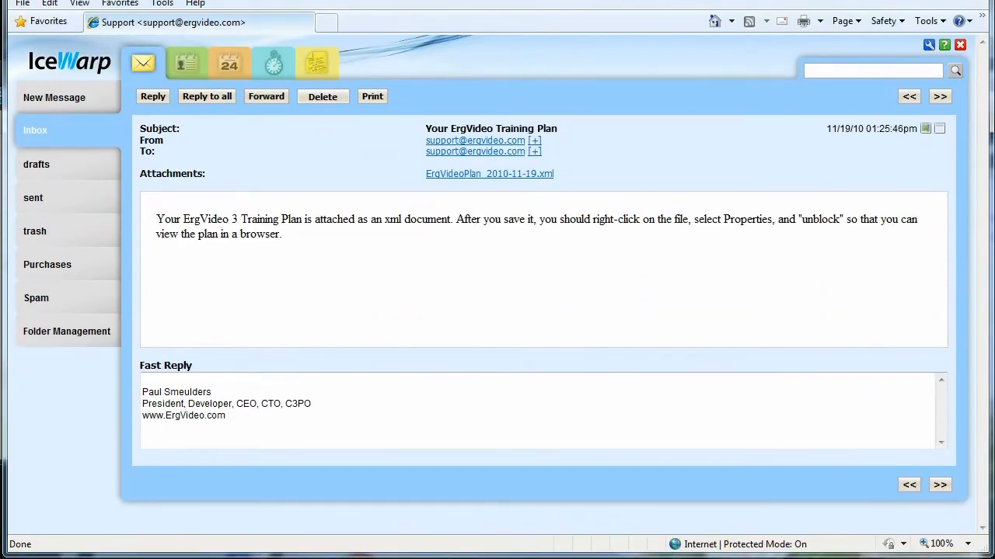
{"action": "mouse_move", "coordinate": [475, 186]}
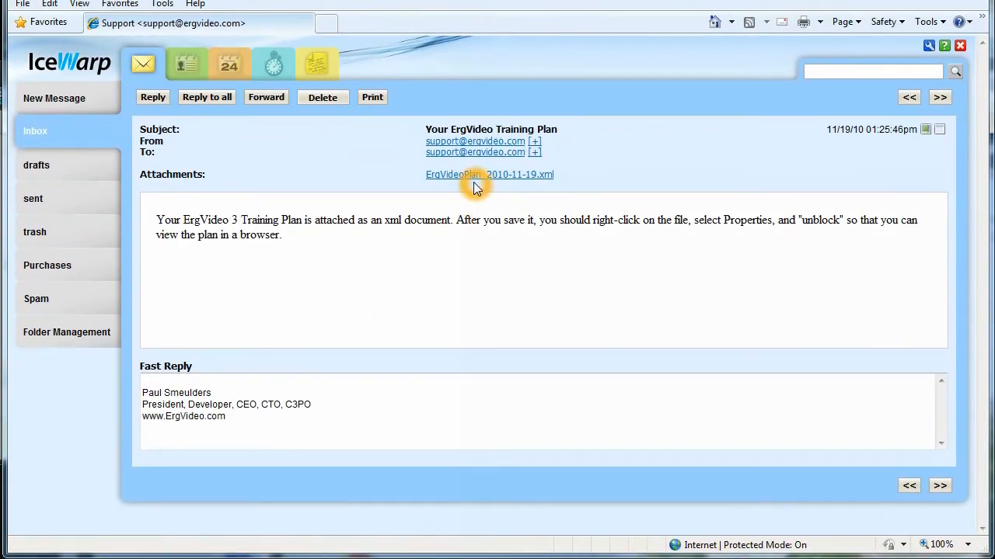
{"action": "mouse_move", "coordinate": [474, 199]}
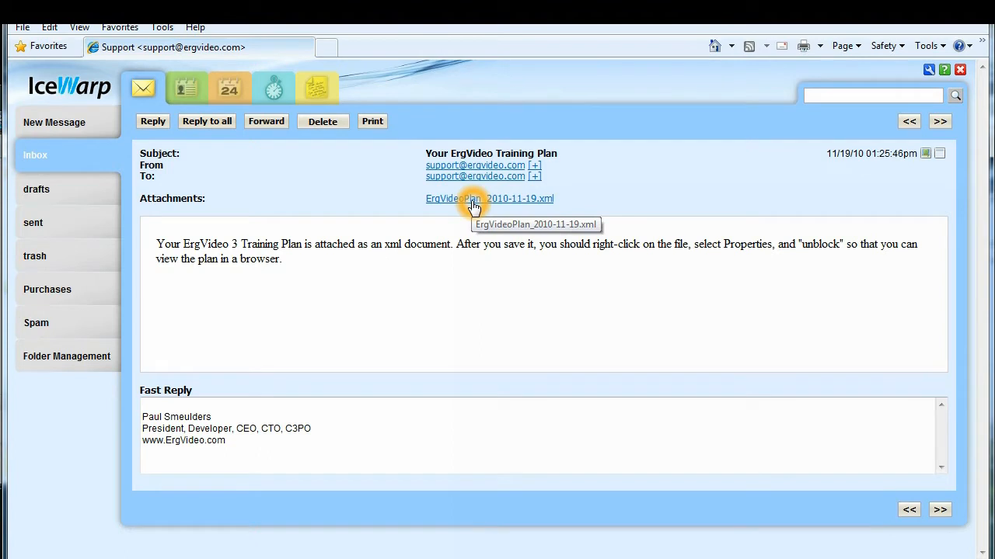
Download the ErgVideoPlan_2010-11-19.xml attachment and choose to save it rather than open it.
{"action": "left_click", "coordinate": [474, 199]}
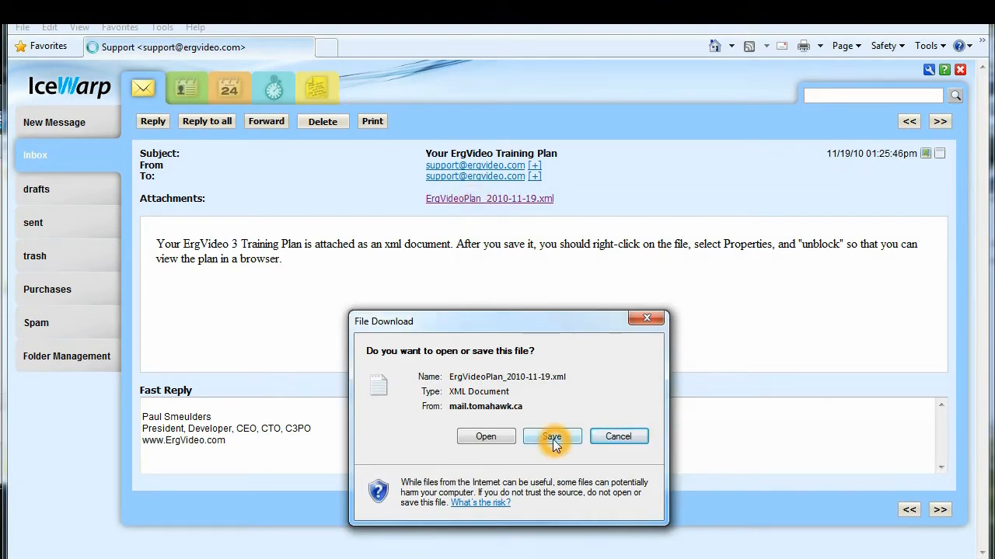
{"action": "left_click", "coordinate": [554, 435]}
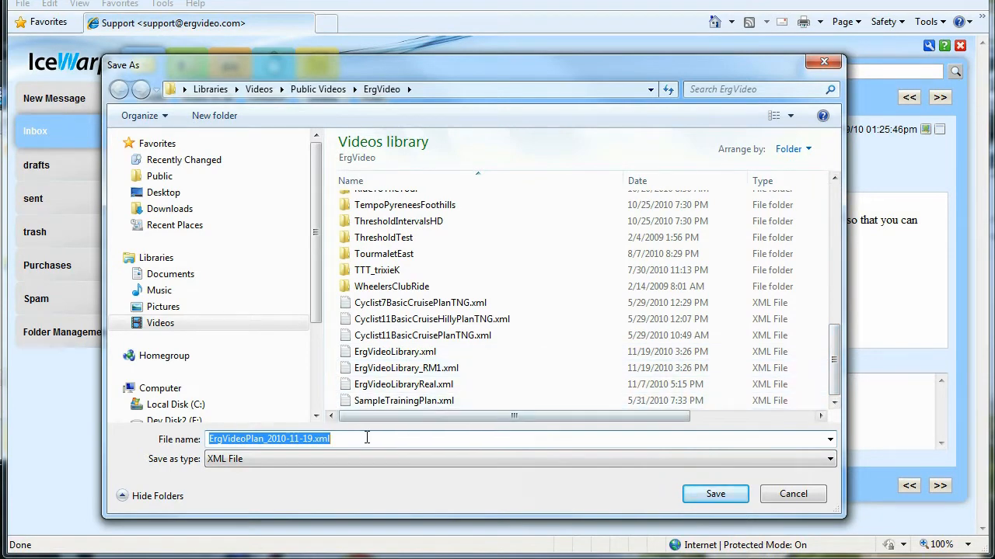
Save ErgVideoPlan_2010-11-19.xml into the Public Videos\ErgVideo folder and show it there.
{"action": "left_click", "coordinate": [715, 494]}
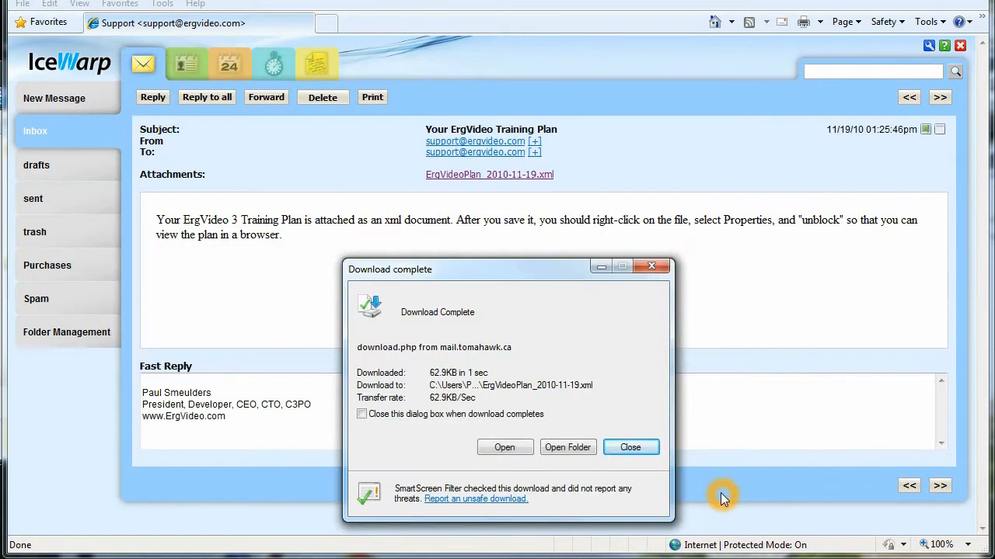
{"action": "mouse_move", "coordinate": [569, 454]}
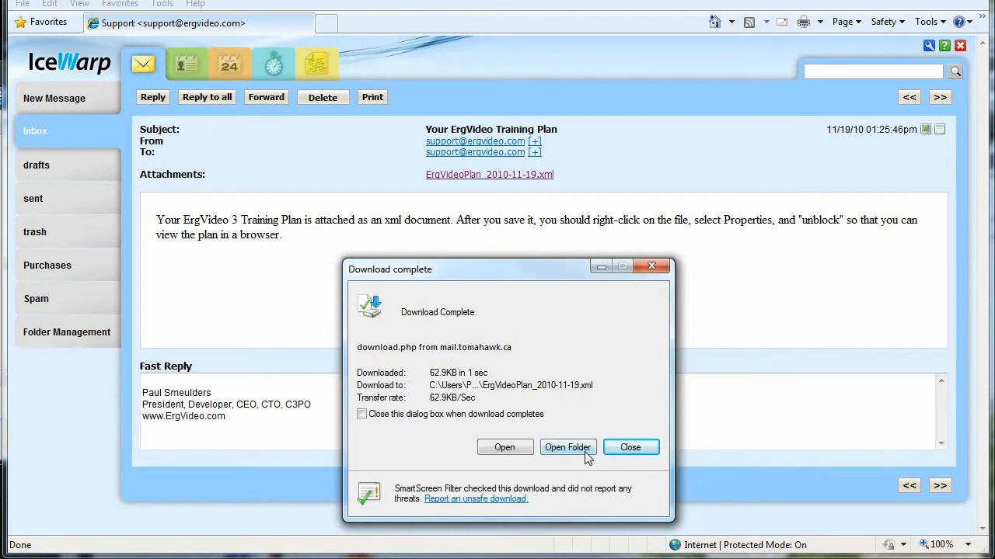
{"action": "left_click", "coordinate": [569, 447]}
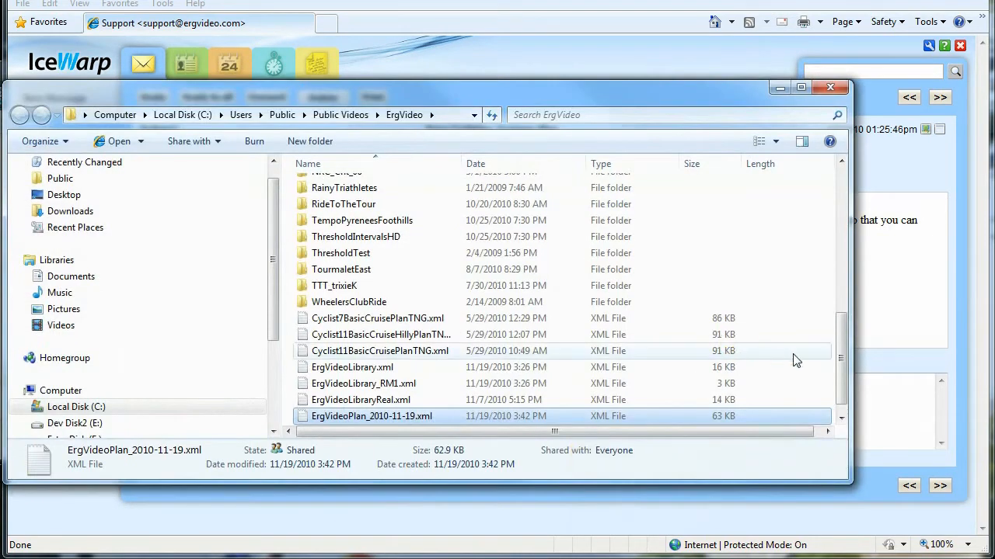
{"action": "scroll", "scroll_direction": "down", "scroll_amount": 3}
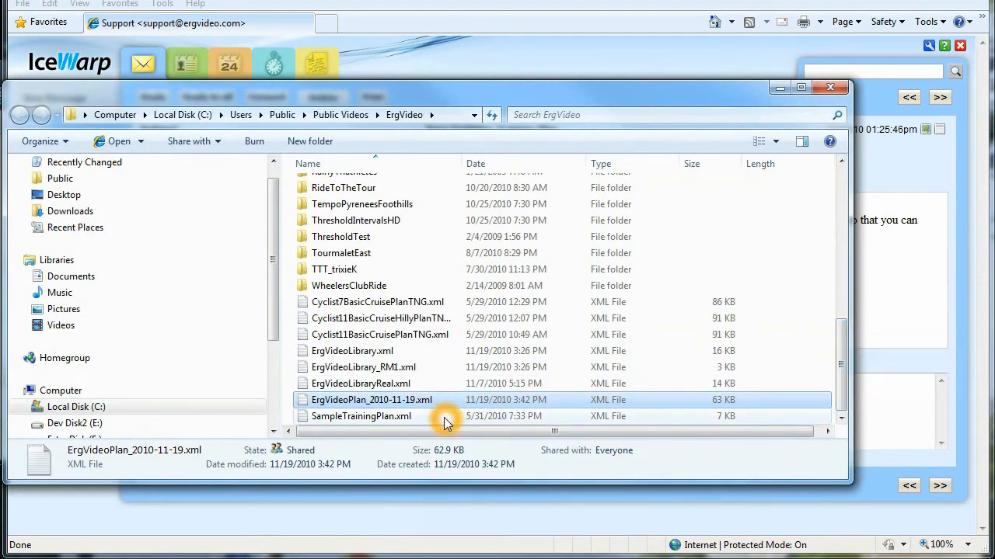
{"action": "mouse_move", "coordinate": [448, 423]}
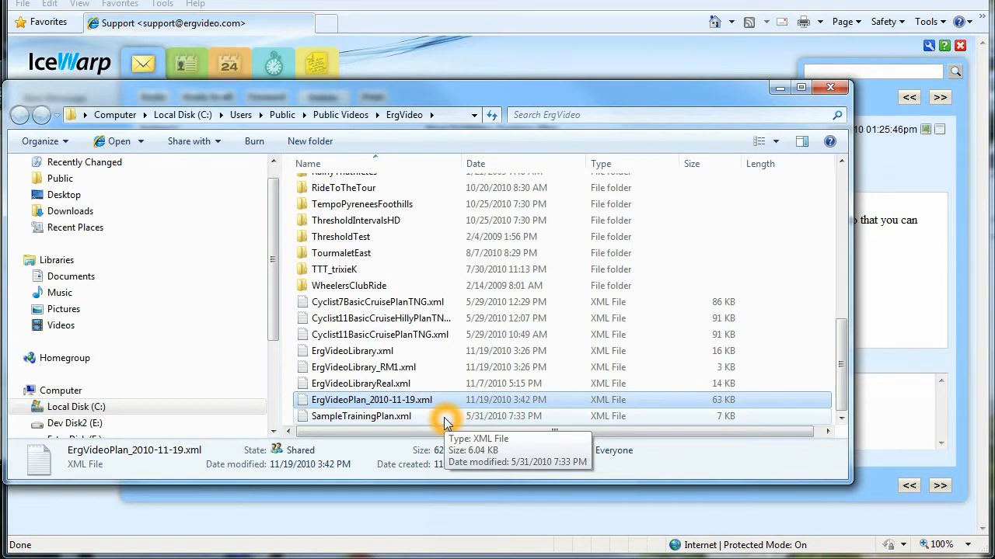
{"action": "mouse_move", "coordinate": [460, 419]}
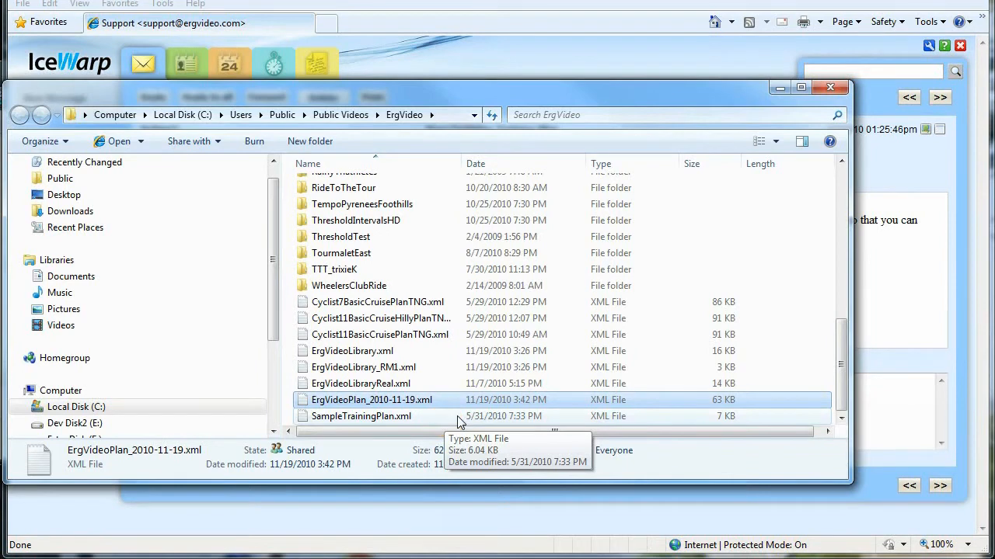
{"action": "mouse_move", "coordinate": [396, 404]}
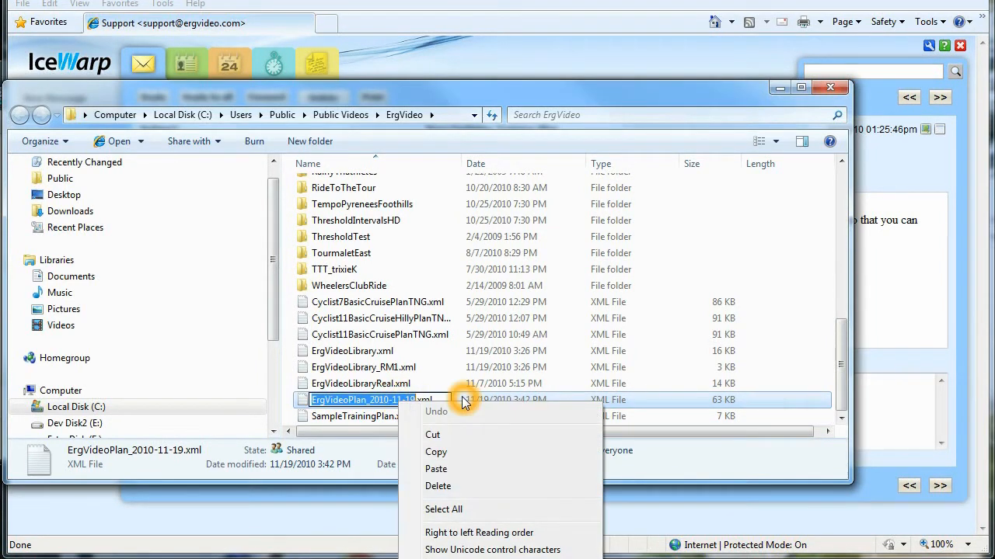
{"action": "mouse_move", "coordinate": [451, 392]}
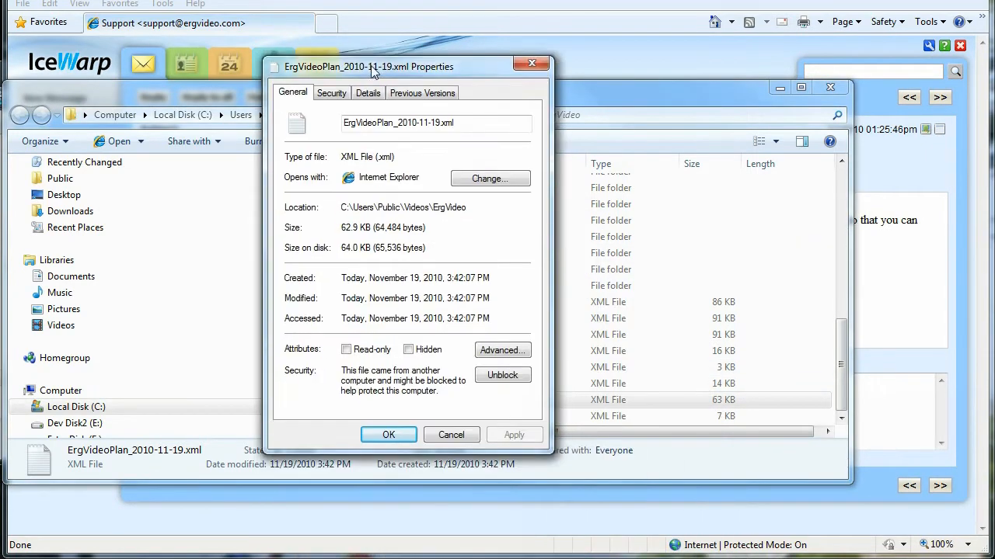
Unblock ErgVideoPlan_2010-11-19.xml in its file properties and apply the change.
{"action": "left_click_drag", "start_coordinate": [370, 66], "coordinate": [416, 40]}
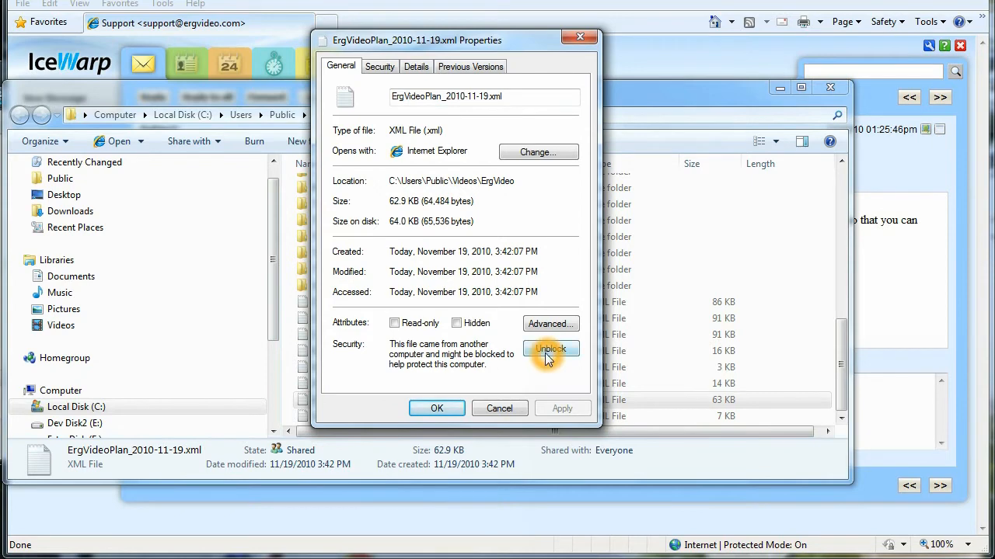
{"action": "left_click", "coordinate": [550, 348]}
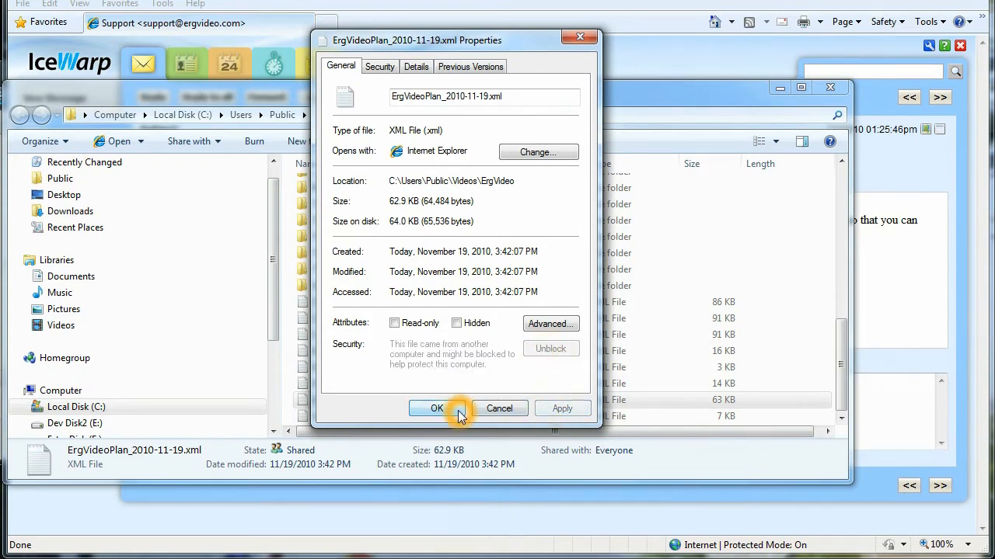
{"action": "left_click", "coordinate": [436, 408]}
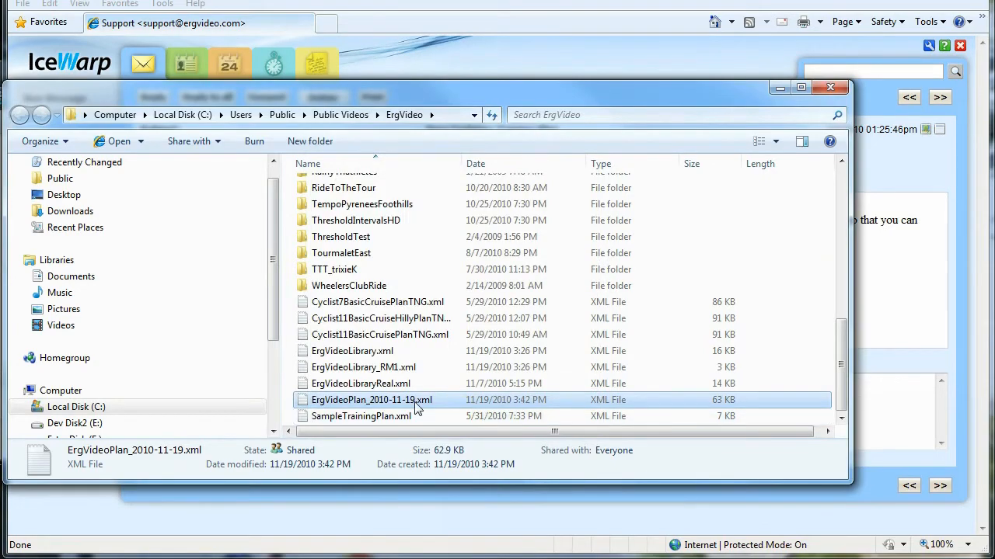
{"action": "double_click", "coordinate": [370, 401]}
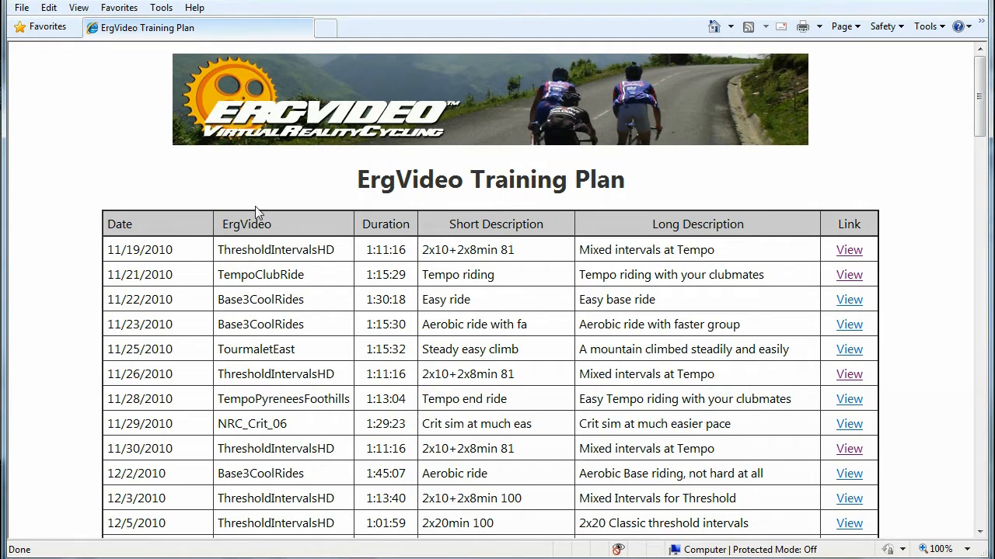
{"action": "mouse_move", "coordinate": [307, 265]}
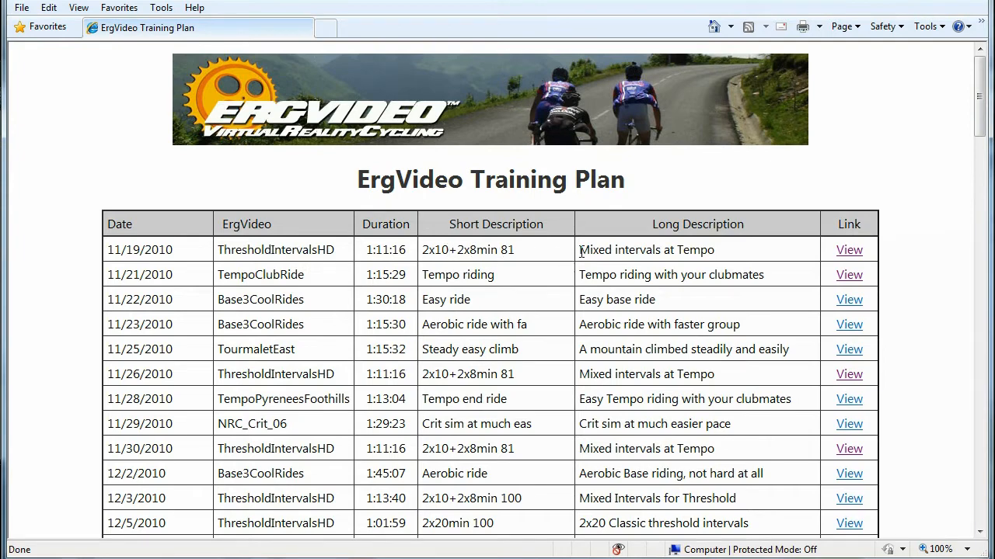
{"action": "mouse_move", "coordinate": [849, 248]}
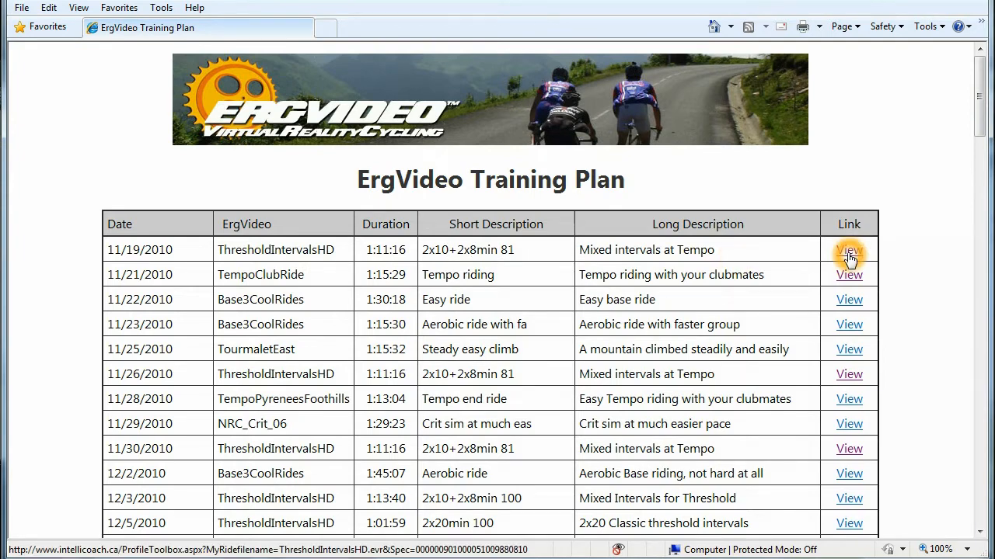
{"action": "left_click", "coordinate": [849, 249]}
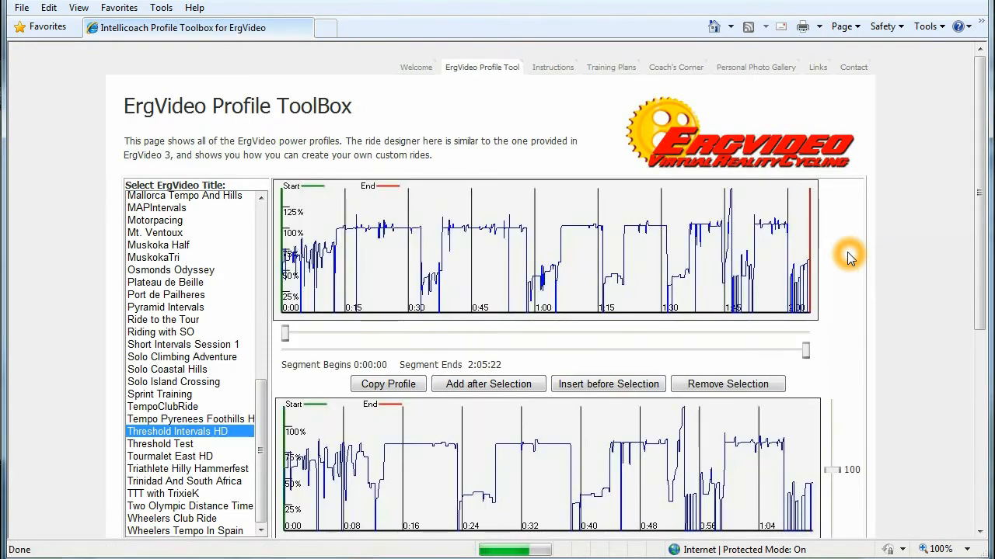
{"action": "scroll", "scroll_direction": "down", "scroll_amount": 3}
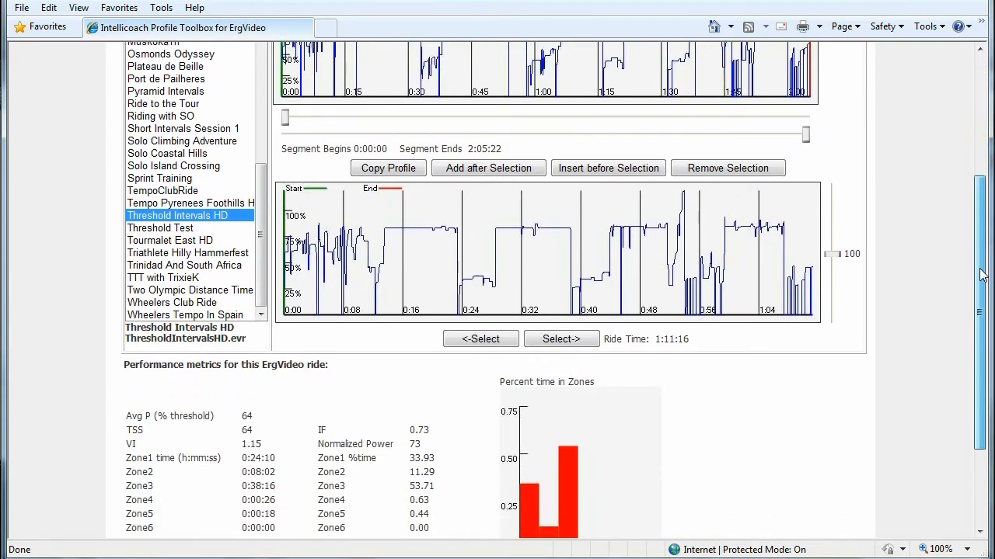
{"action": "mouse_move", "coordinate": [575, 278]}
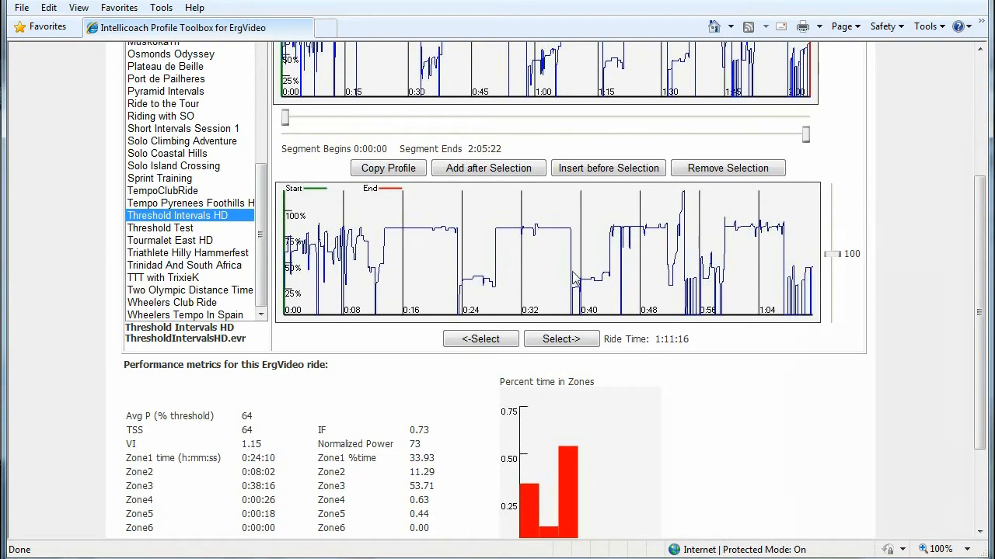
{"action": "mouse_move", "coordinate": [852, 160]}
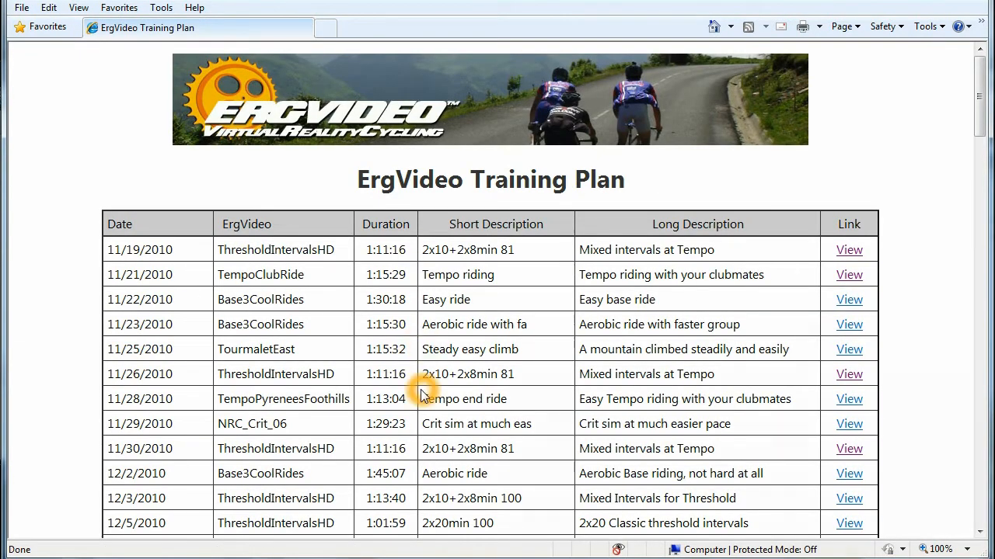
{"action": "scroll", "scroll_direction": "down", "scroll_amount": 3}
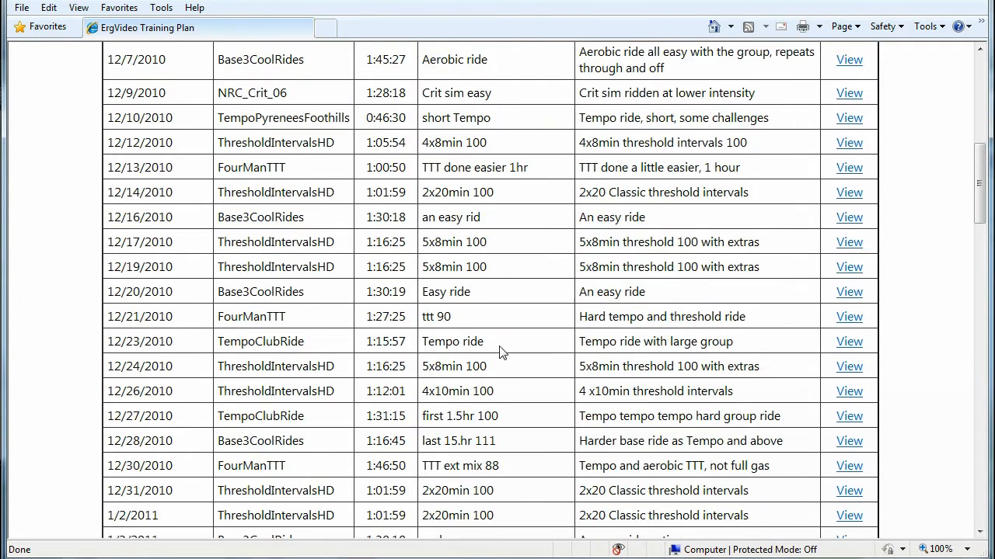
{"action": "mouse_move", "coordinate": [839, 351]}
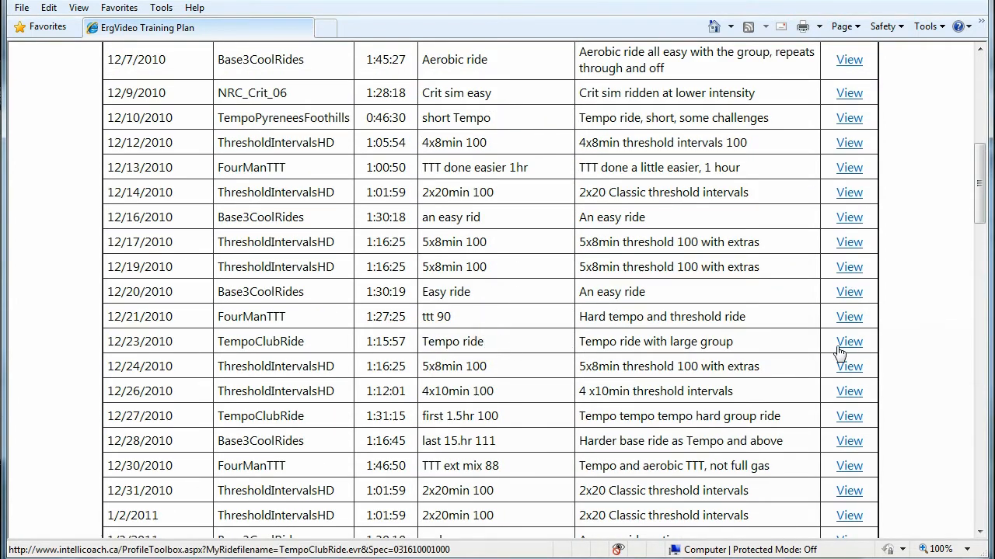
{"action": "left_click", "coordinate": [849, 342]}
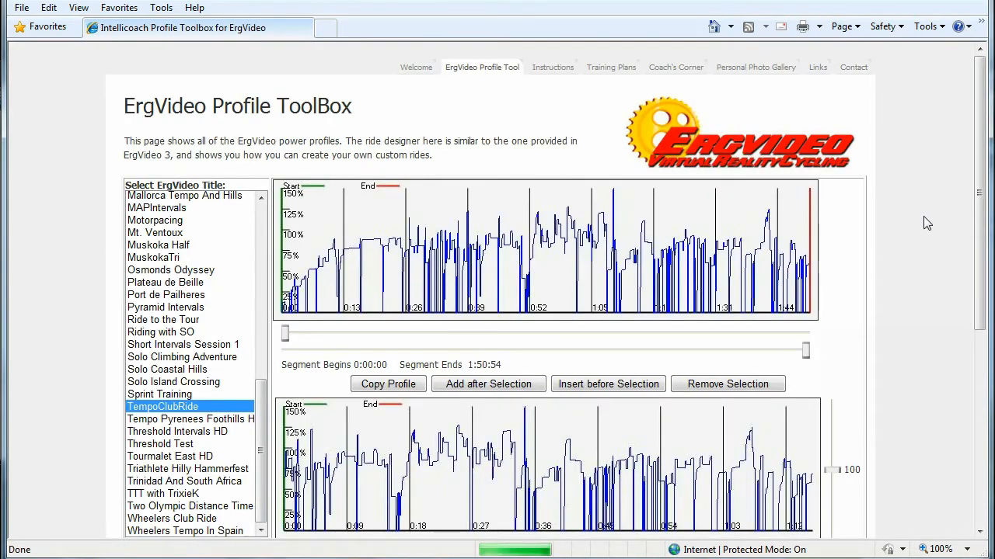
{"action": "scroll", "scroll_direction": "down", "scroll_amount": 3}
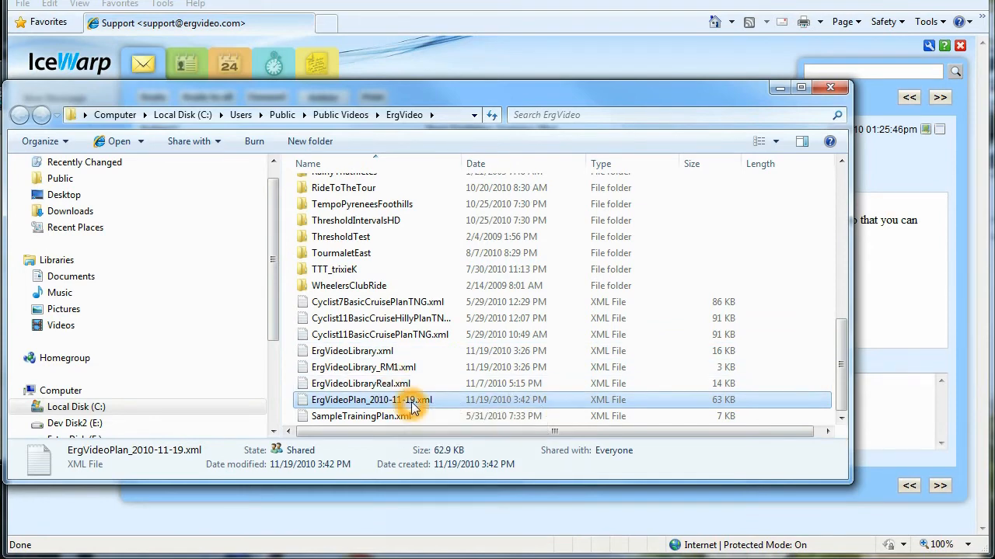
Launch ErgVideo 3 and go to the Library and Training Plans settings.
{"action": "double_click", "coordinate": [369, 400]}
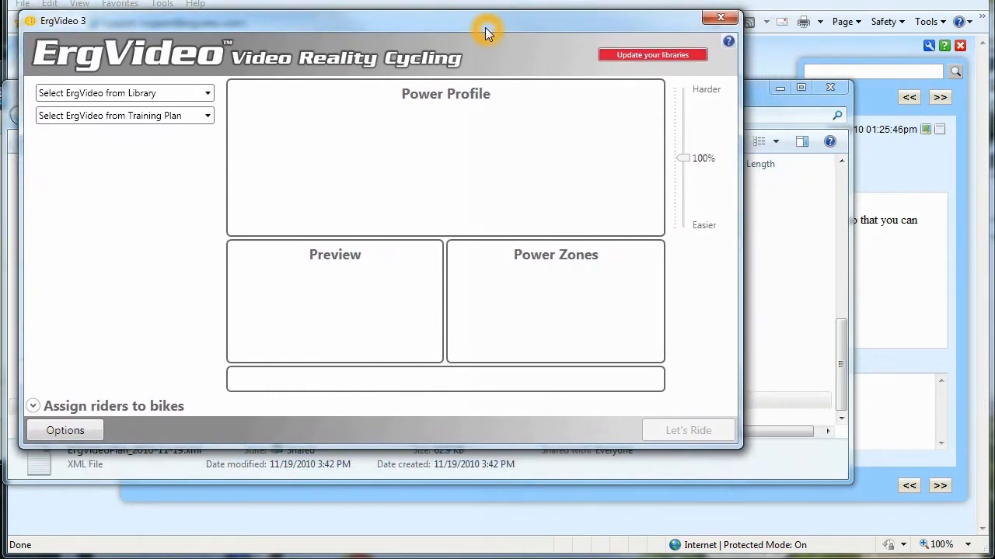
{"action": "left_click", "coordinate": [721, 17]}
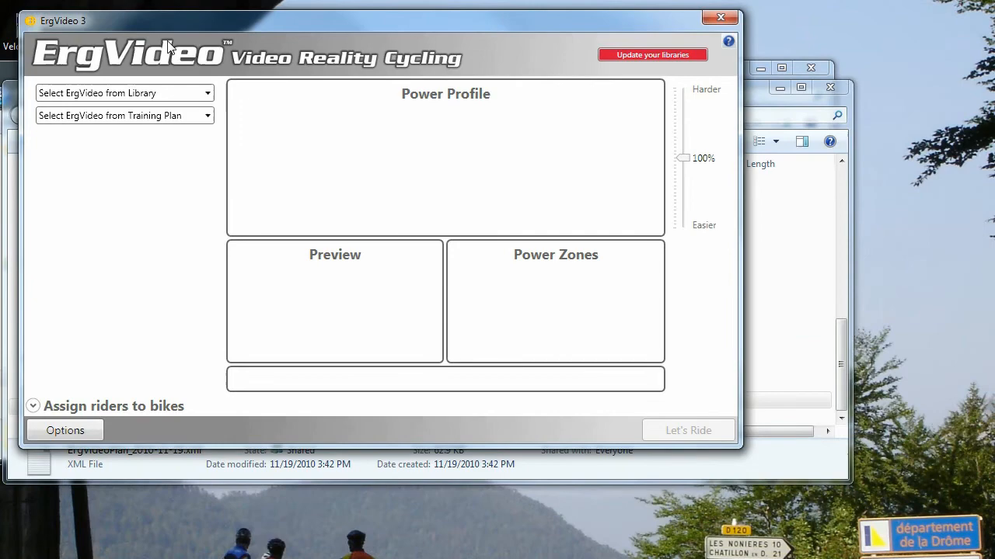
{"action": "mouse_move", "coordinate": [208, 18]}
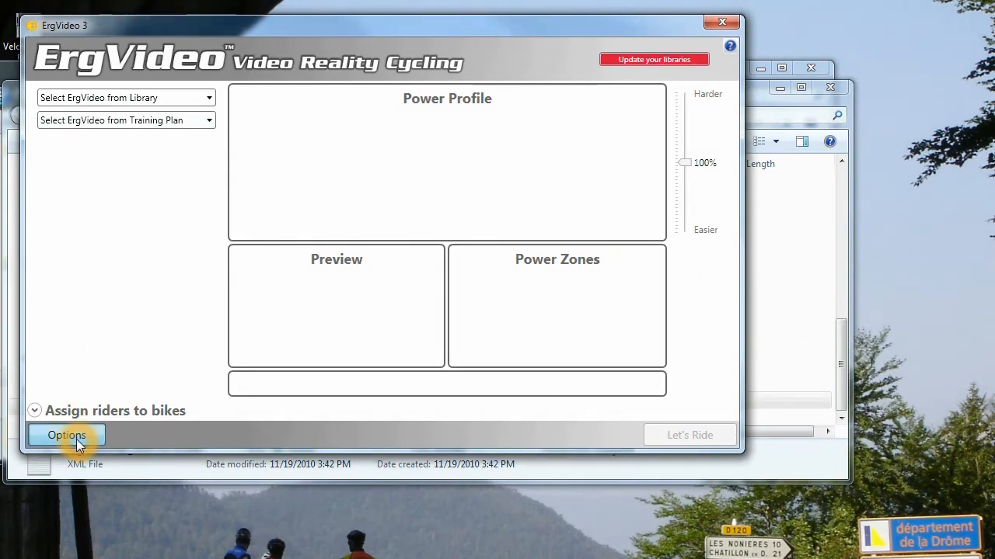
{"action": "left_click", "coordinate": [65, 436]}
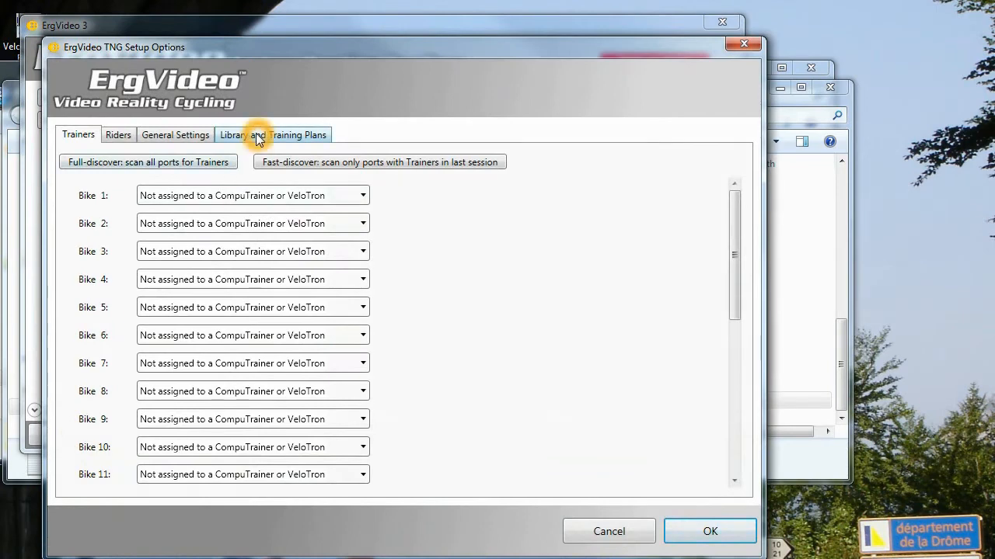
{"action": "left_click", "coordinate": [274, 134]}
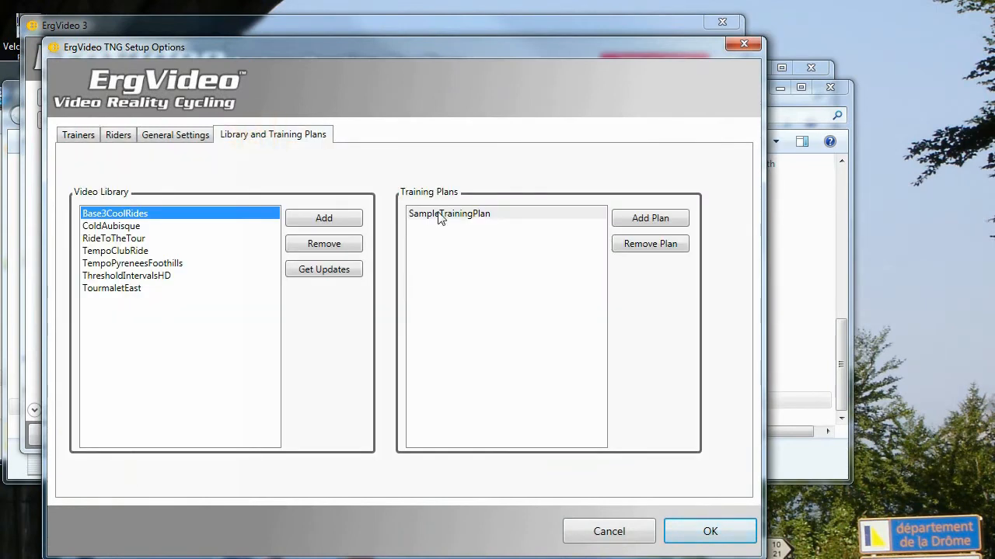
Add ErgVideoPlan_2010-11-19.xml as a new training plan alongside SampleTrainingPlan.
{"action": "left_click", "coordinate": [649, 218]}
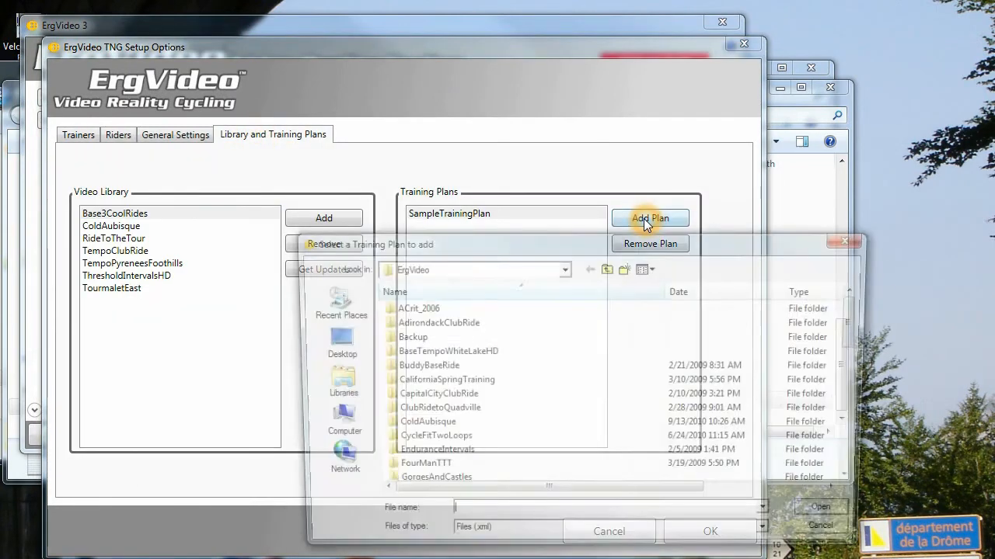
{"action": "scroll", "scroll_direction": "down", "scroll_amount": 3}
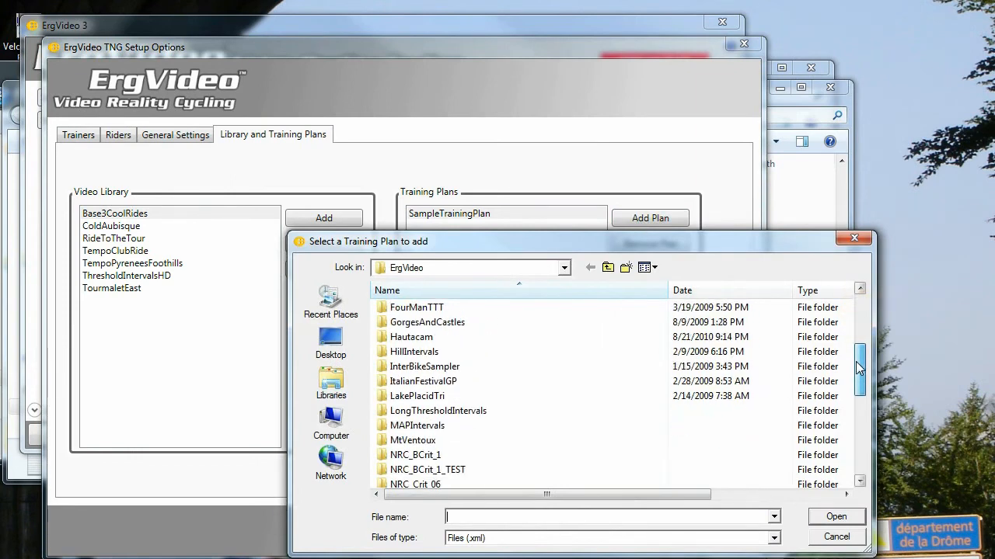
{"action": "scroll", "scroll_direction": "down", "scroll_amount": 3}
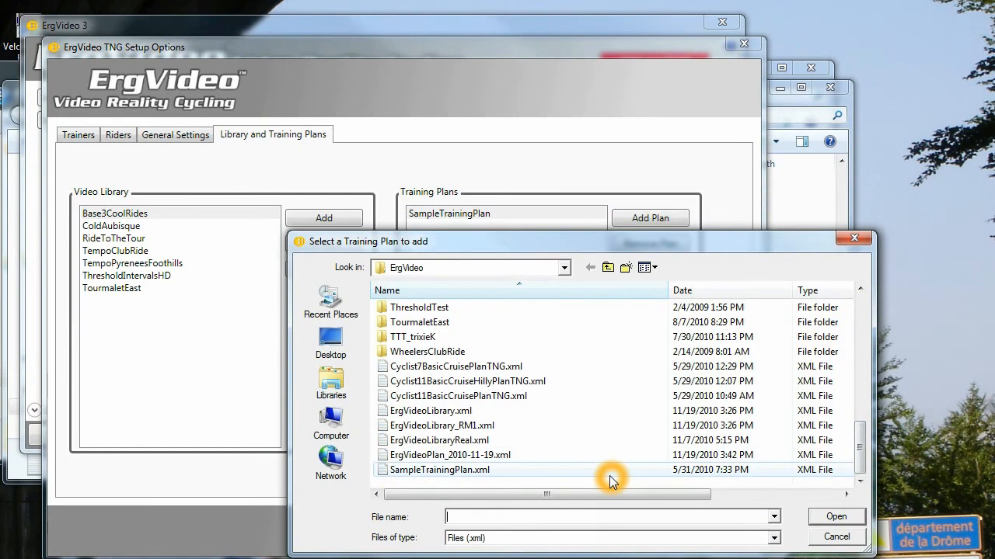
{"action": "left_click", "coordinate": [450, 456]}
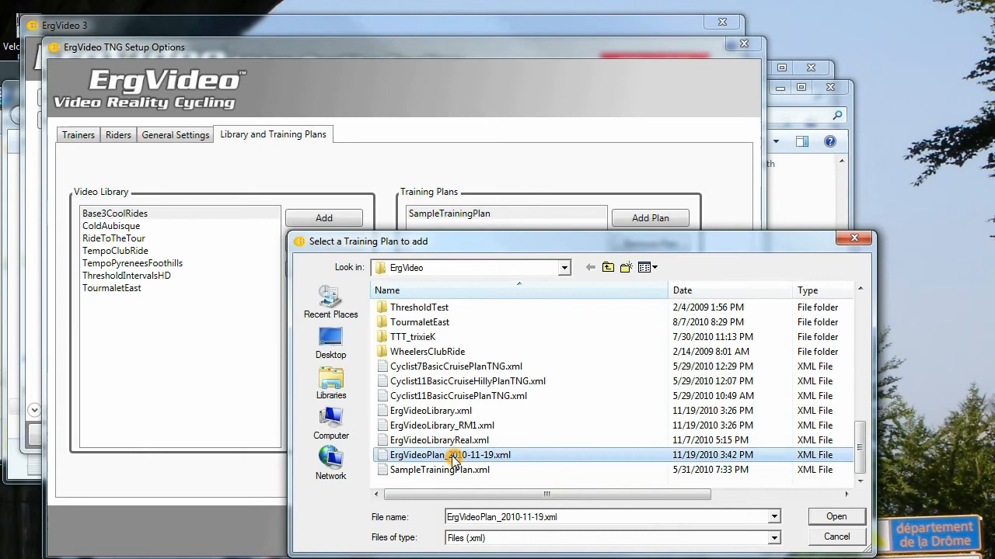
{"action": "left_click", "coordinate": [836, 515]}
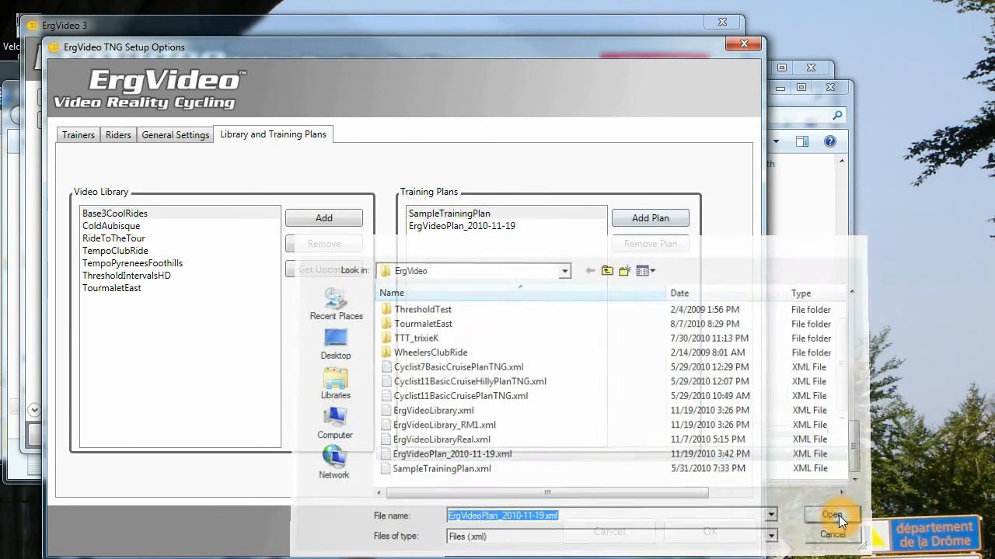
{"action": "left_click", "coordinate": [831, 516]}
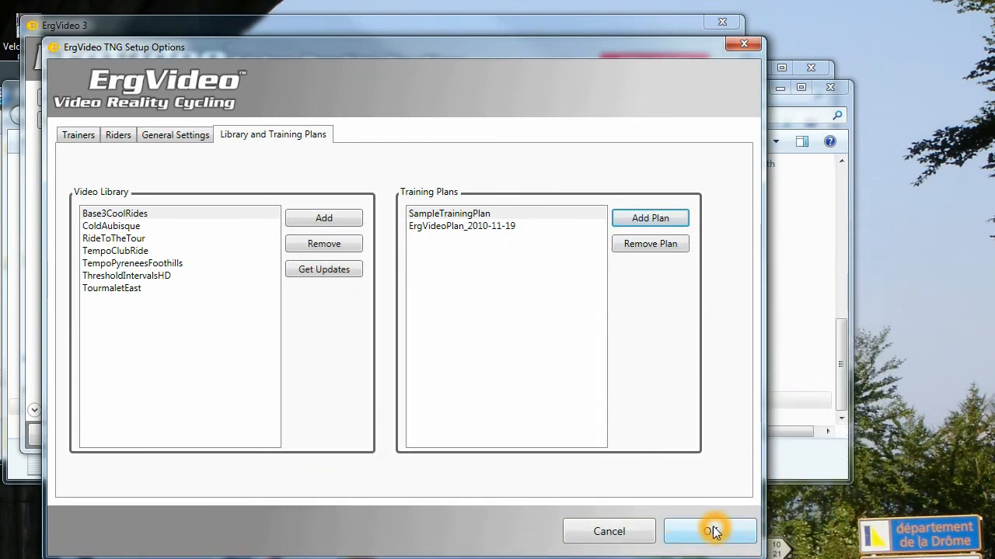
Load ErgVideoPlan_2010-11-19 for the 11/19/2010 ThresholdIntervalsHD ride and check rider-to-bike assignments.
{"action": "left_click", "coordinate": [711, 532]}
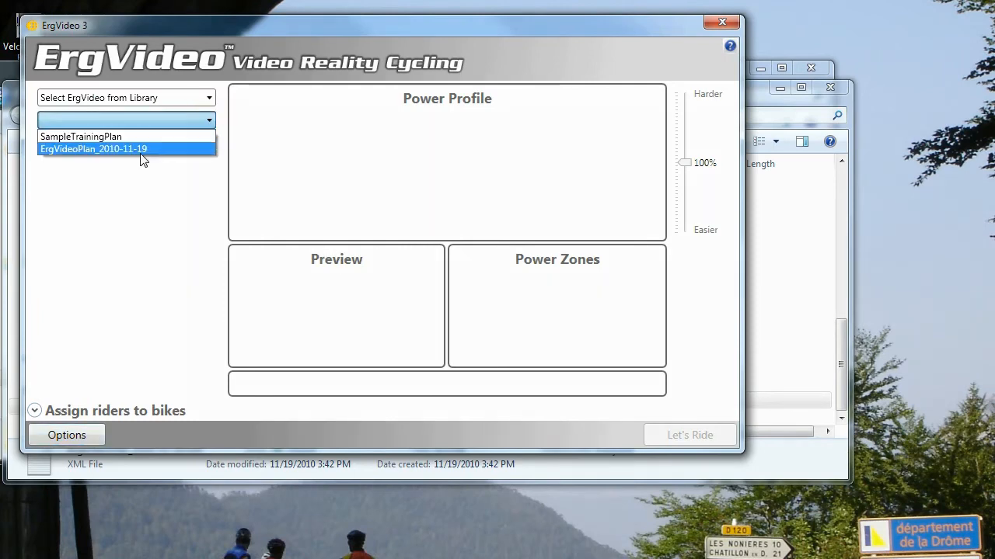
{"action": "left_click", "coordinate": [101, 150]}
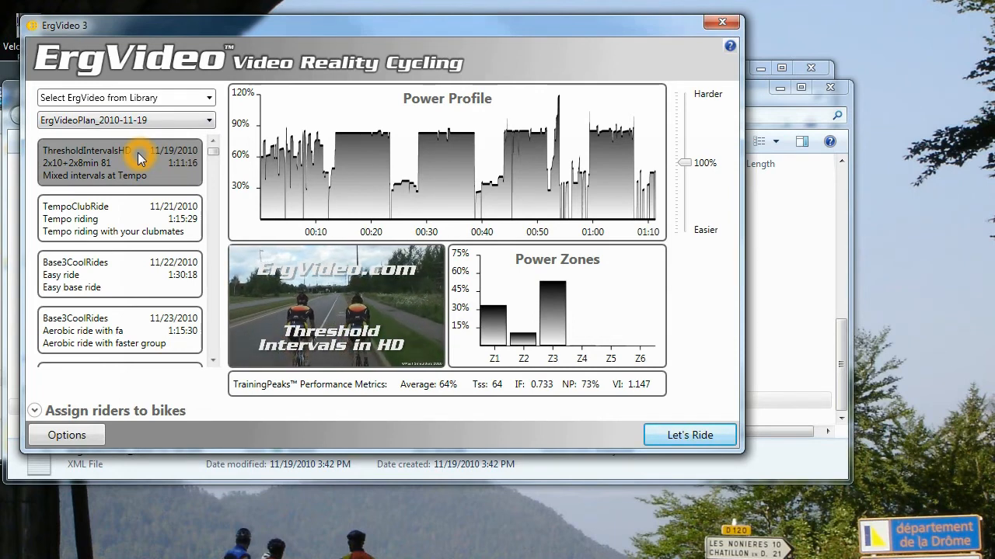
{"action": "left_click", "coordinate": [34, 411]}
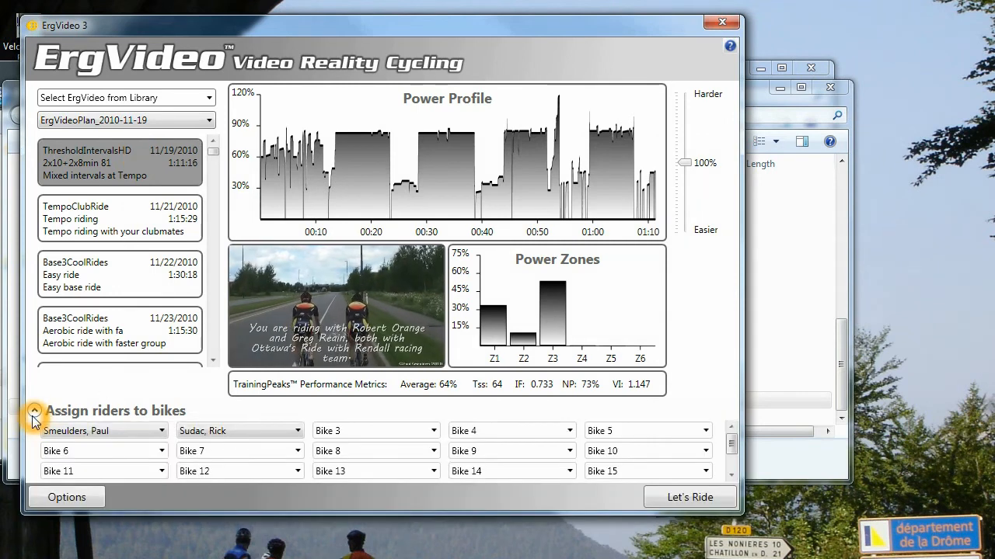
{"action": "left_click", "coordinate": [35, 410]}
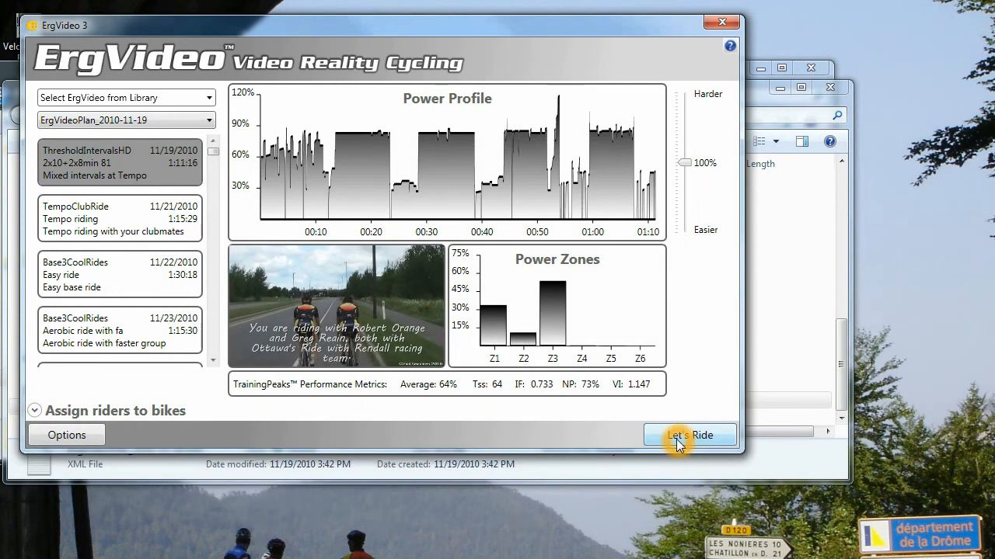